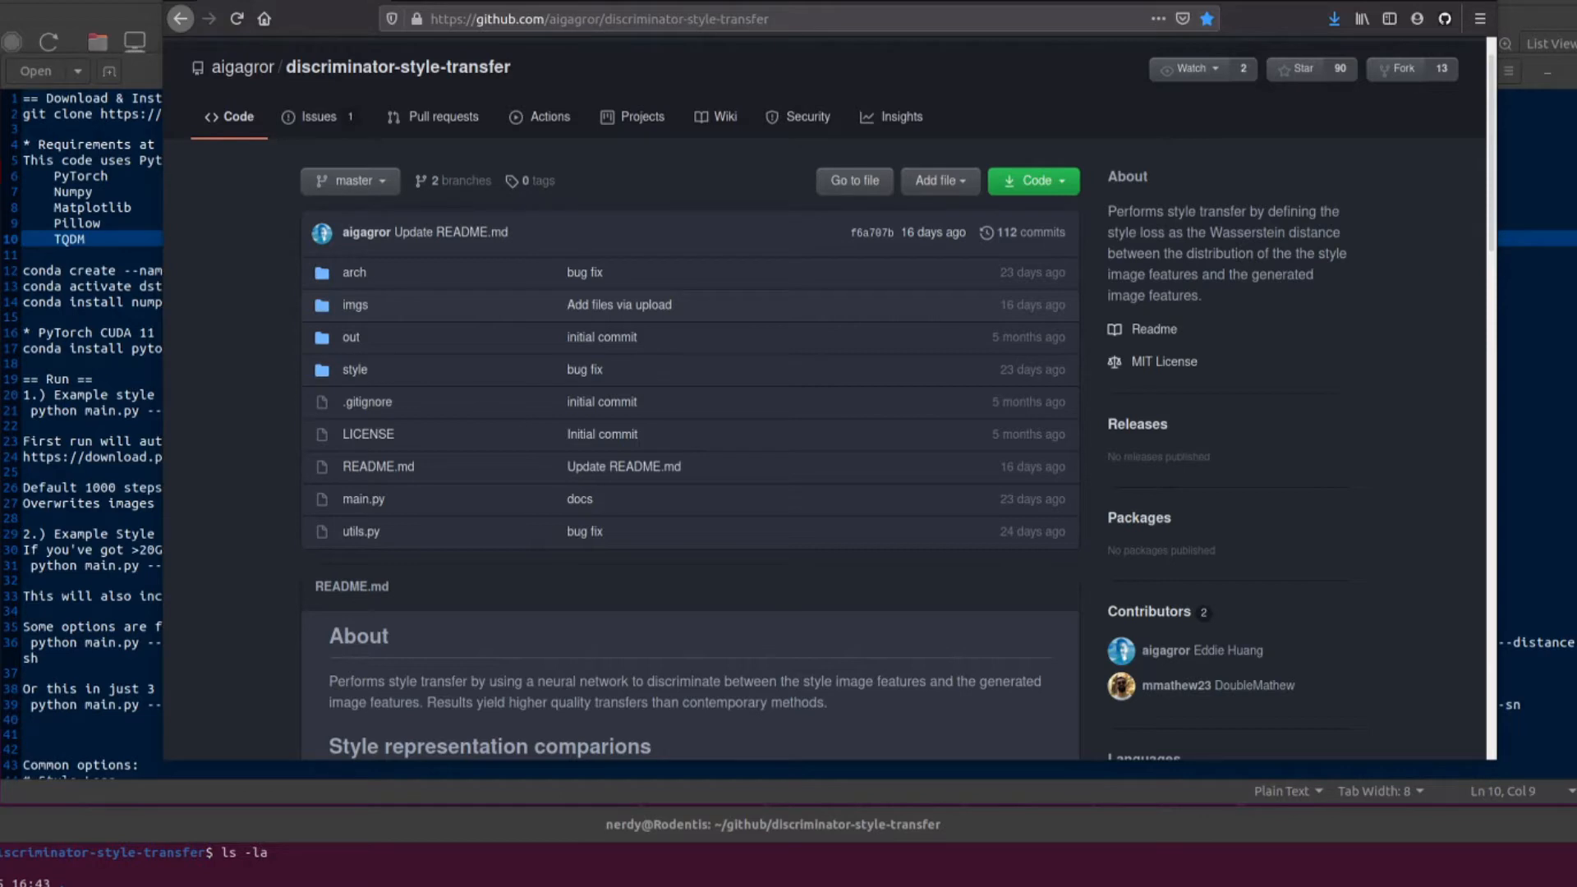
mouse_move(232, 664)
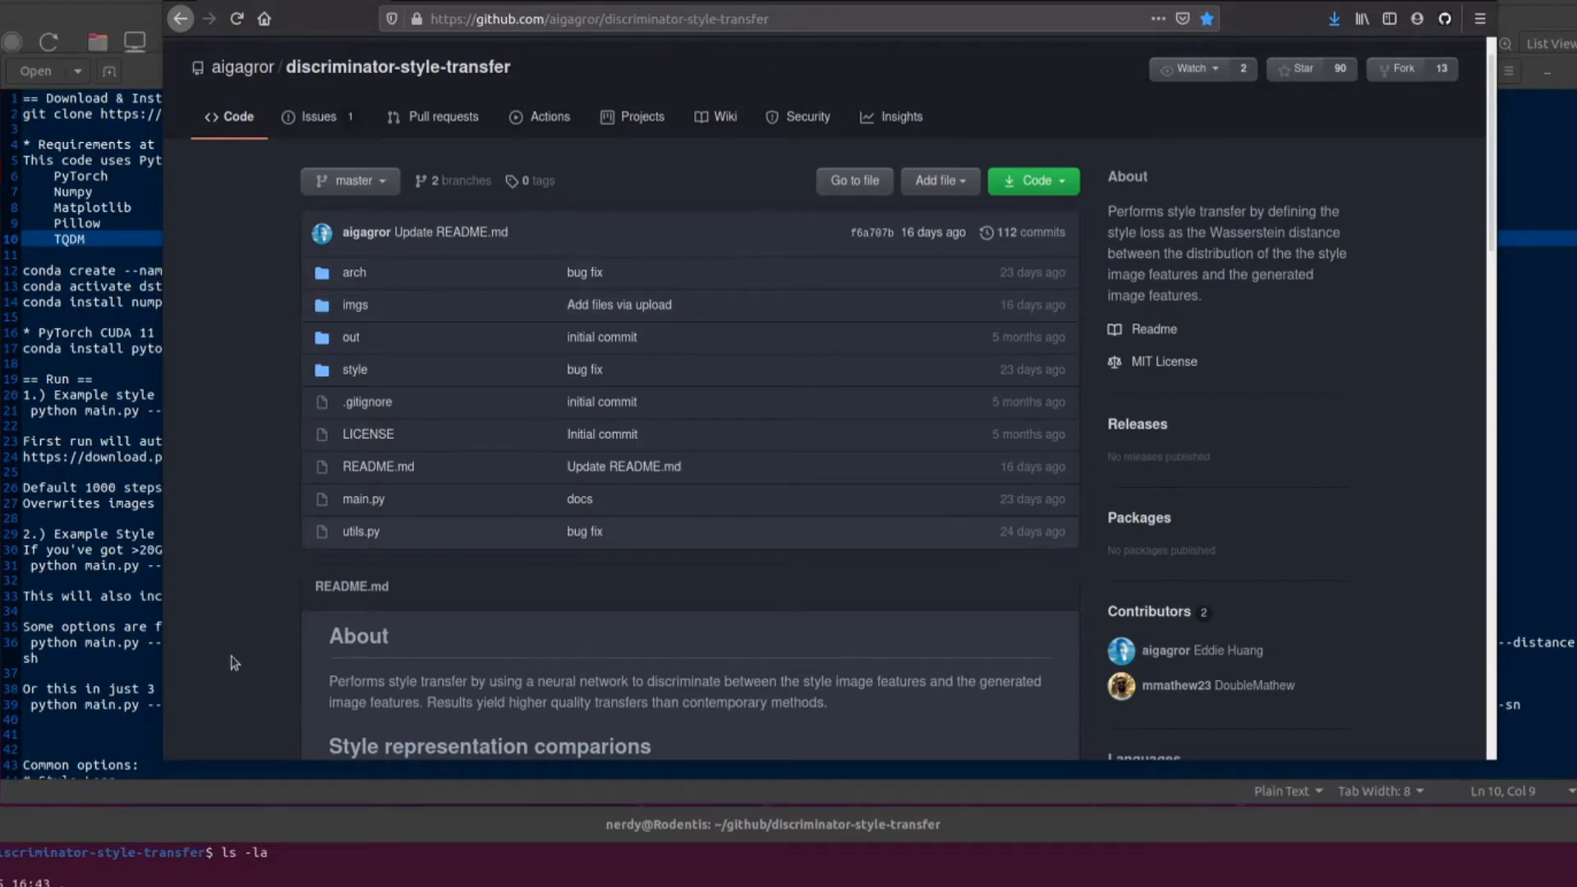
mouse_move(261, 712)
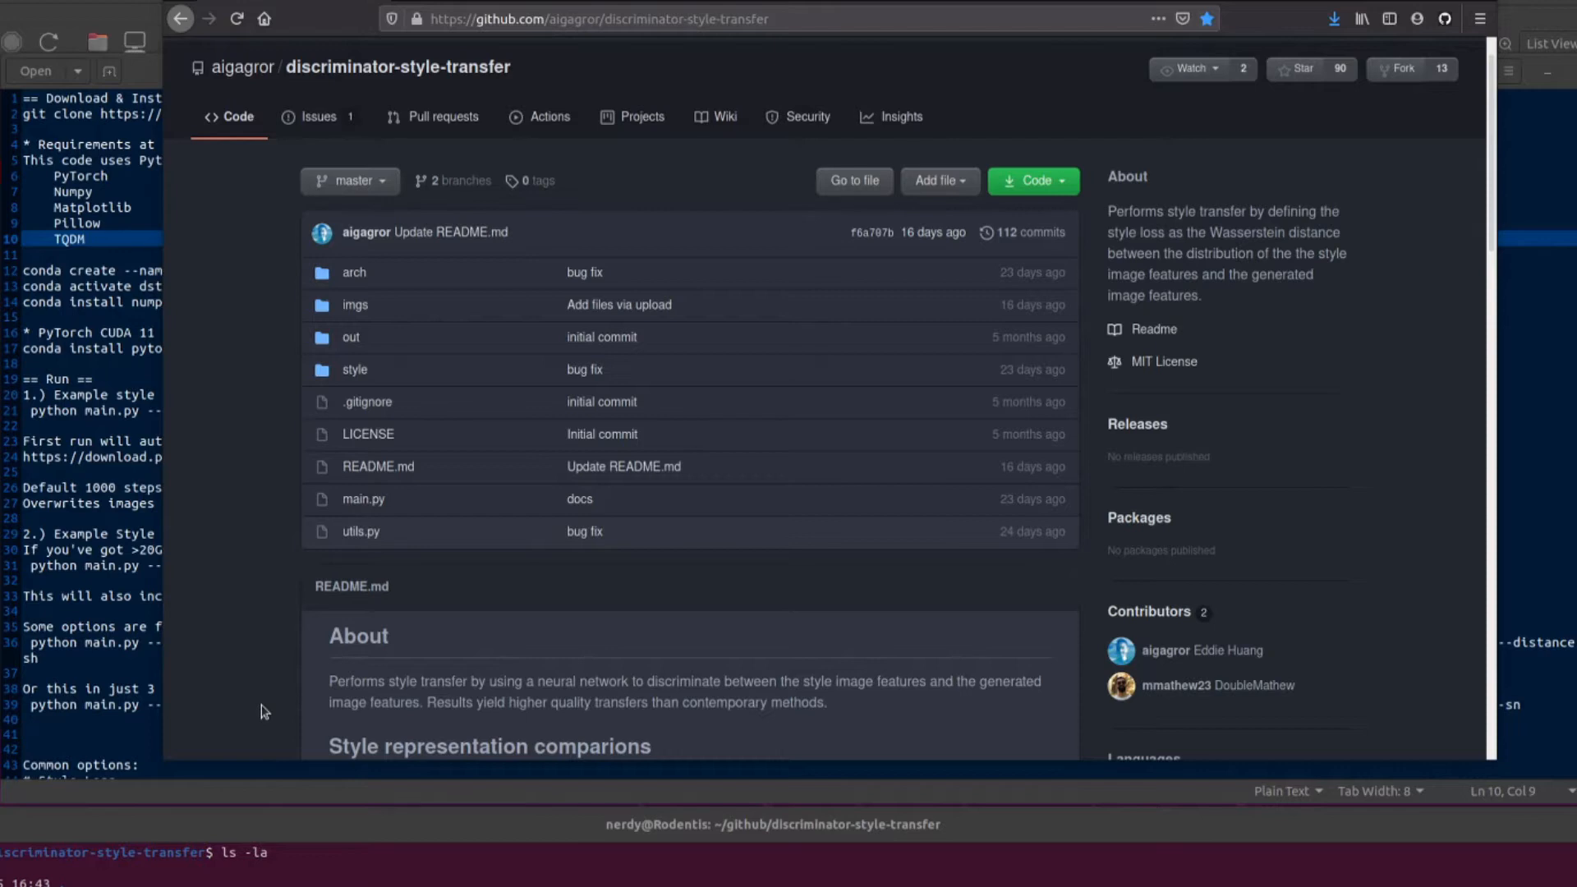
Scroll the README down to the Requirements section and back up through the repository page.
scroll(down, 3)
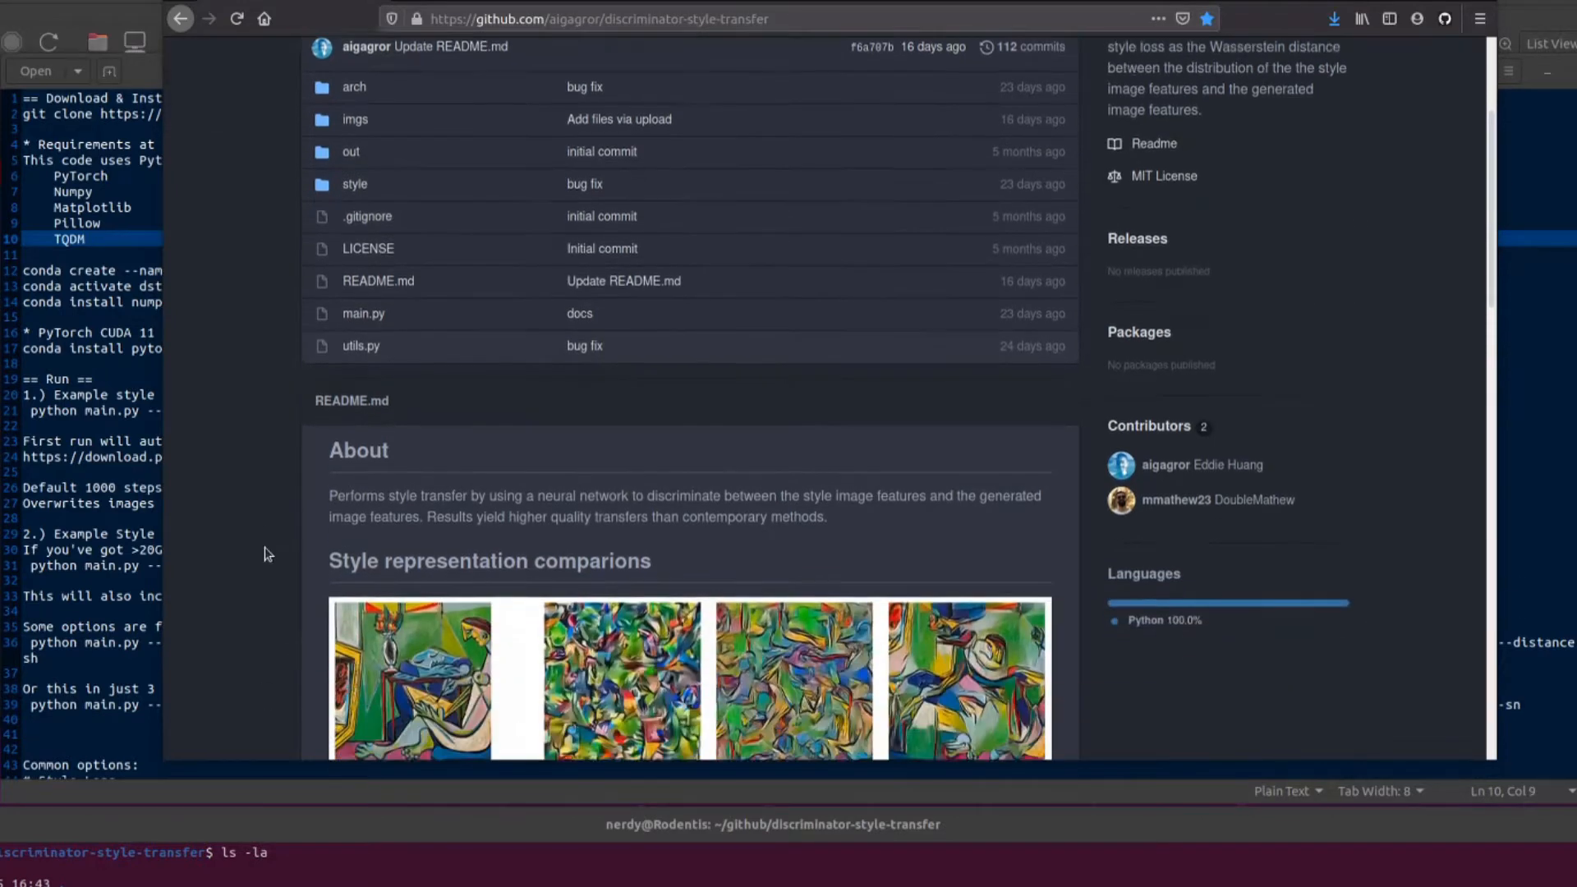
scroll(down, 3)
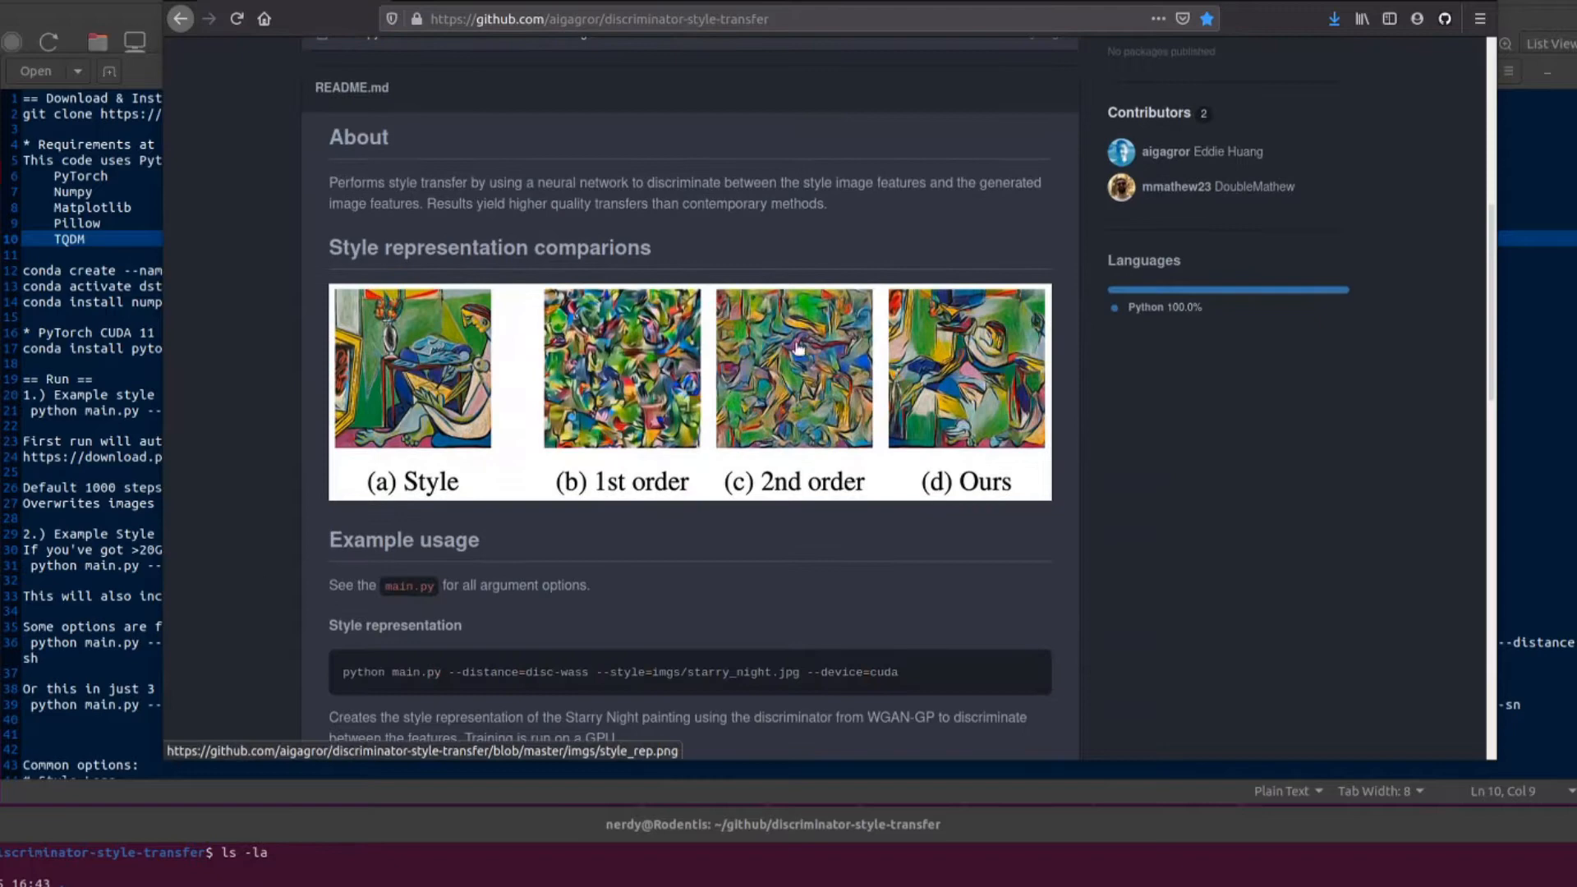
scroll(down, 3)
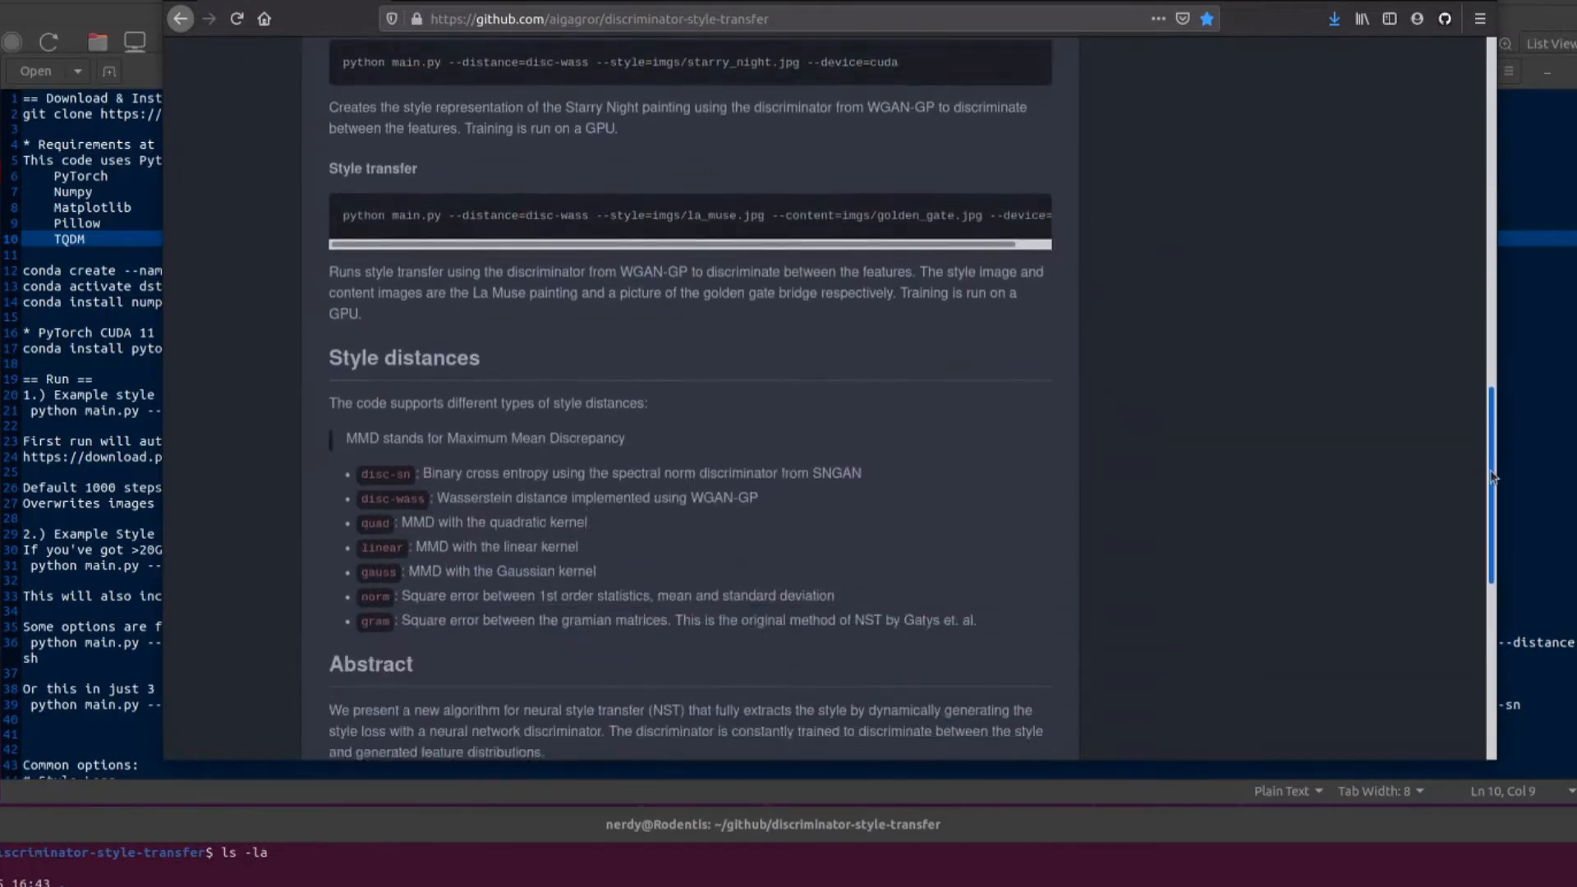
scroll(up, 3)
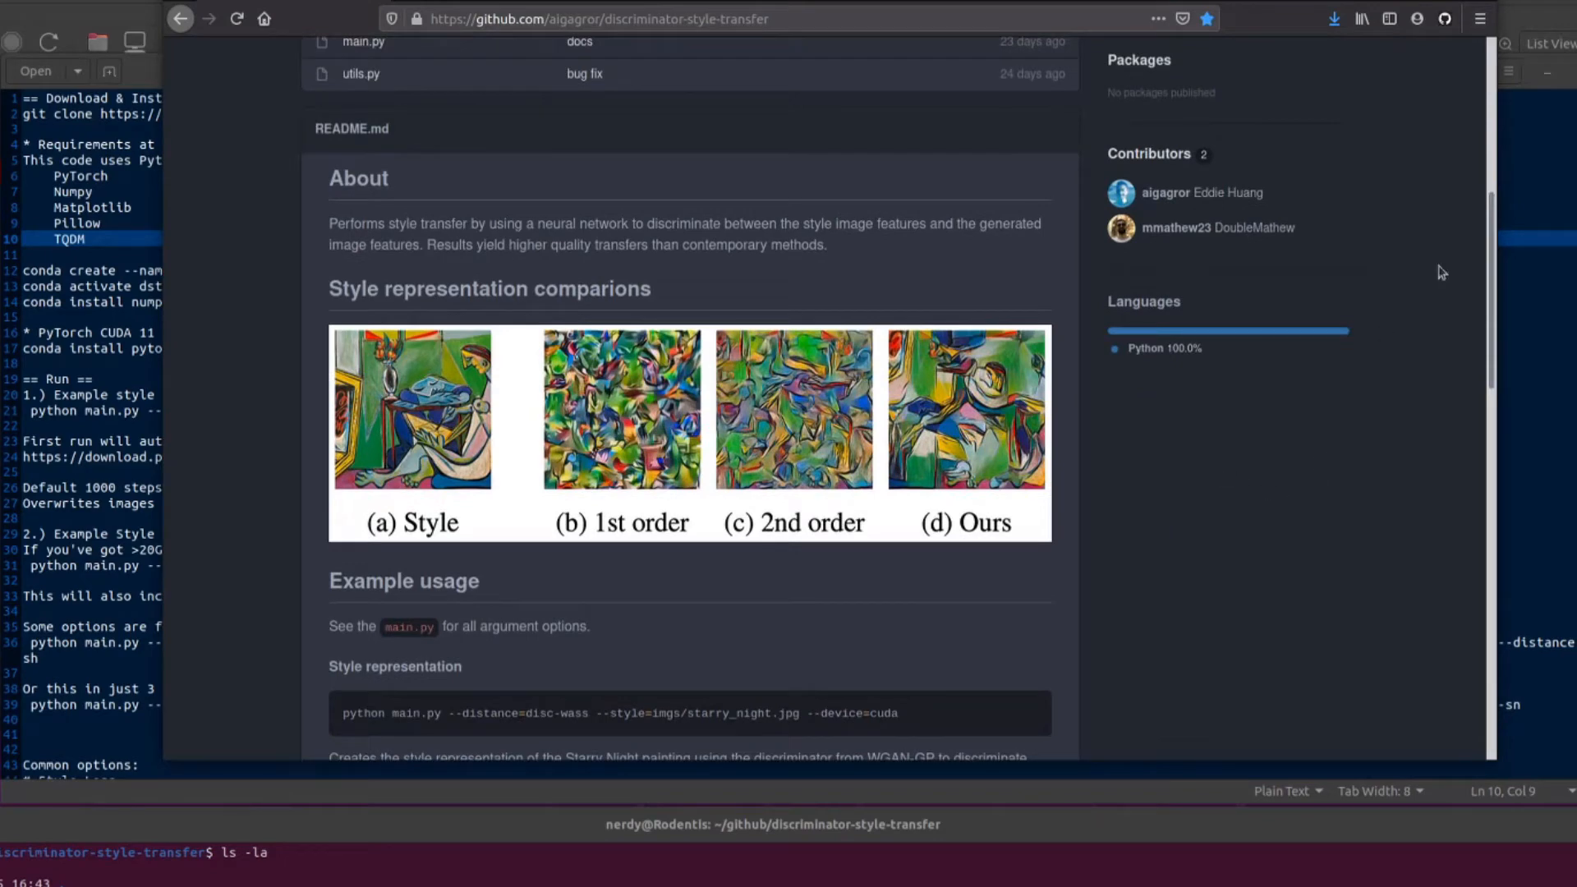
scroll(down, 3)
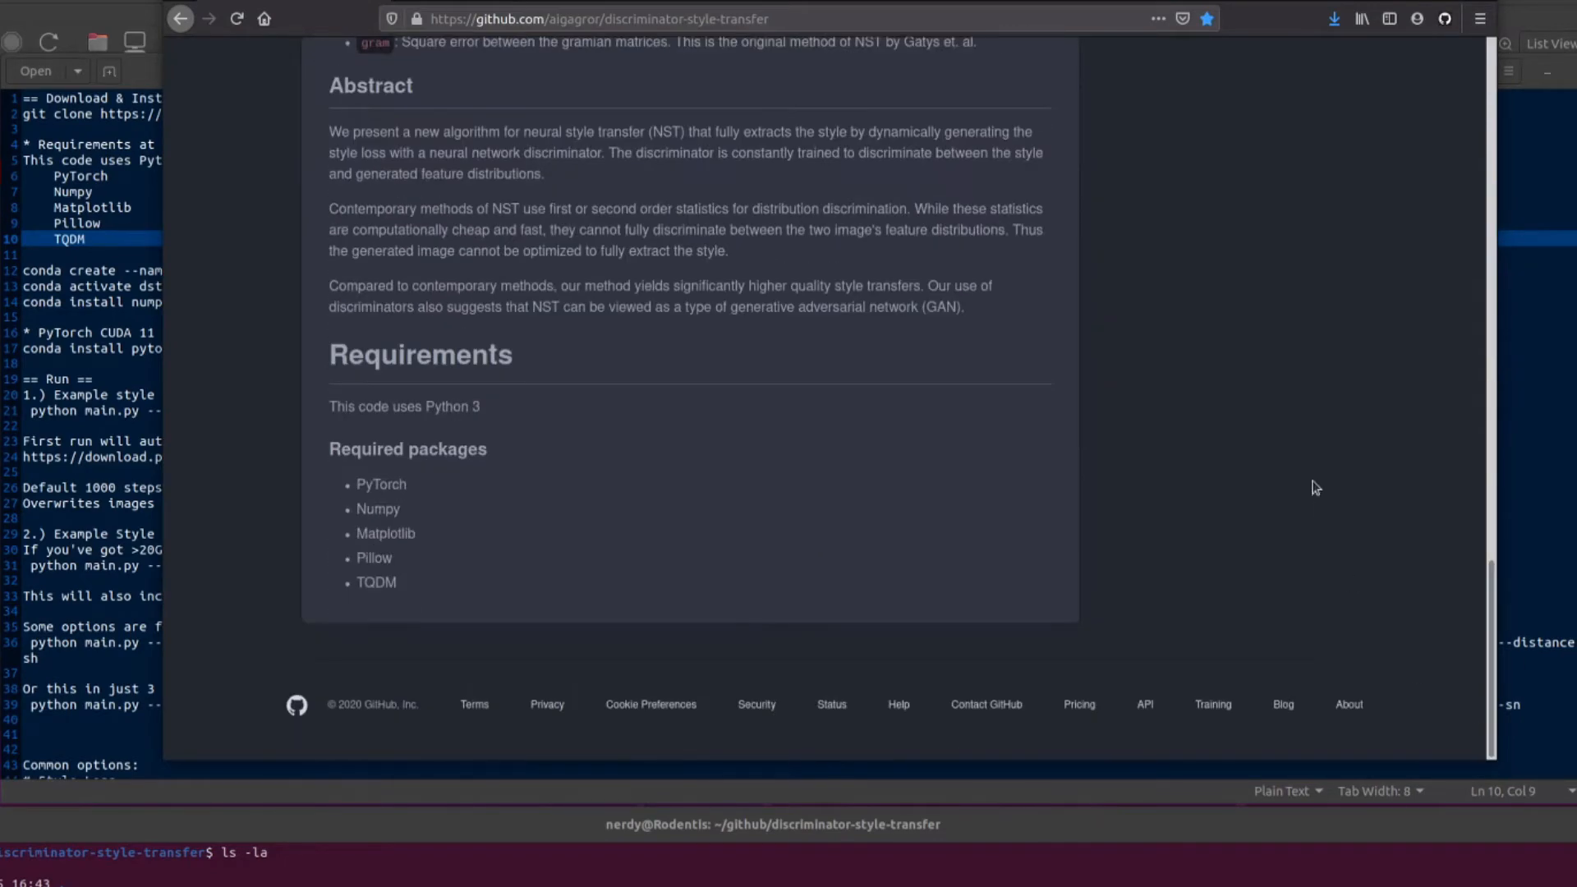
mouse_move(1237, 409)
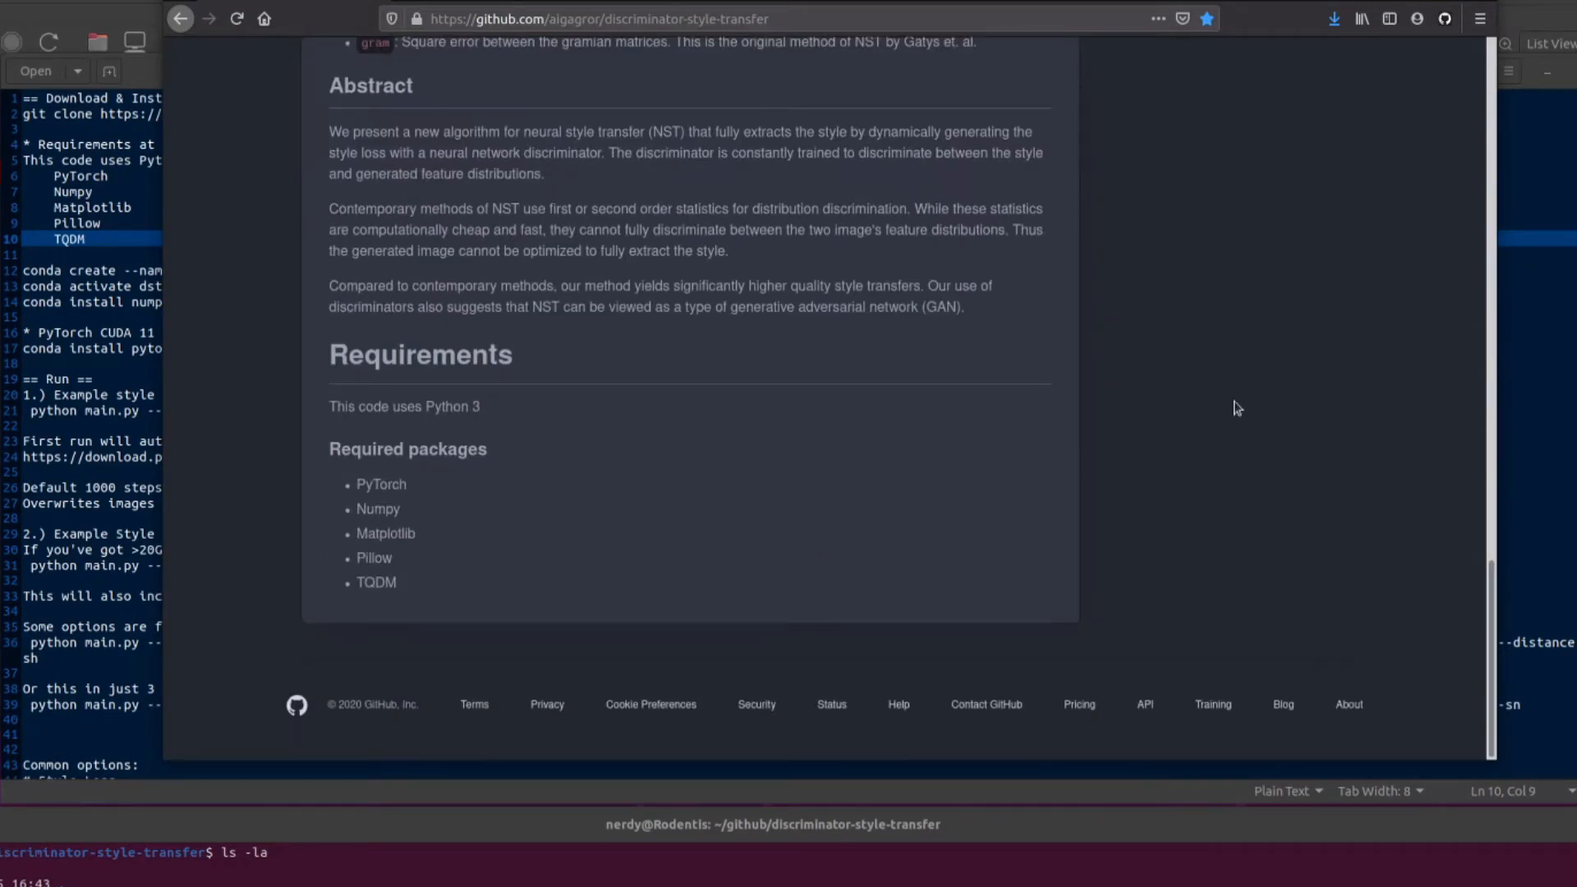
mouse_move(398, 580)
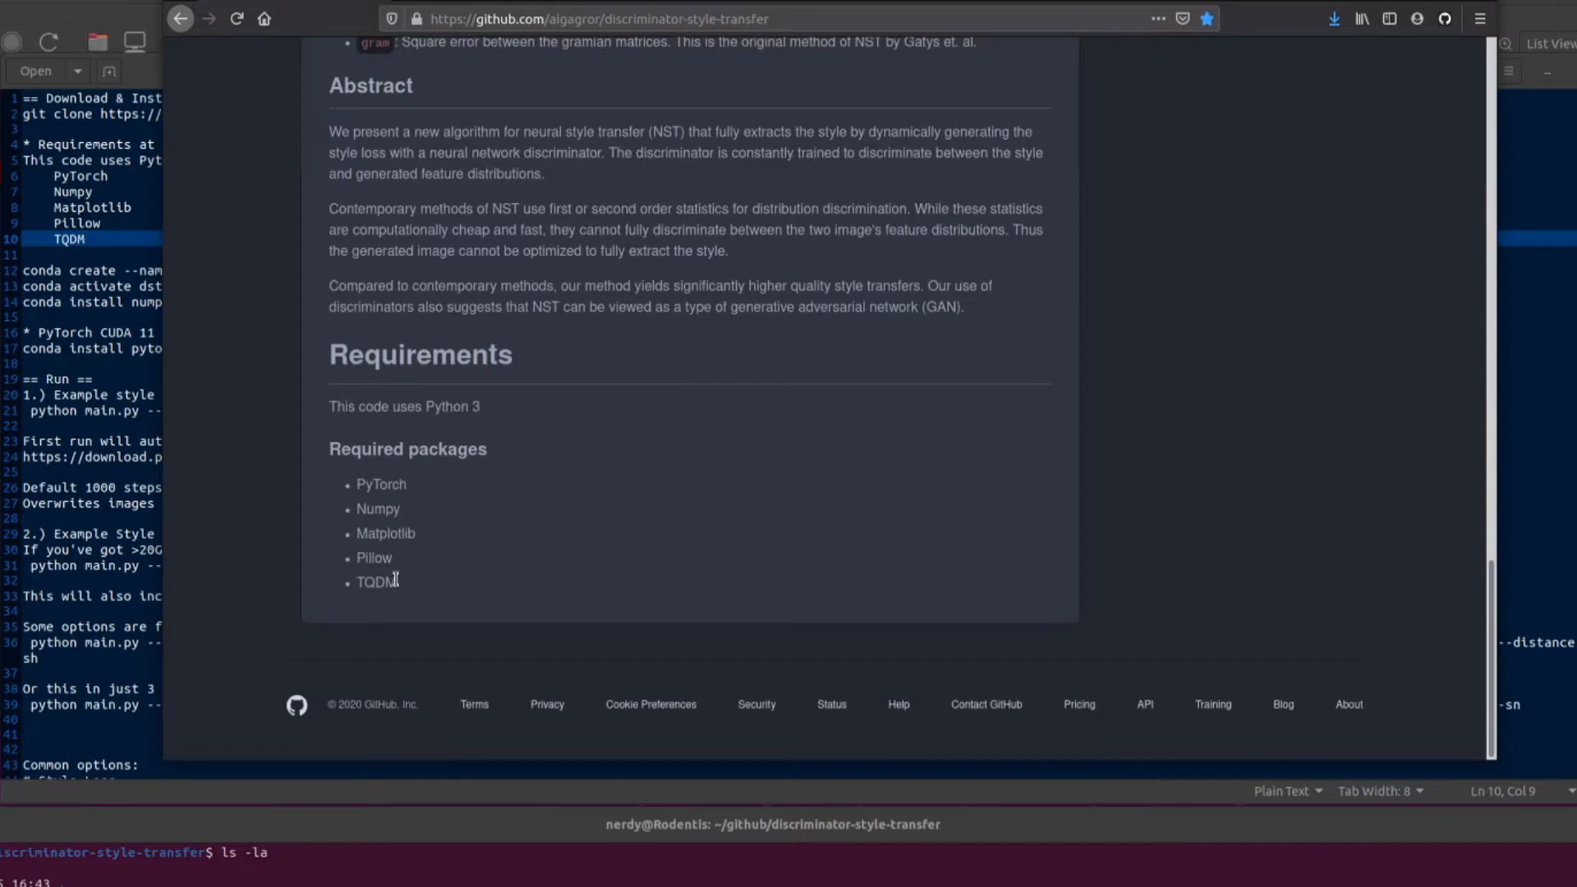
mouse_move(352, 585)
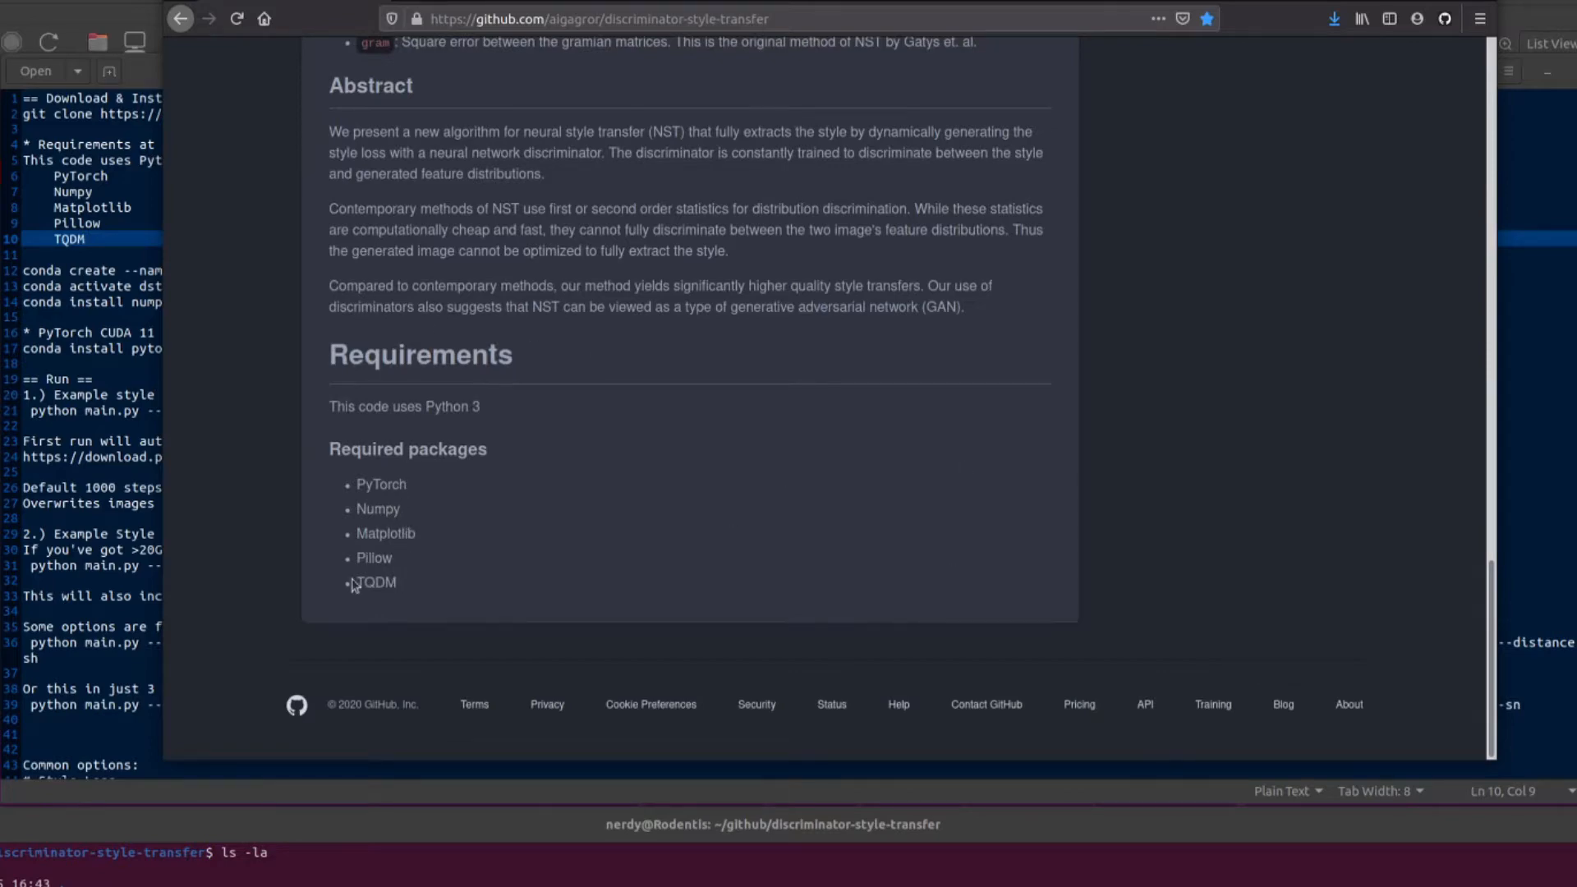
scroll(up, 3)
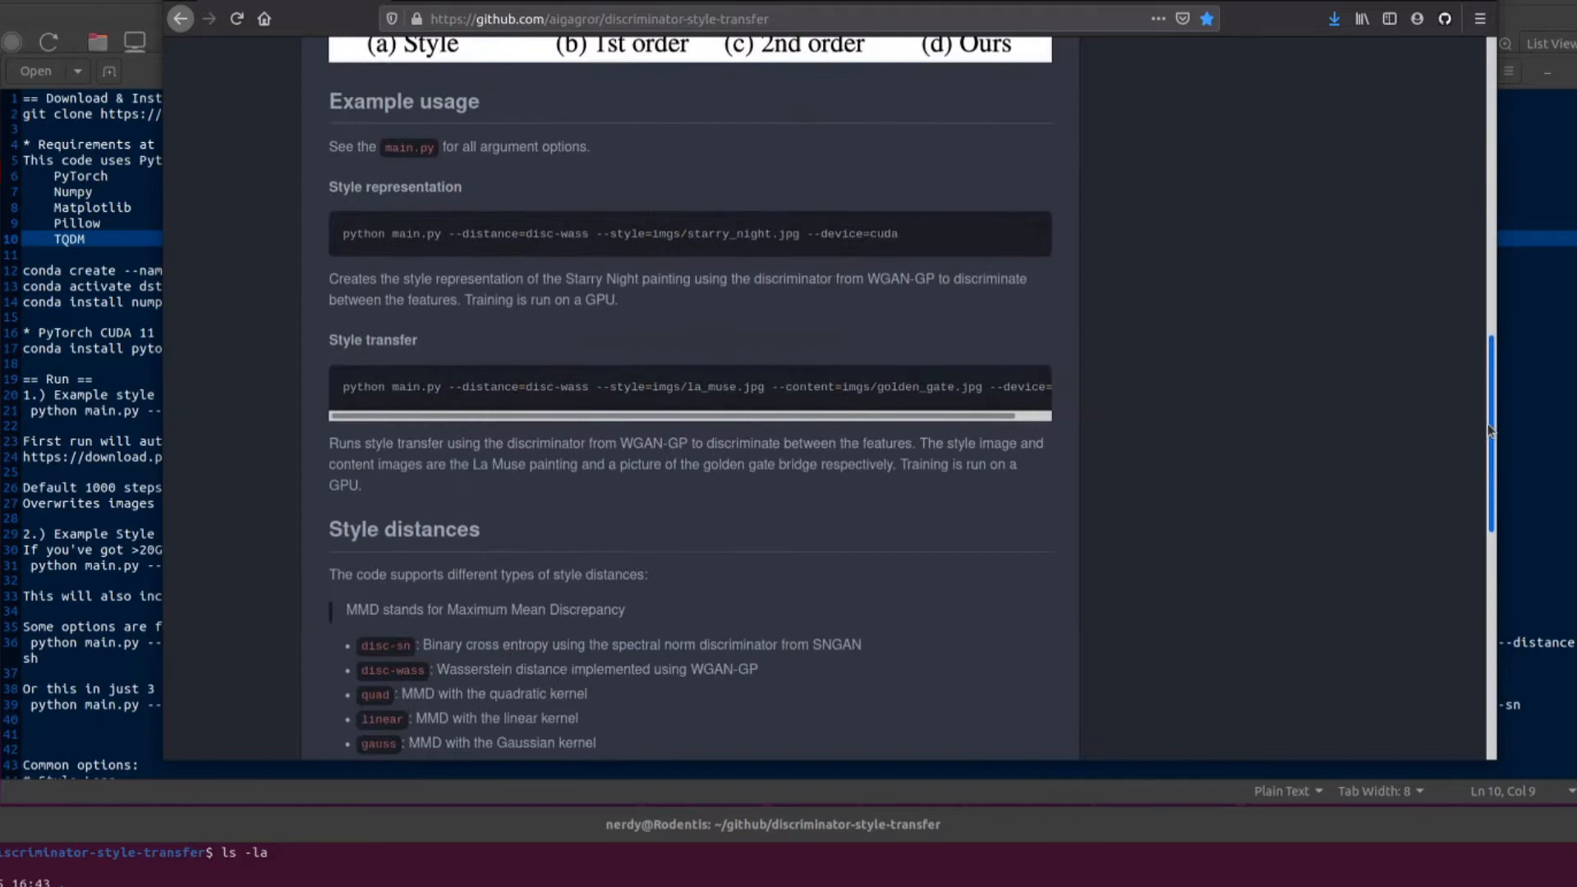
scroll(down, 3)
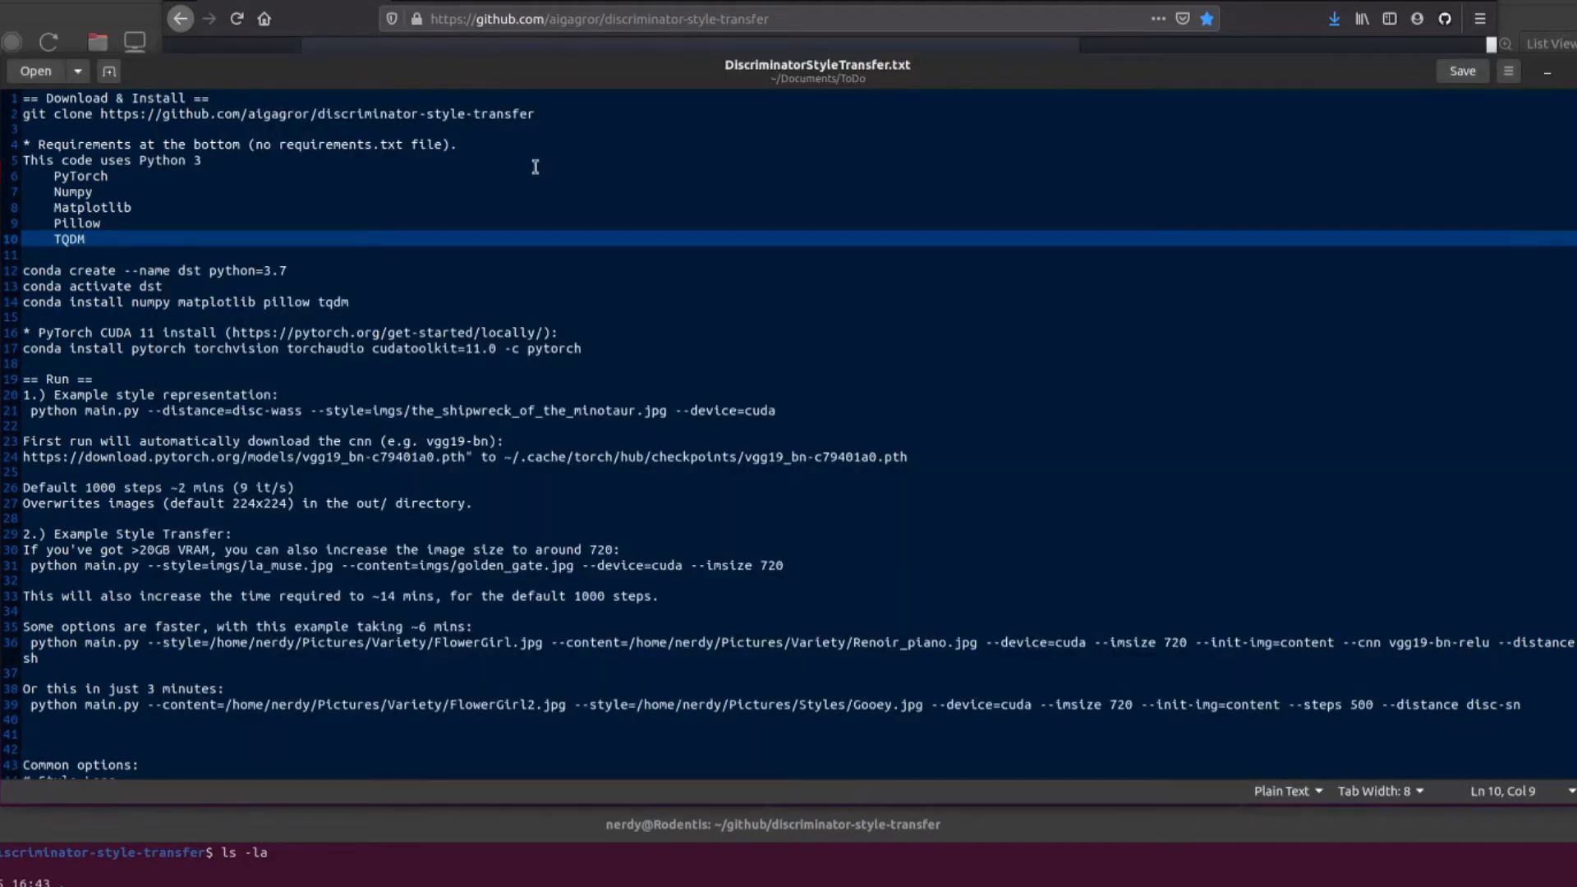
click(86, 238)
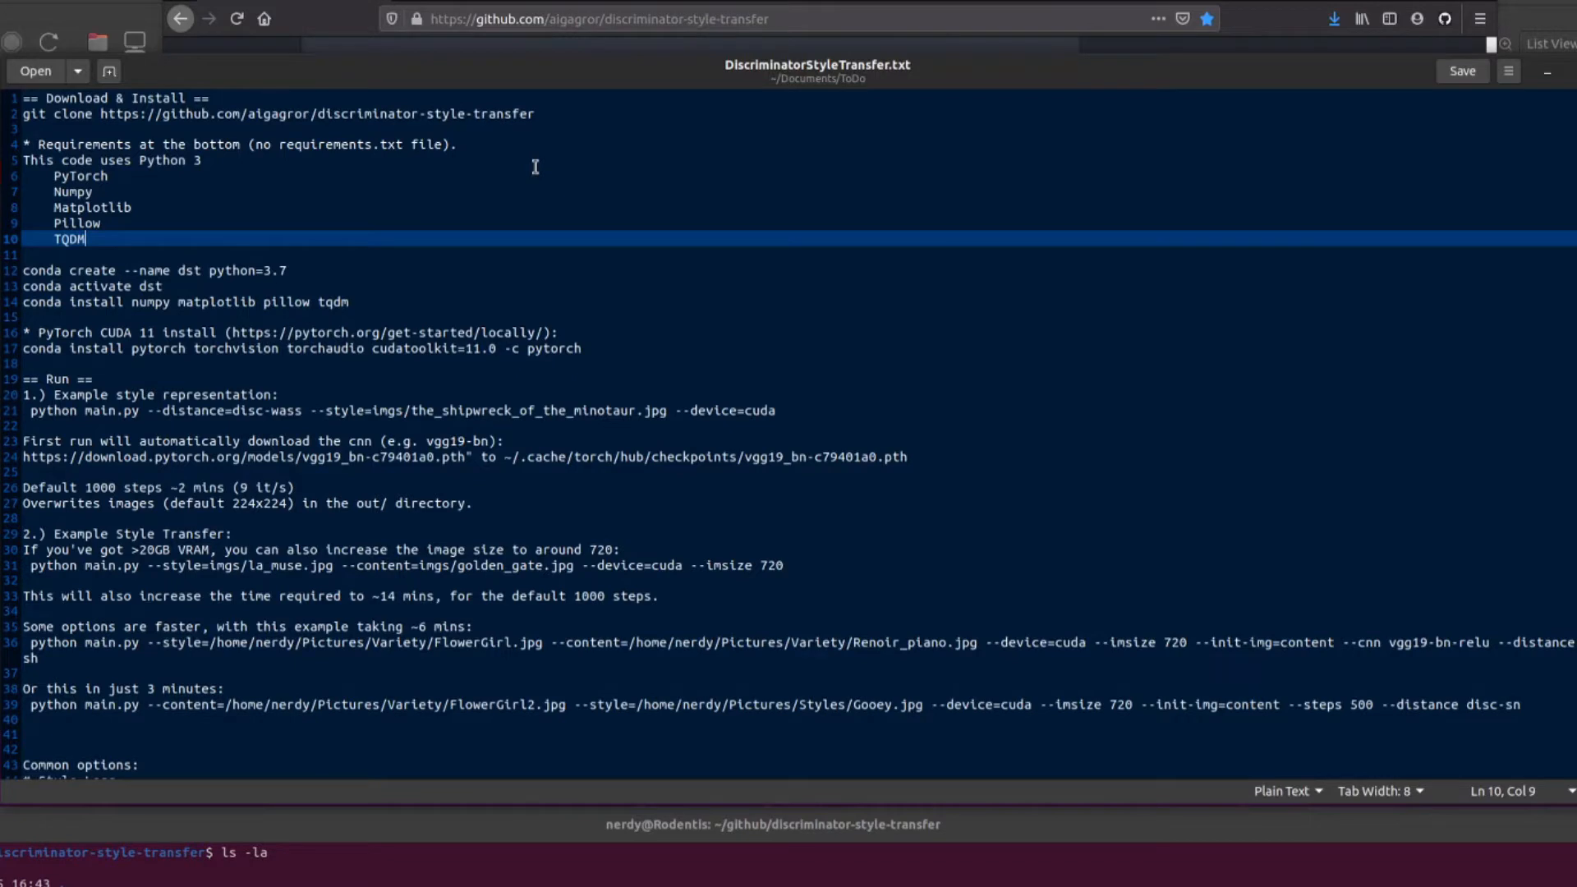
mouse_move(356, 119)
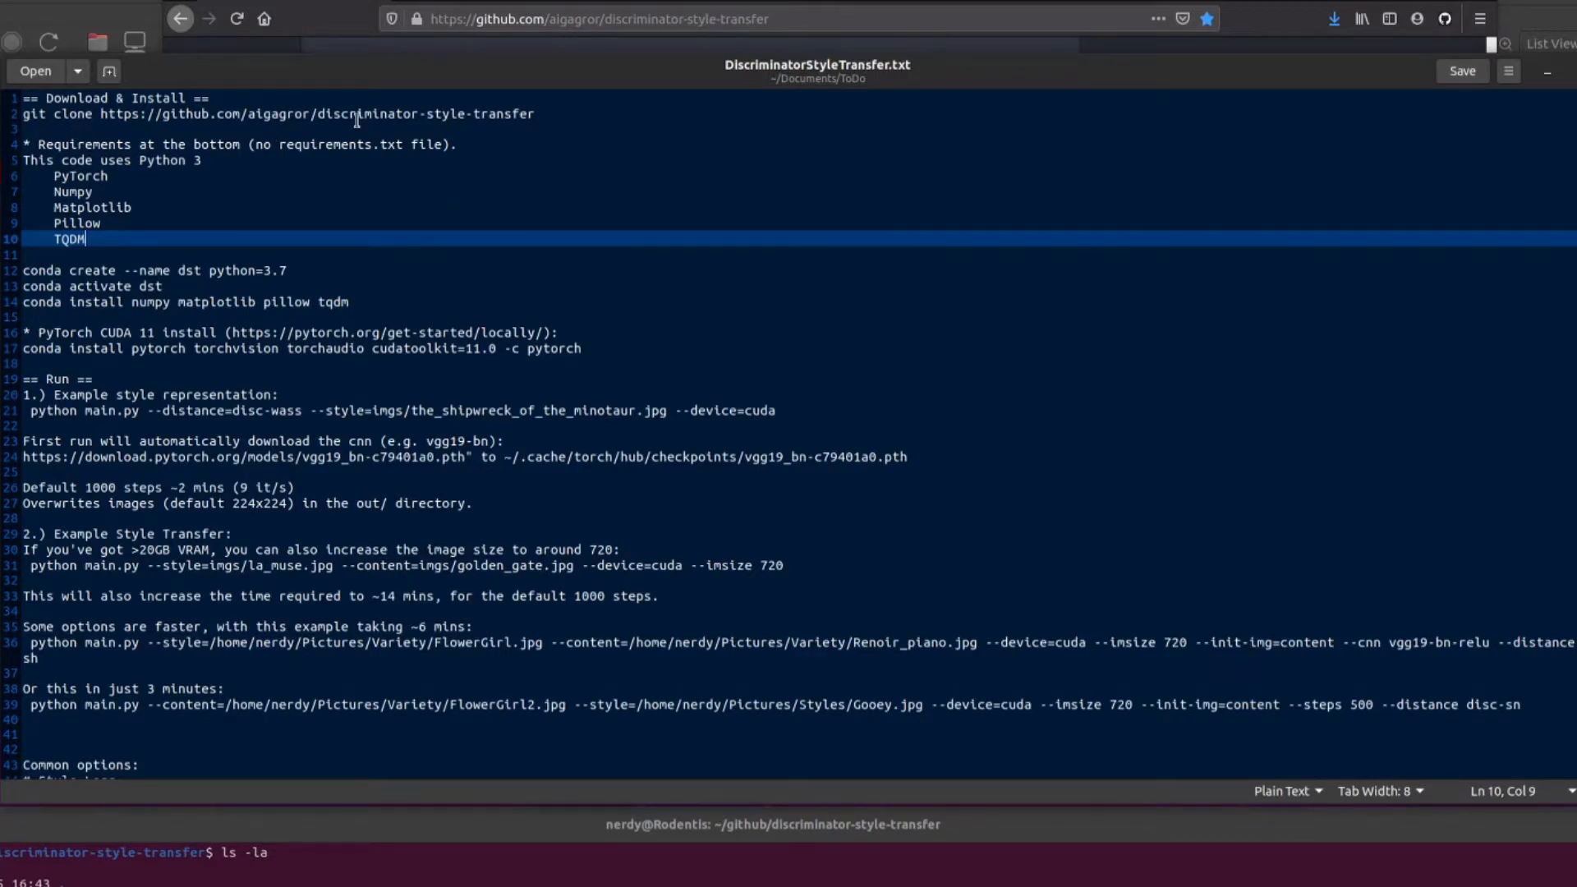
mouse_move(396, 253)
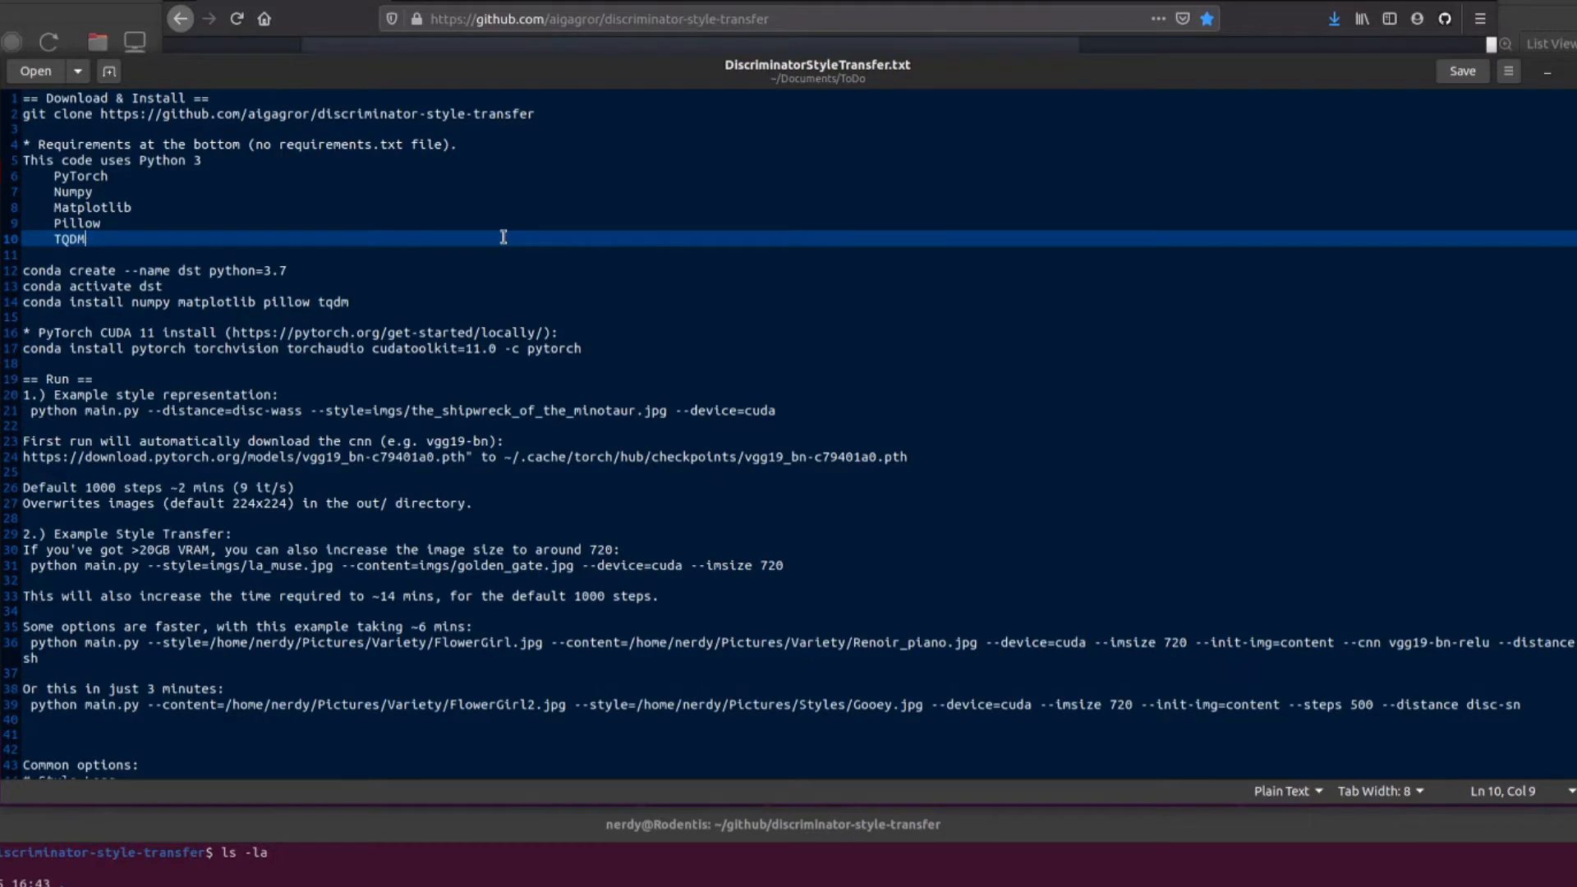
click(77, 176)
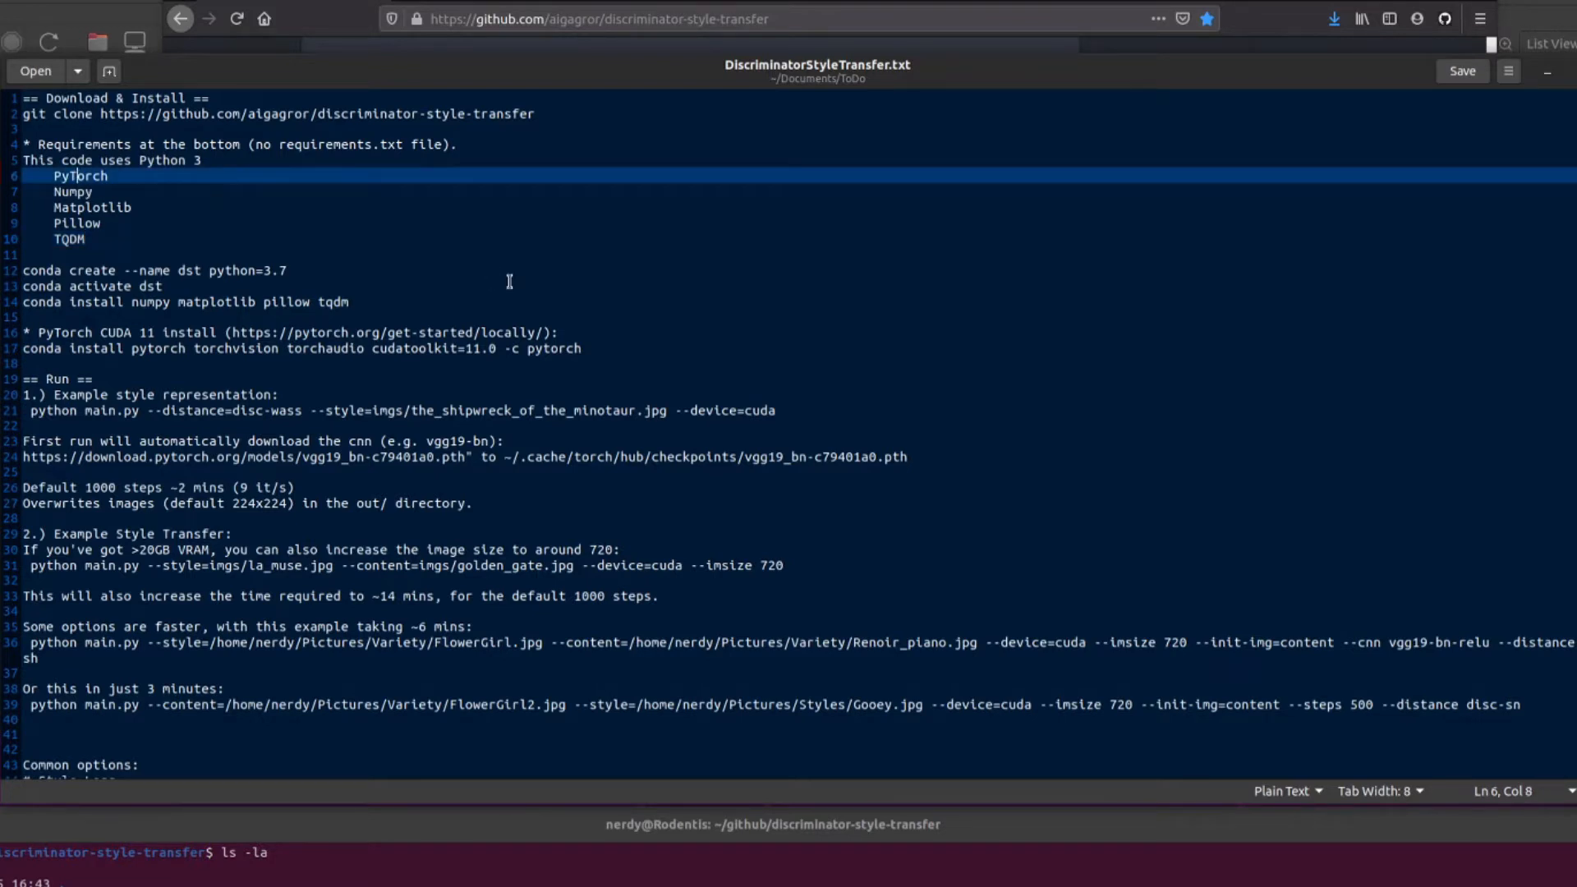
mouse_move(638, 209)
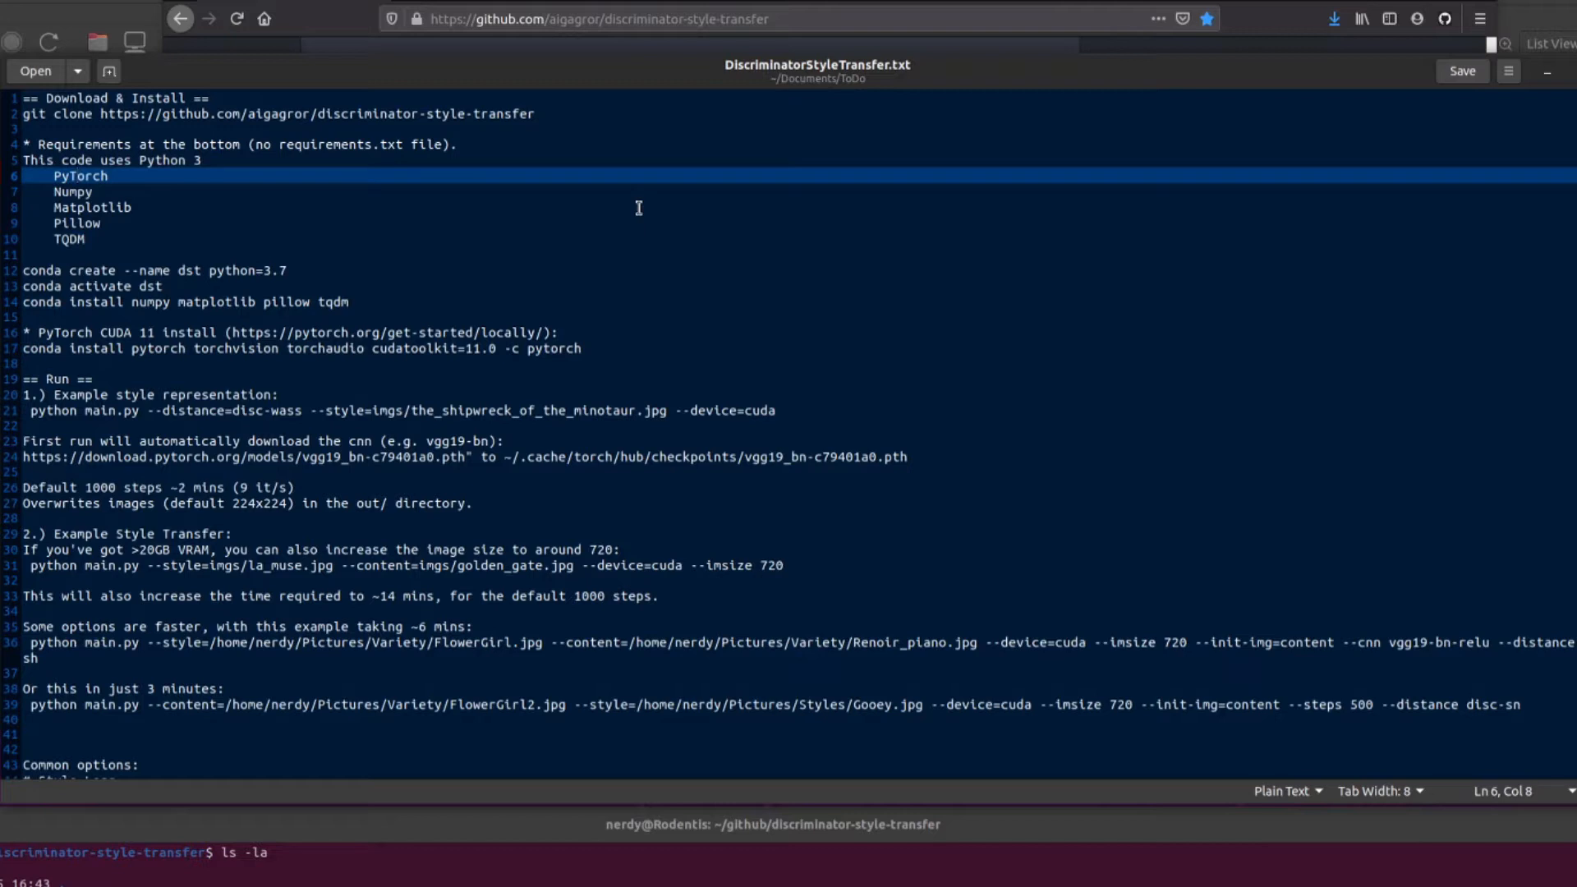
mouse_move(304, 229)
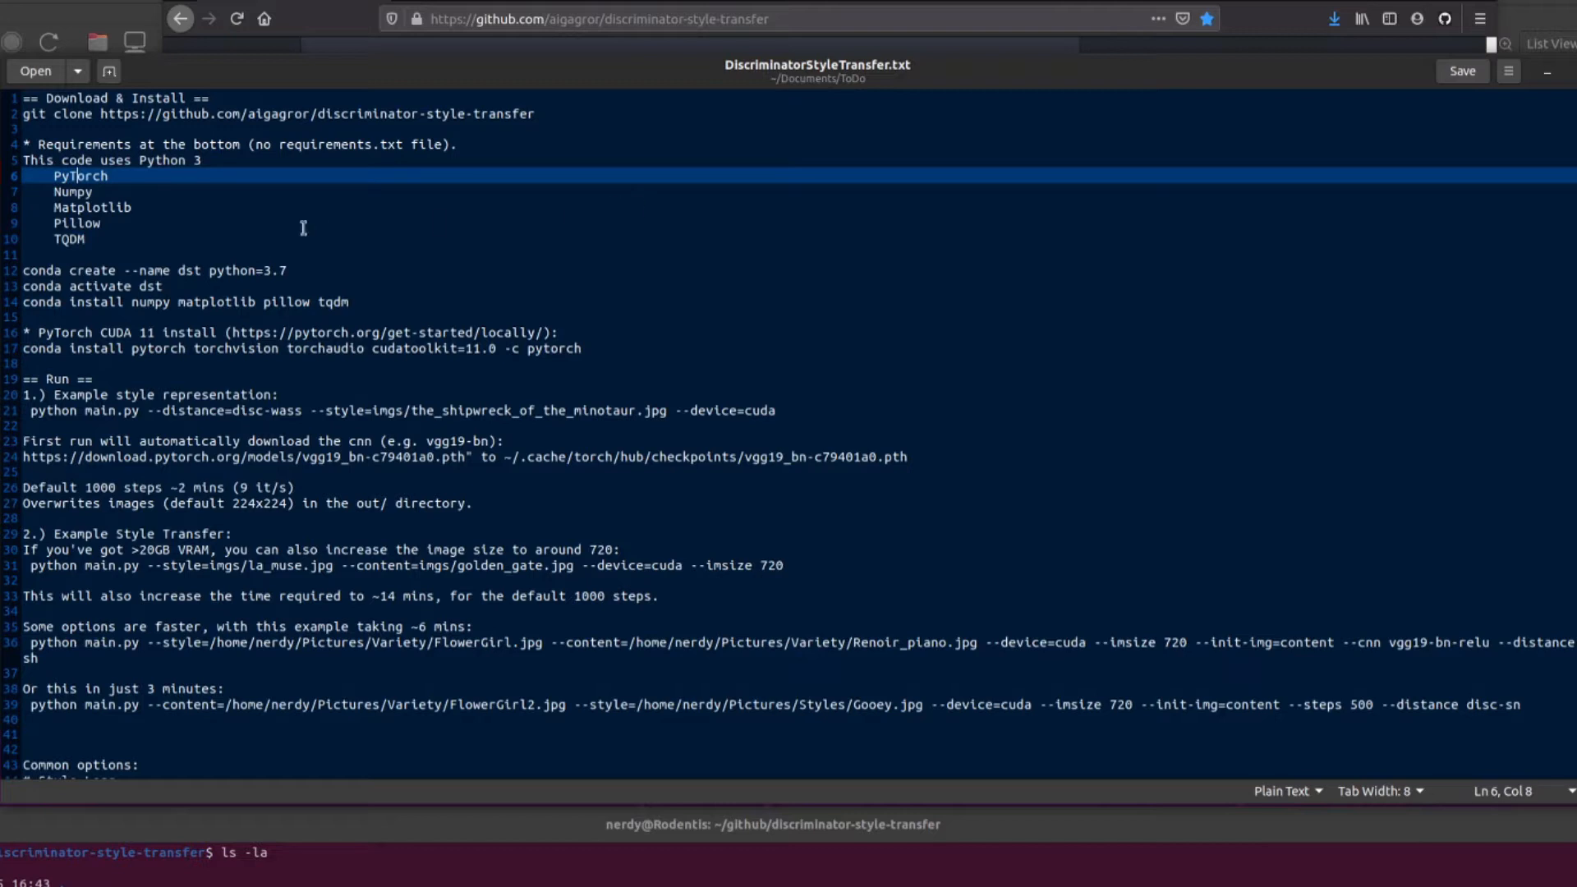
mouse_move(201, 217)
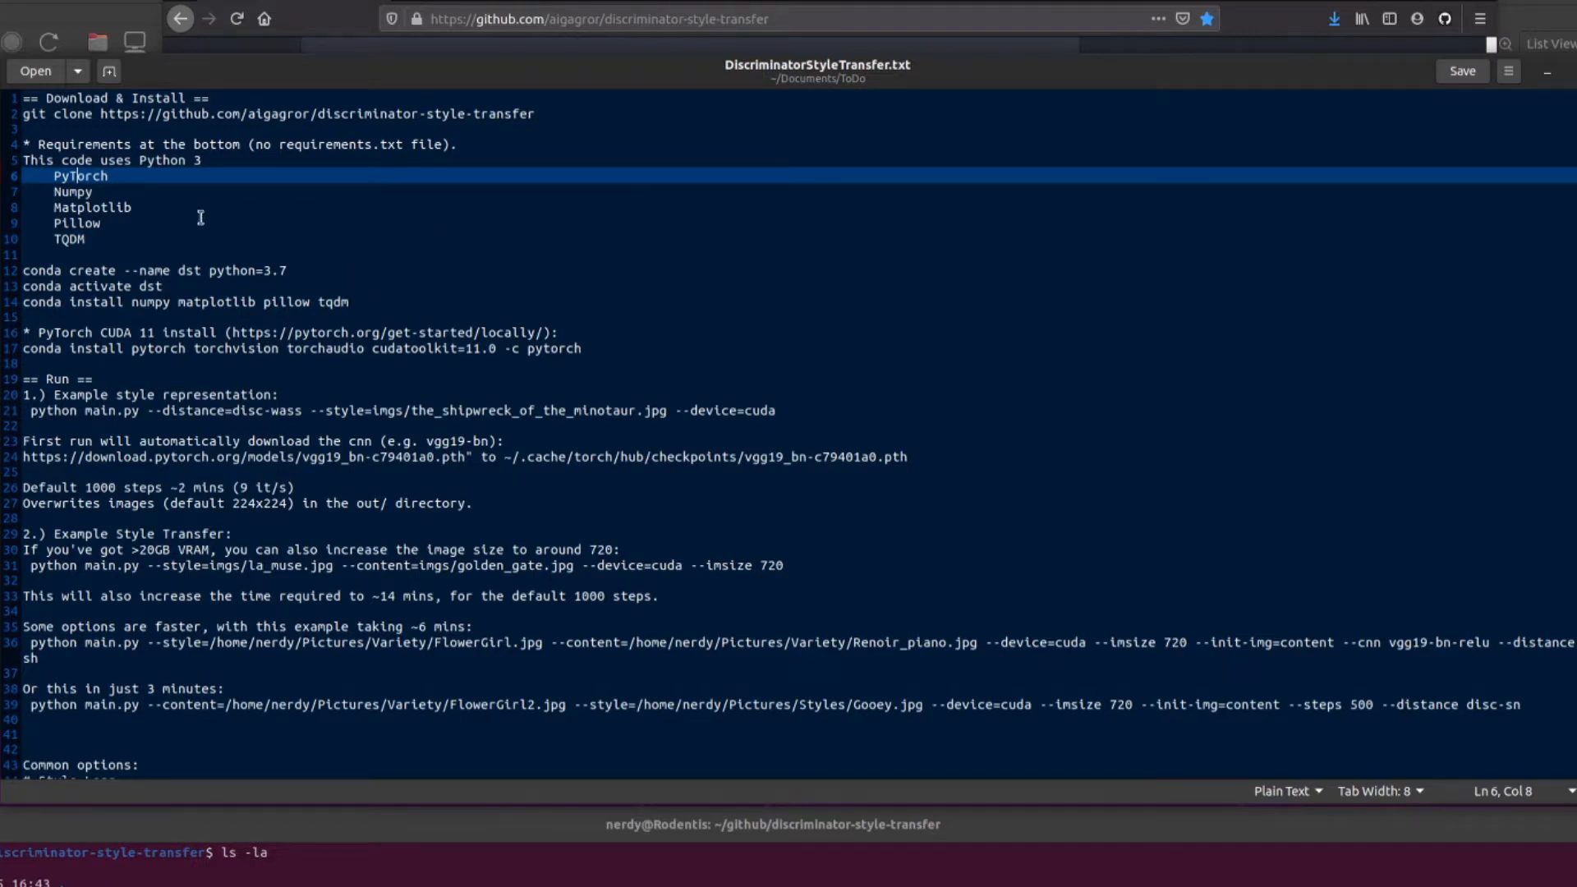
mouse_move(476, 251)
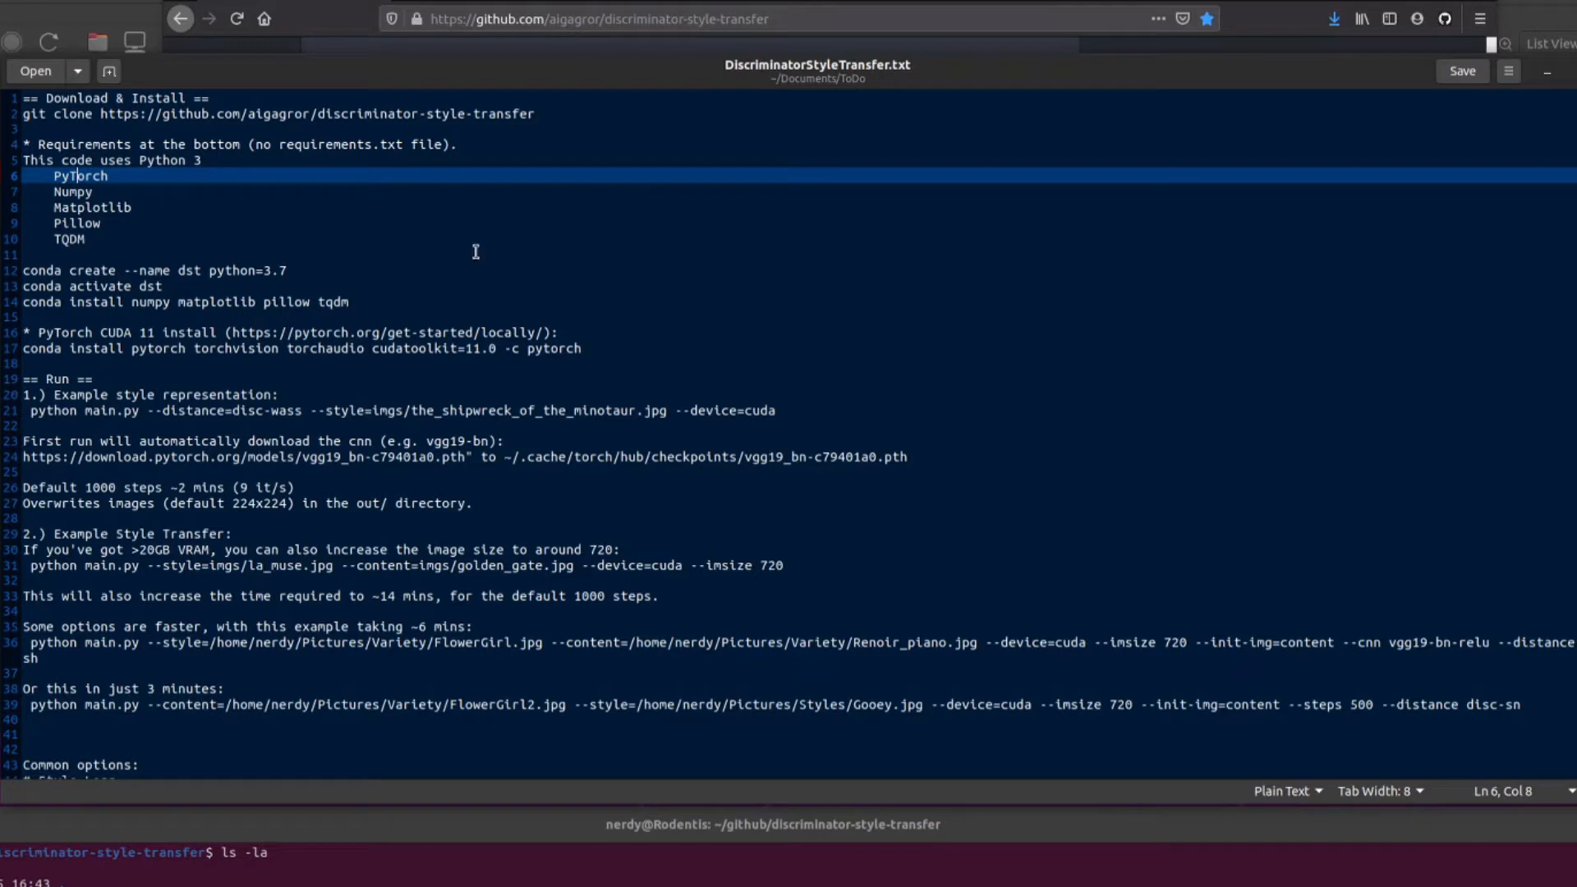
mouse_move(219, 263)
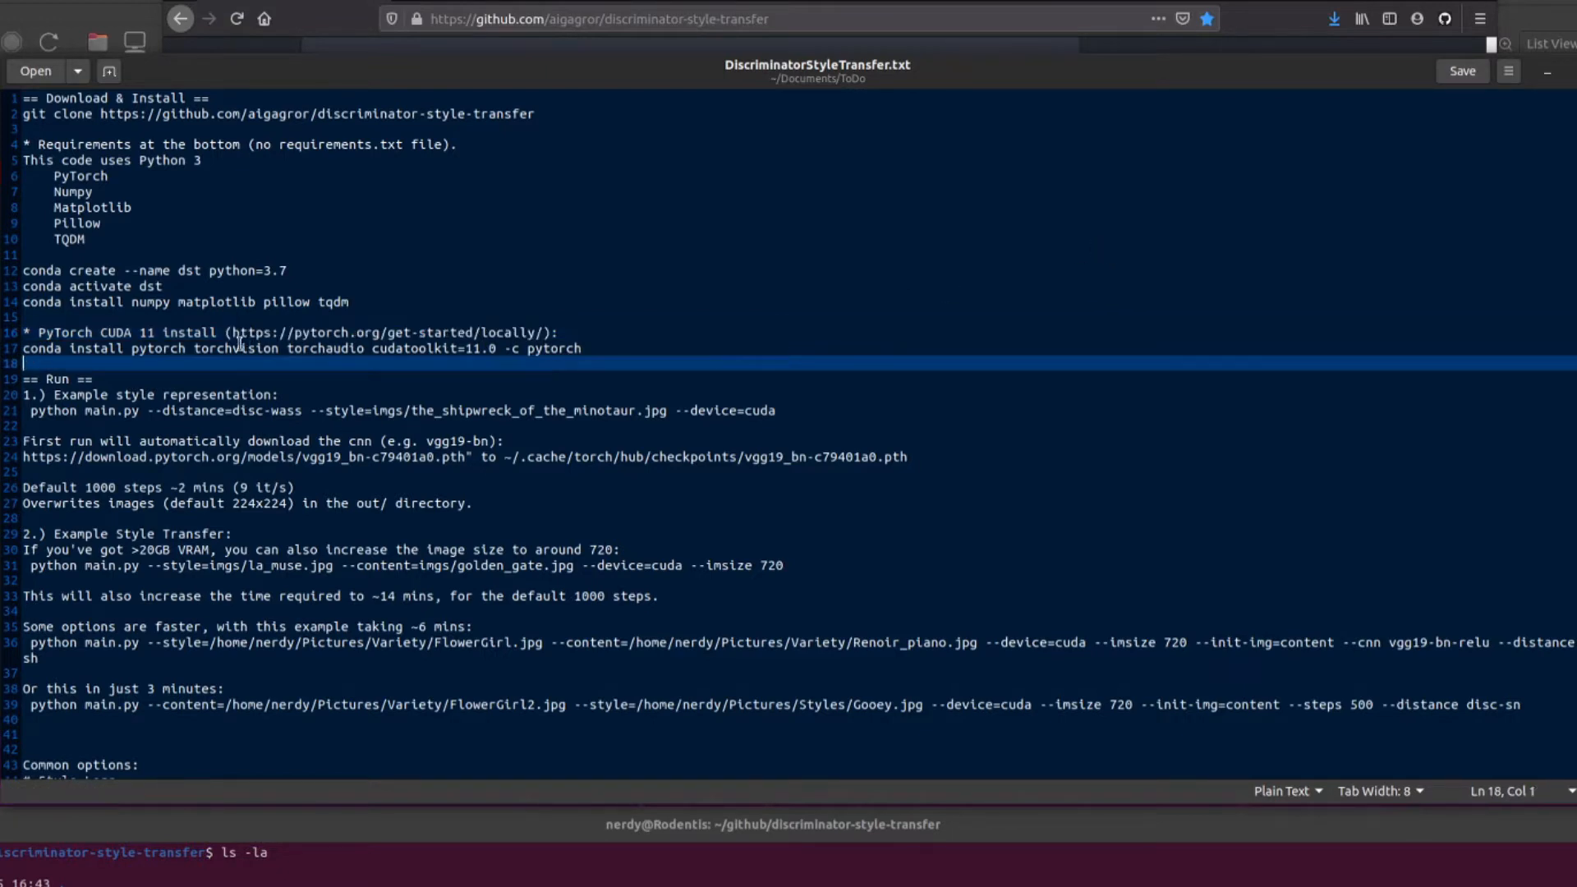
mouse_move(606, 358)
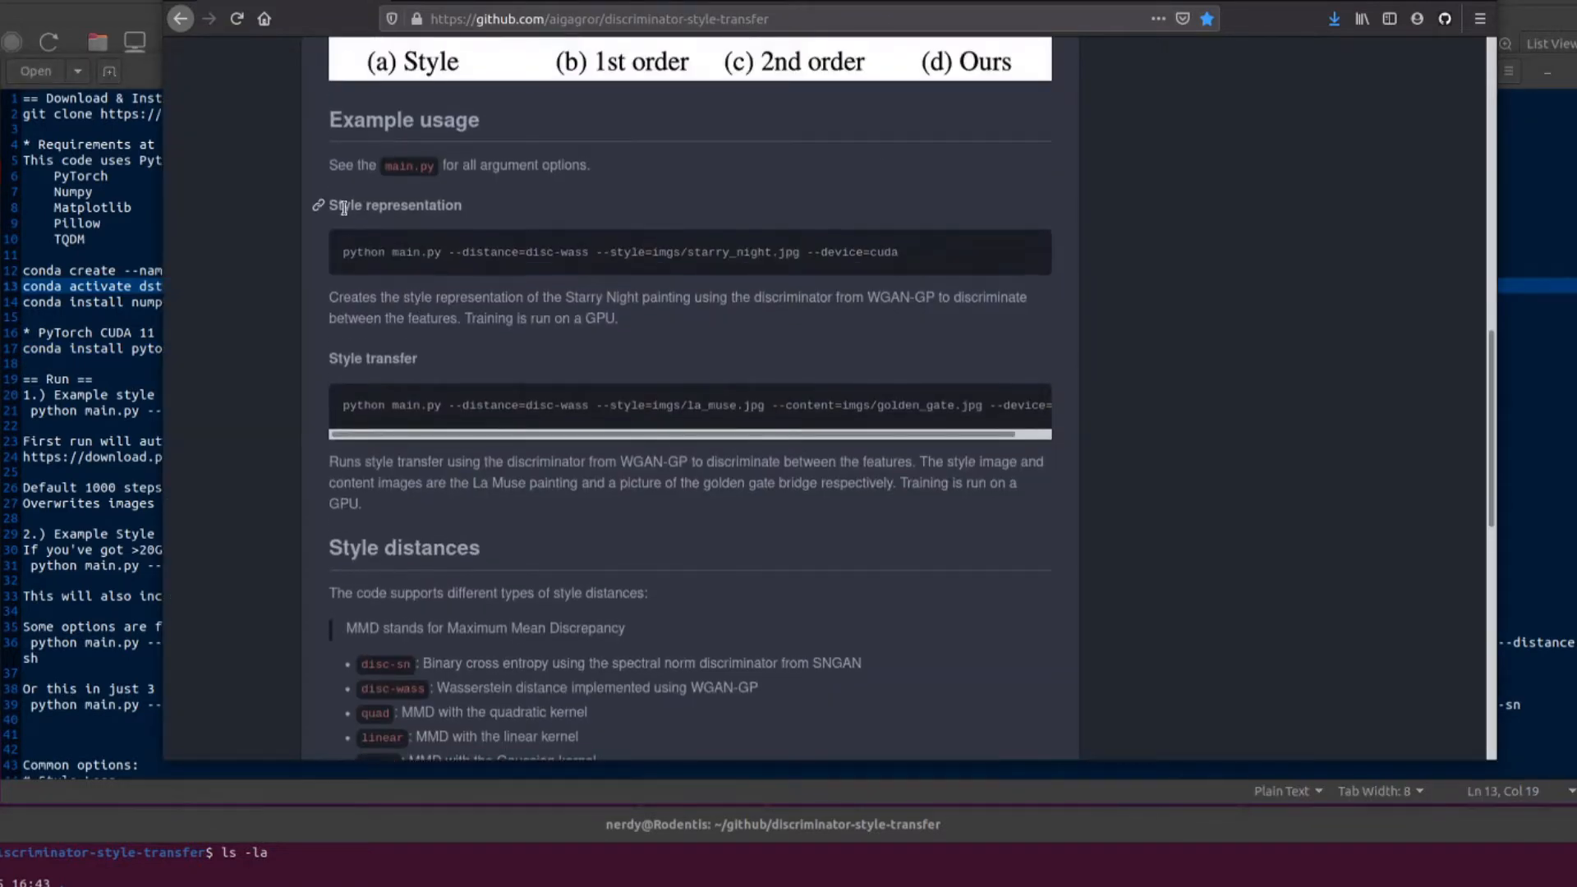
Scroll the README to the style transfer example command and the Style distances list.
scroll(up, 3)
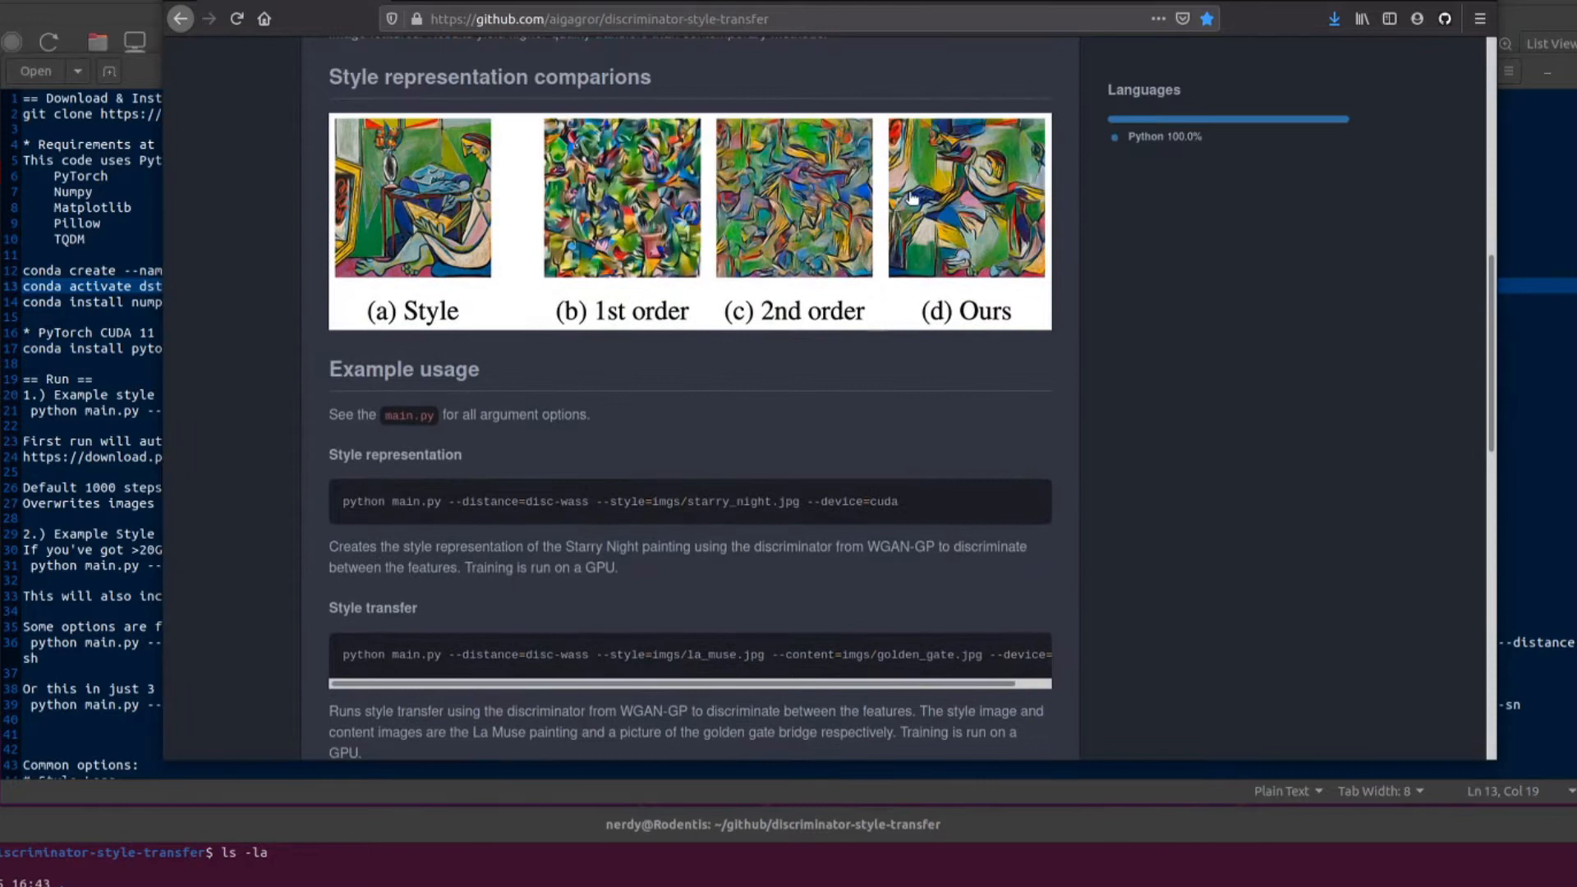
scroll(down, 3)
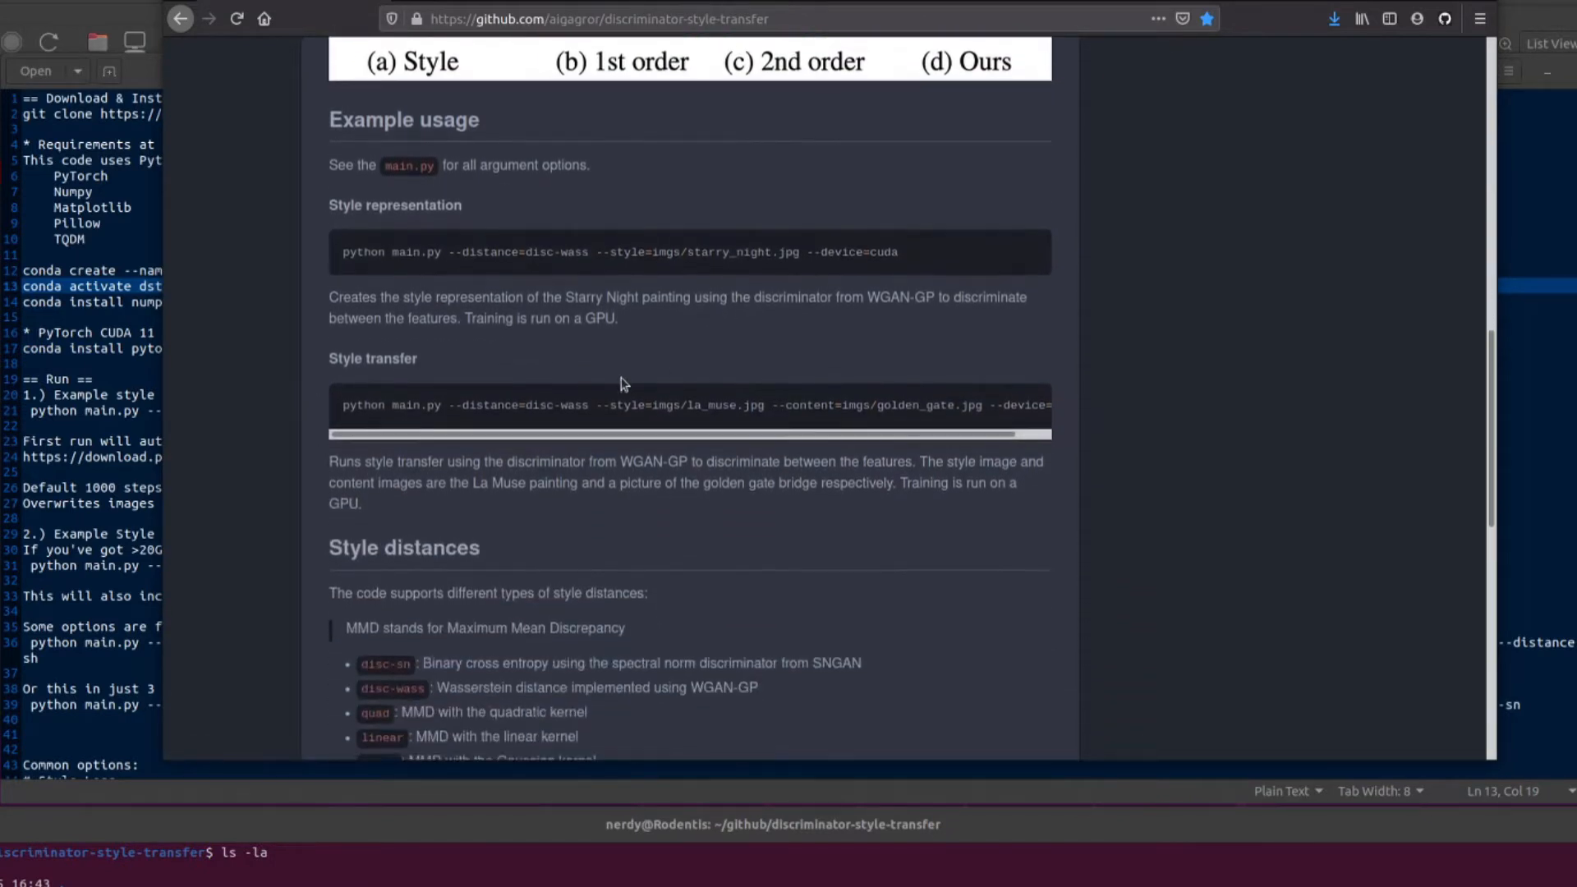
scroll(down, 3)
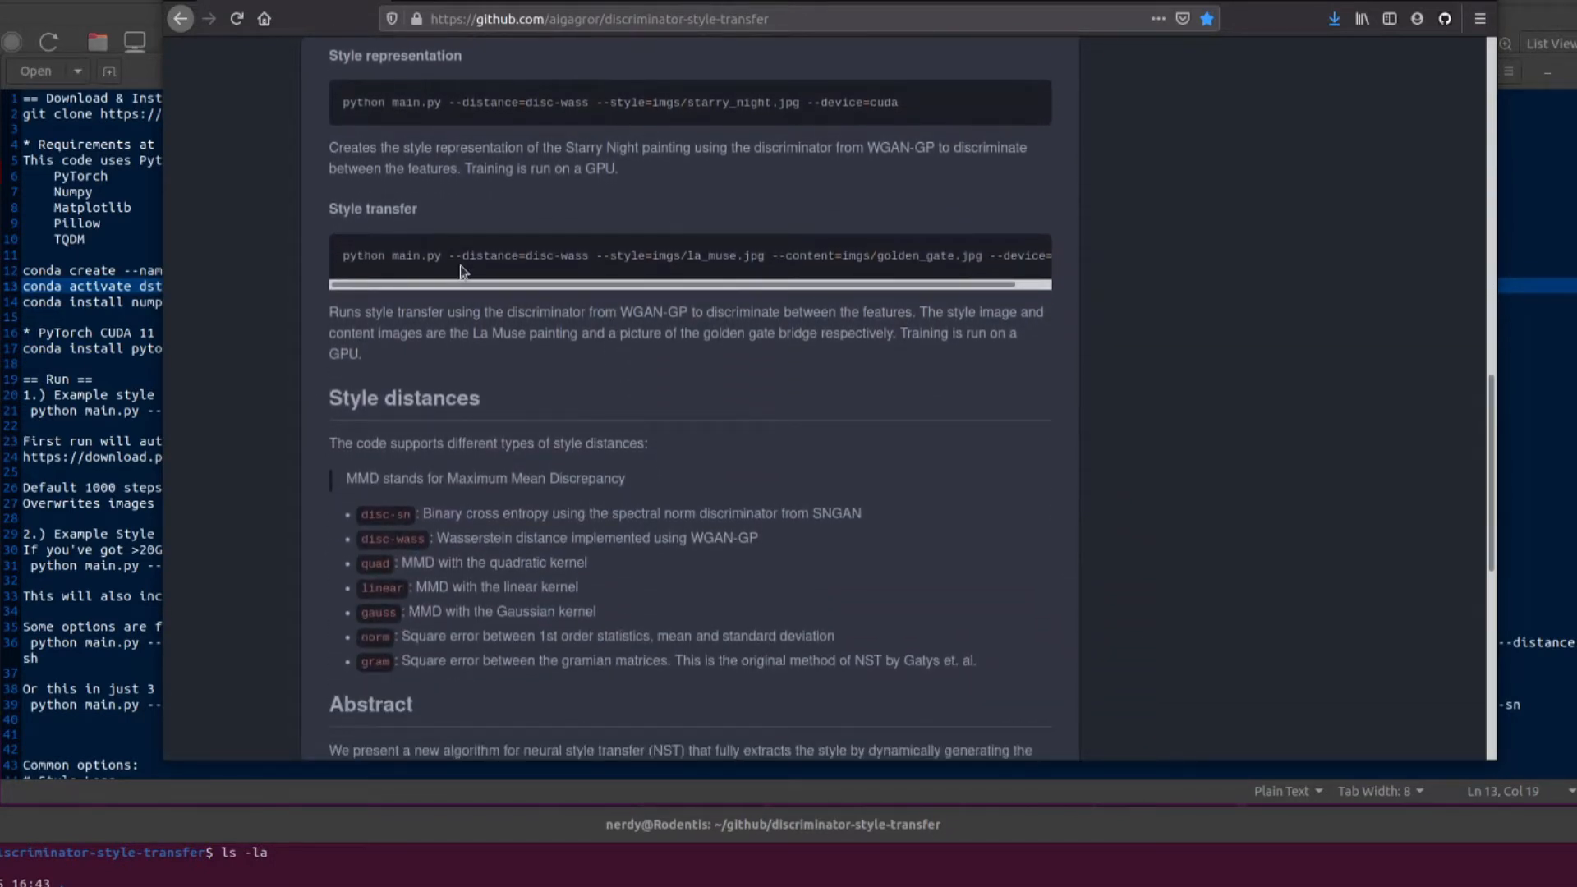
mouse_move(774, 442)
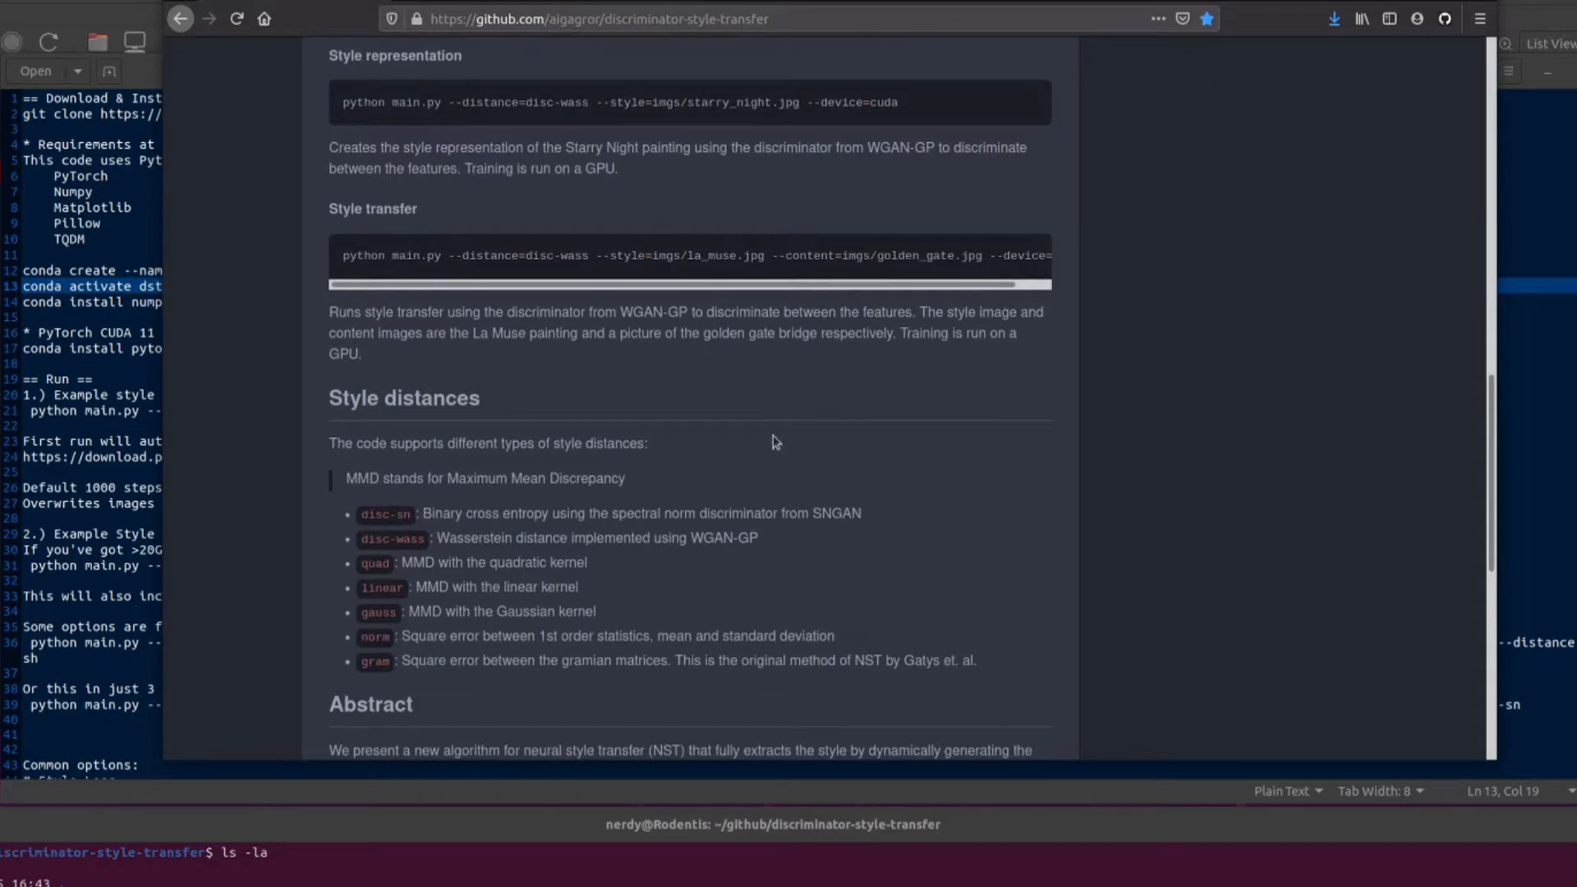
mouse_move(102, 373)
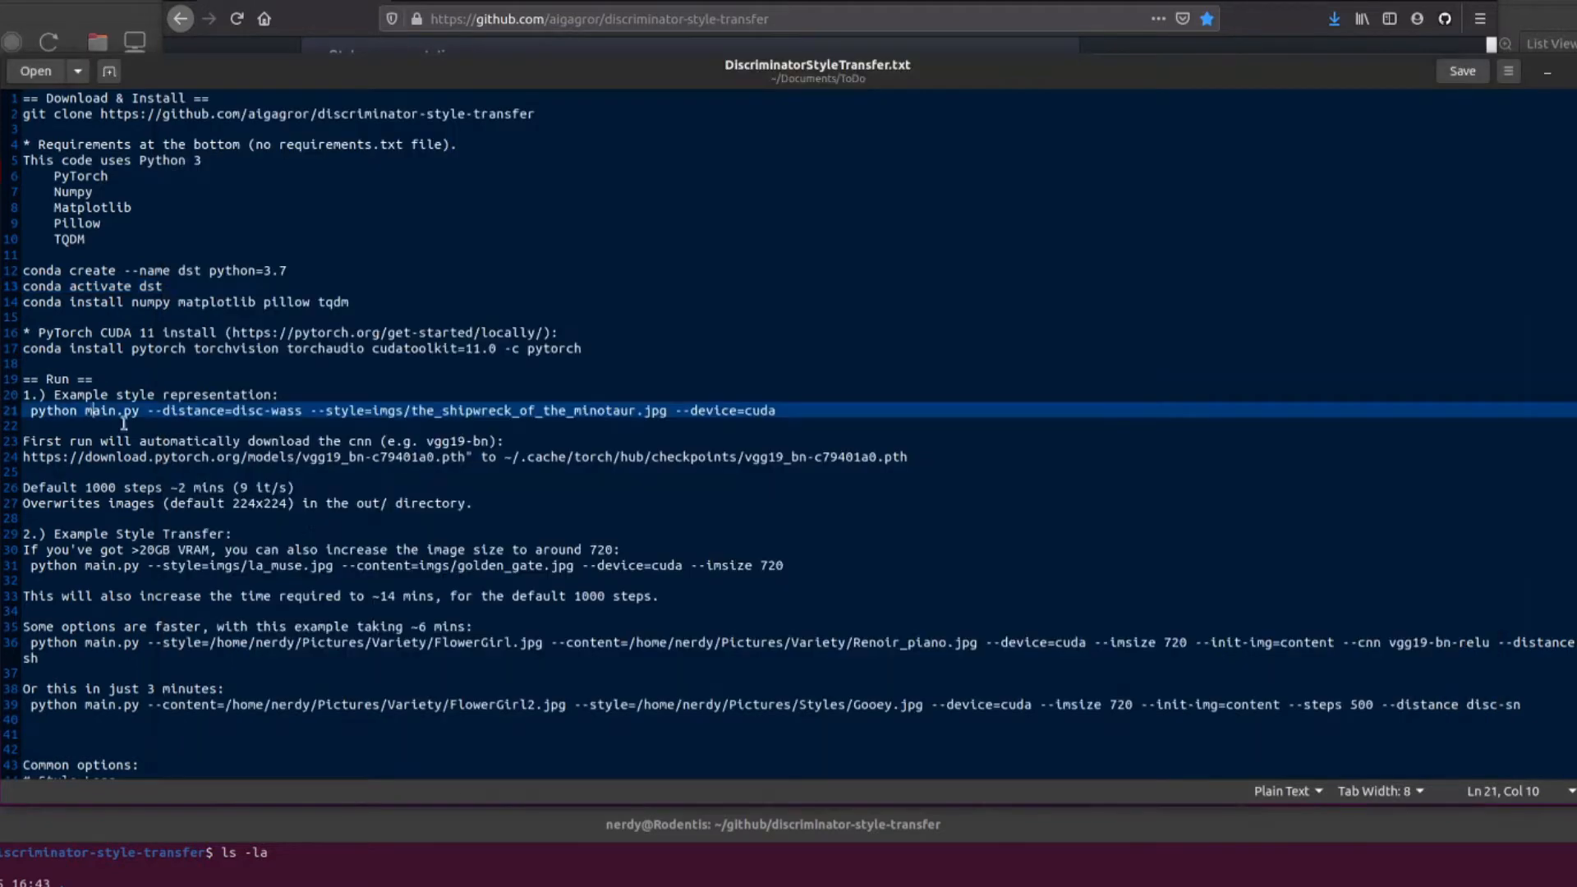
Select the 720-pixel python main.py style transfer command on line 31 of the notes.
scroll(down, 3)
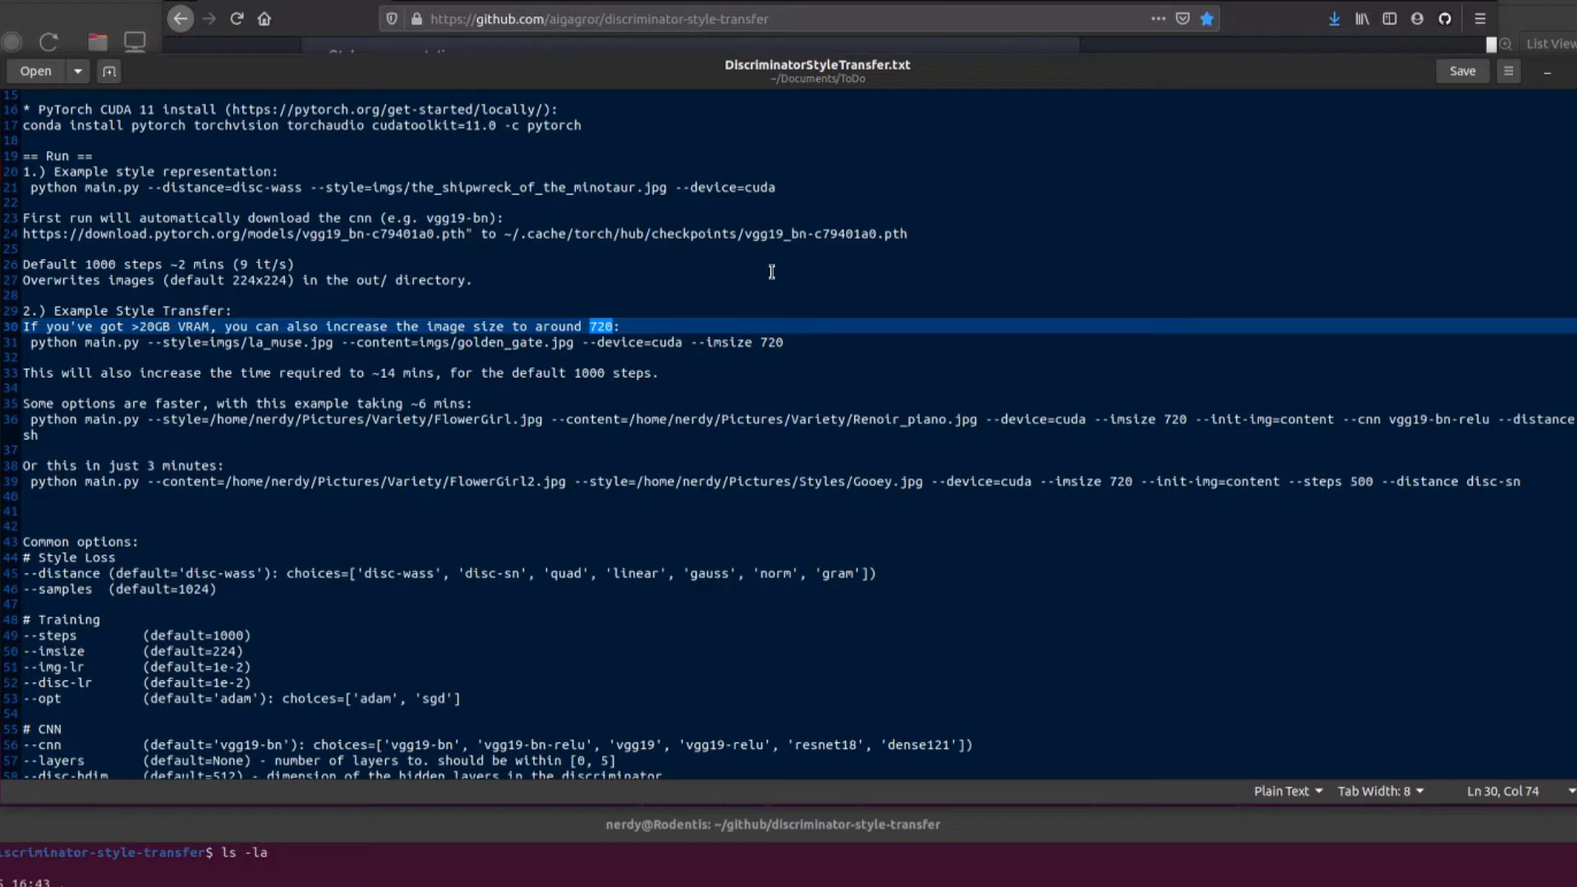
mouse_move(692, 305)
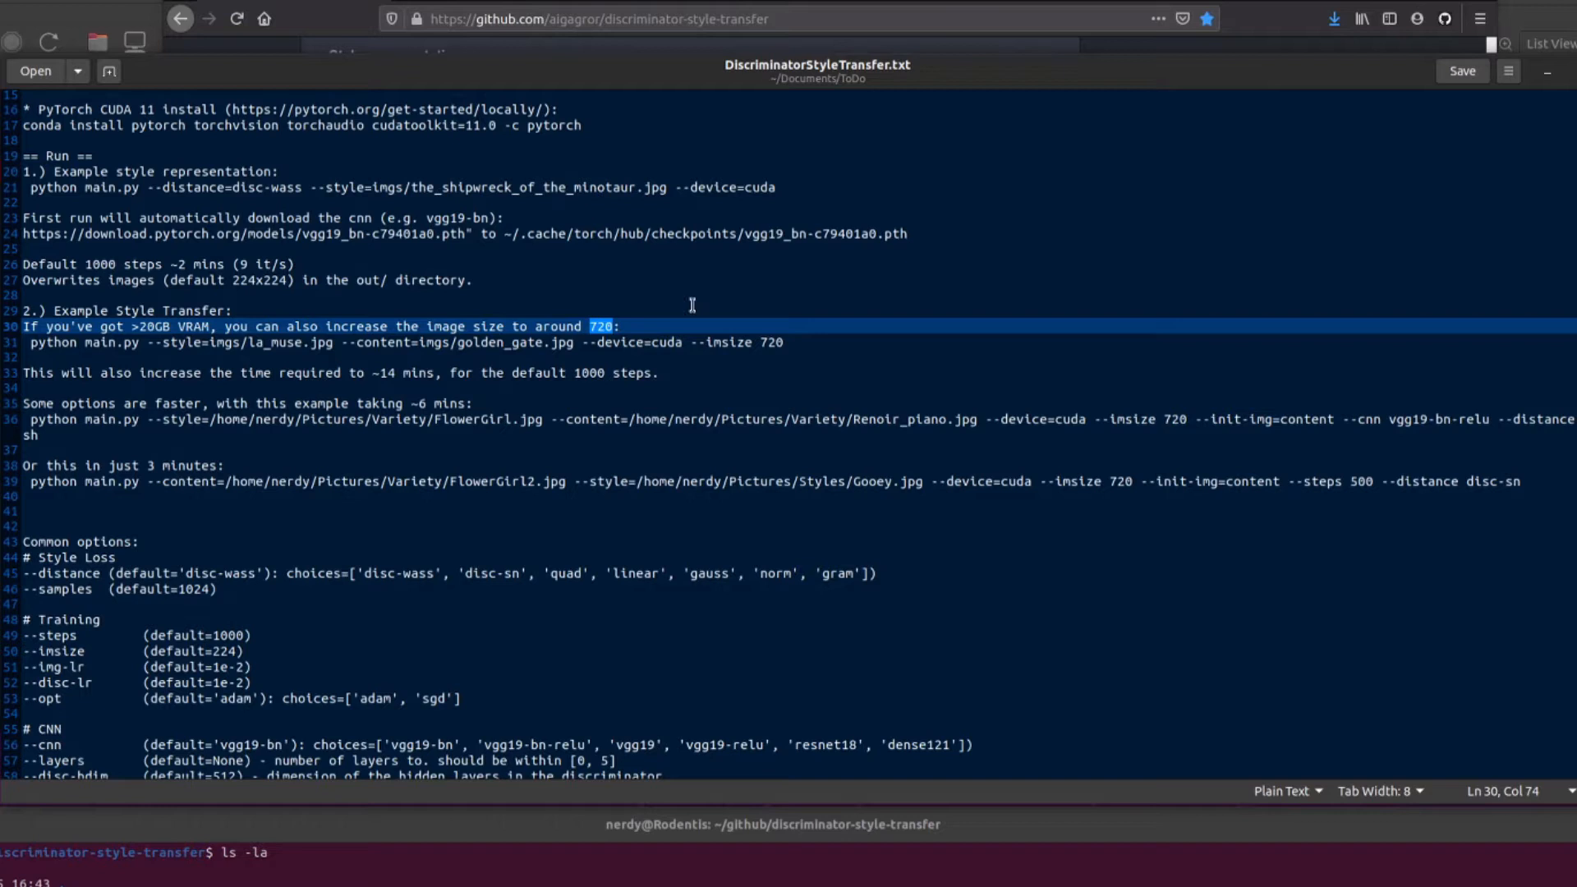
click(251, 342)
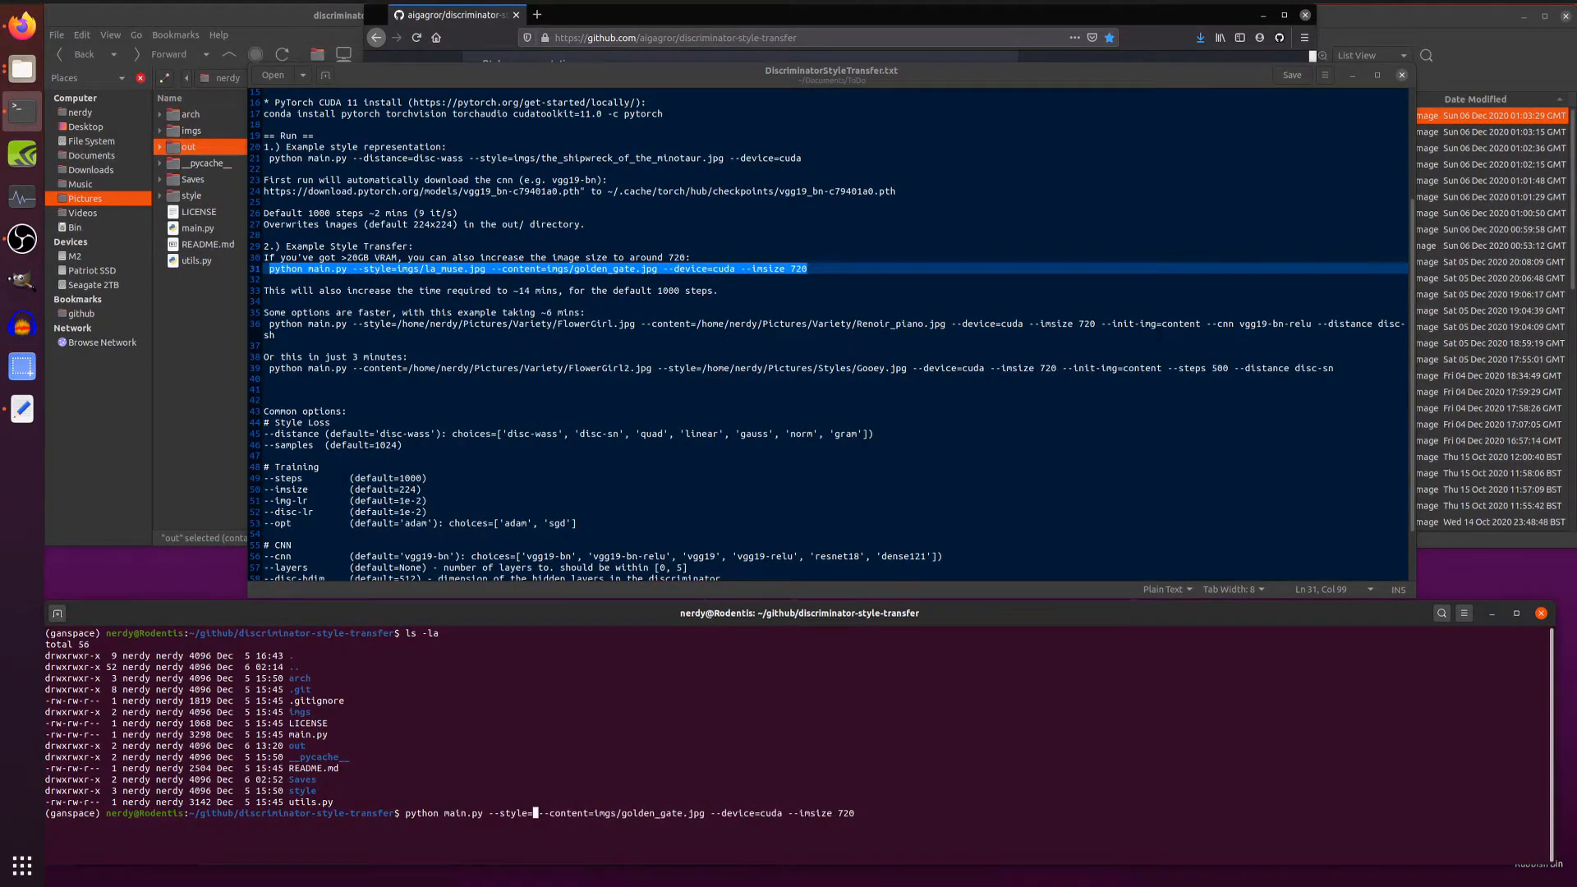
Edit the pasted command's --style path to /home/nerdy/Pictures/Styles/wave_1920.jpg.
text(/home/nerdy/Pictures/Styles/)
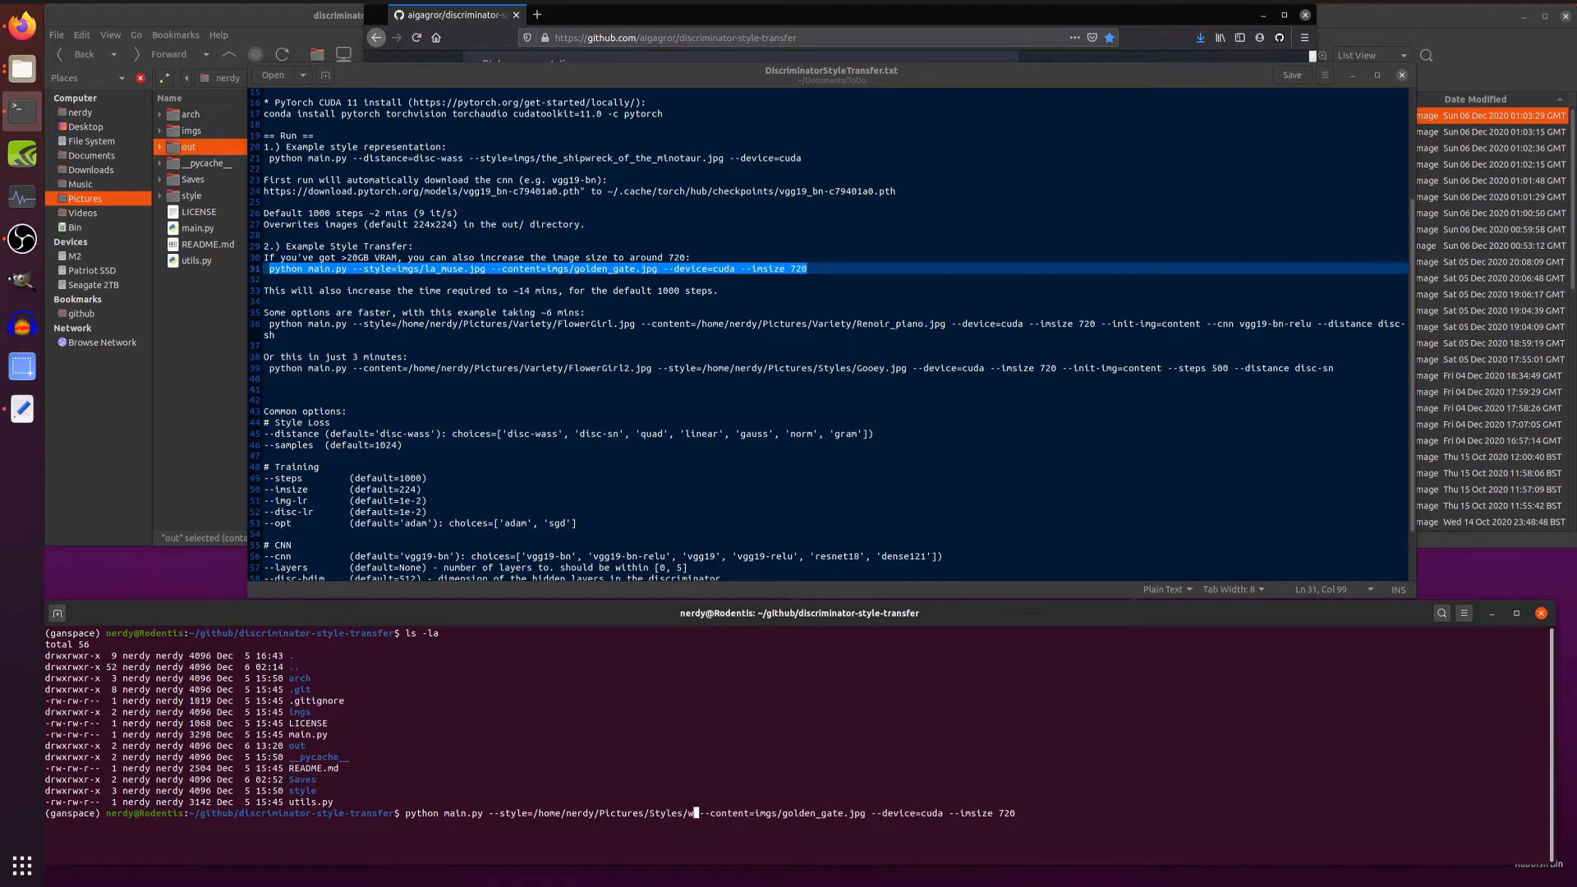
text(wave_1920.jpg)
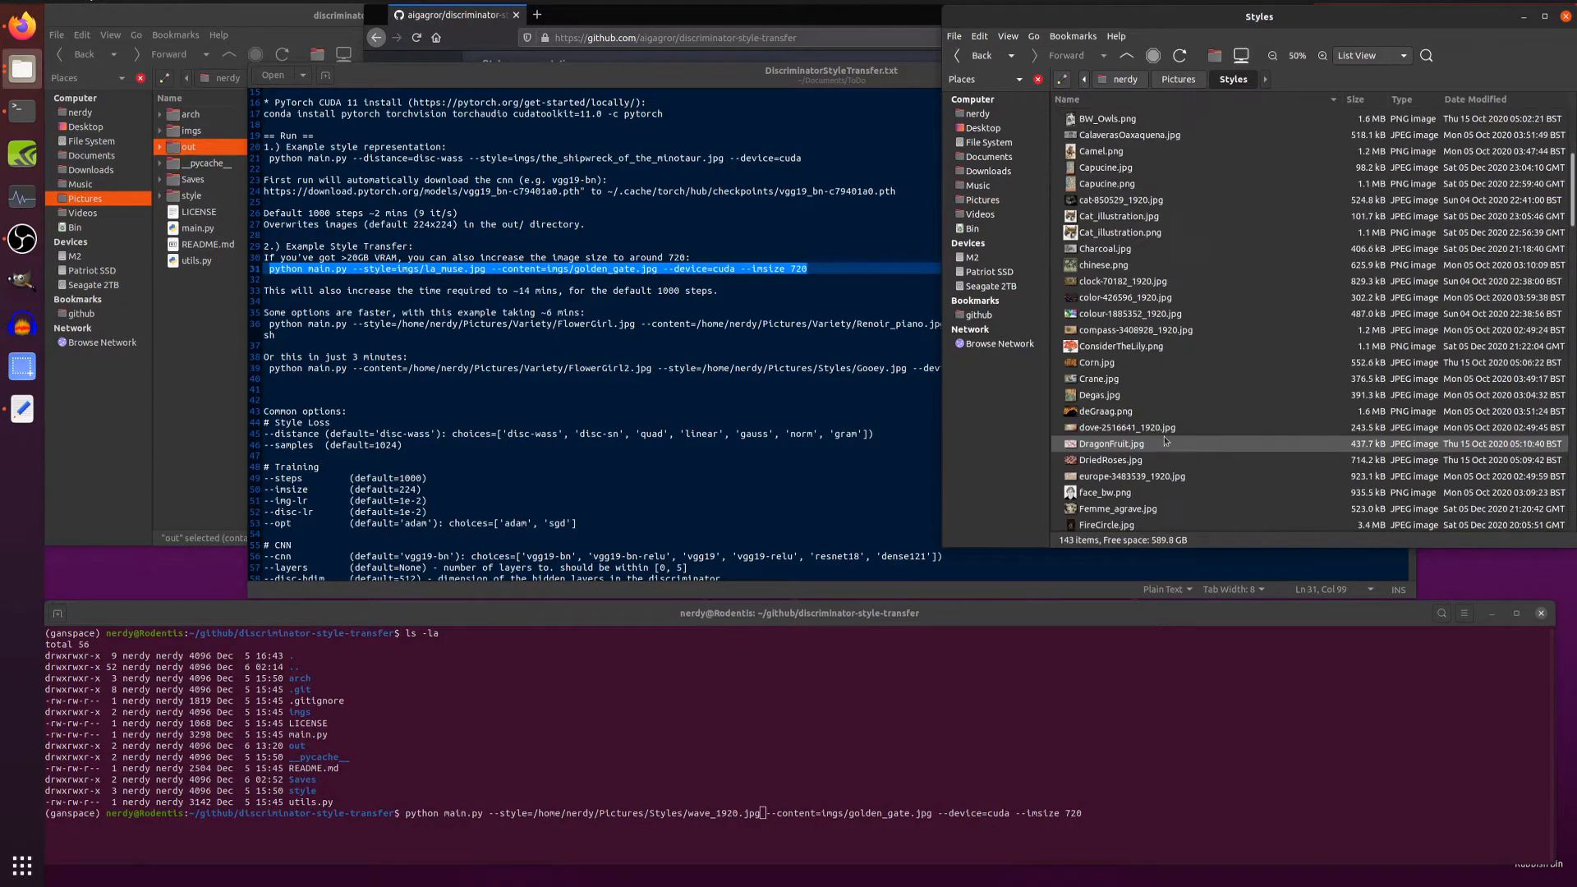
Locate wave_1920.jpg in the Styles folder and return to the Pictures folder.
scroll(down, 3)
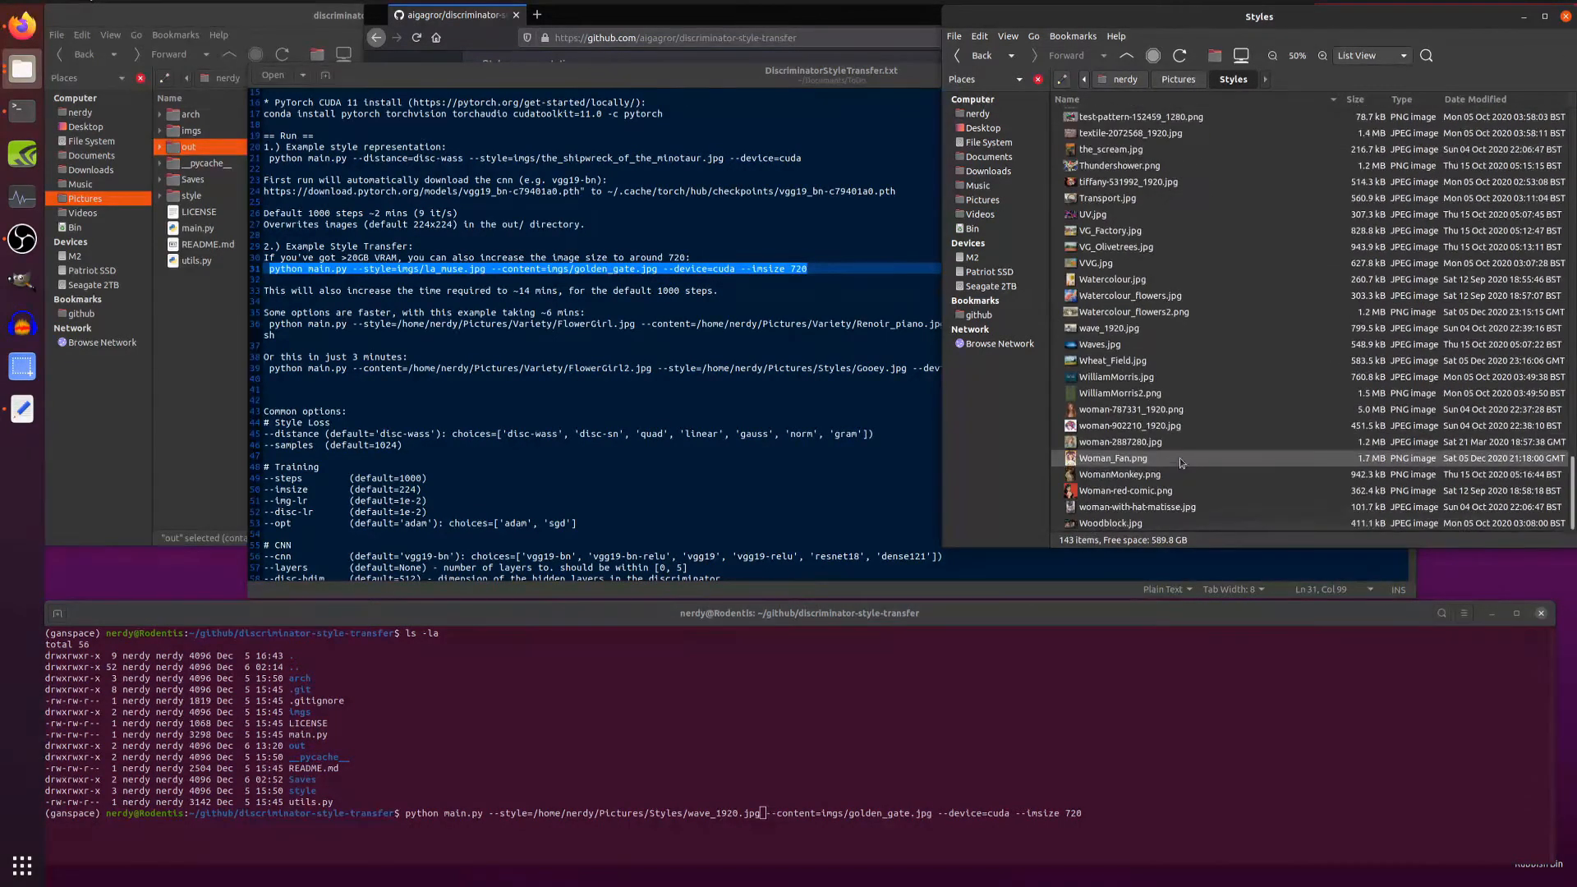
double_click(1106, 329)
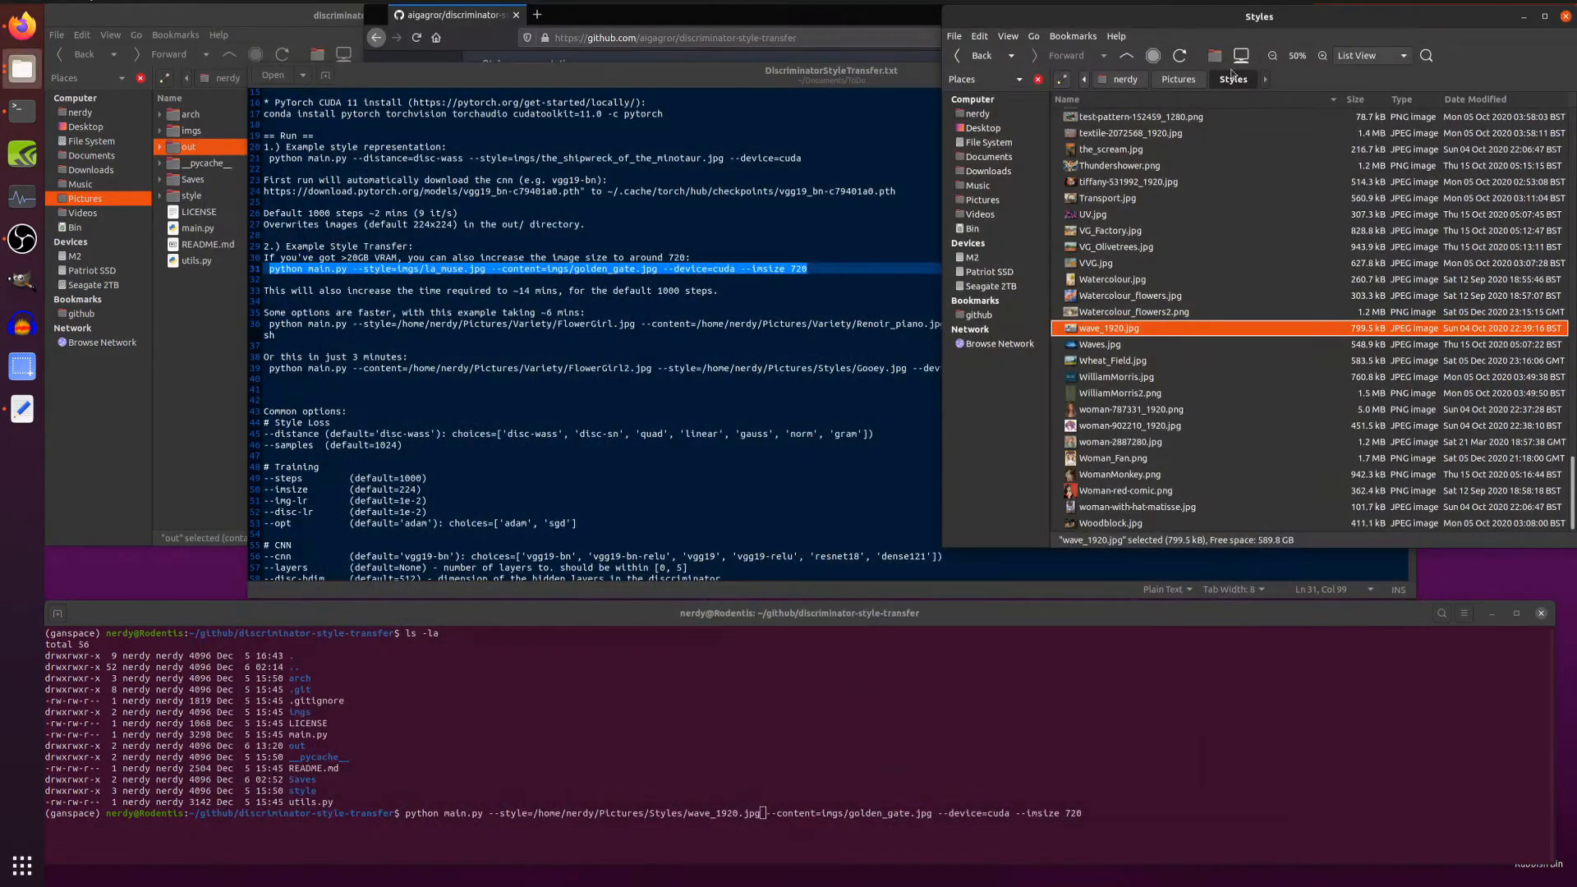
click(1178, 79)
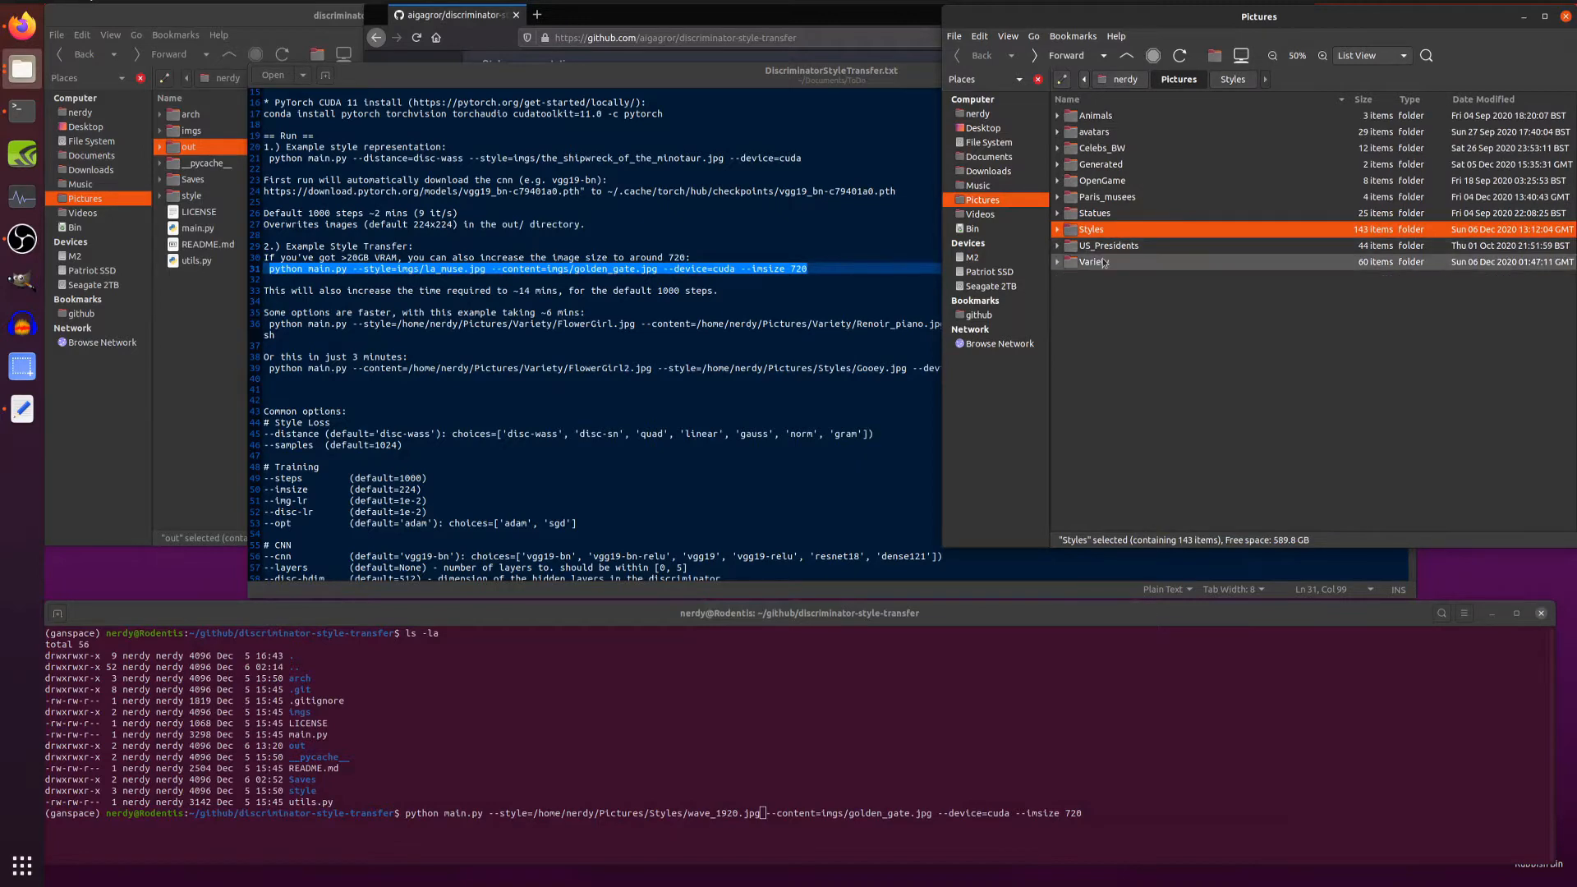
Preview tower-5738095_1920.jpg in the Variety folder as the content image, then close it.
double_click(1096, 261)
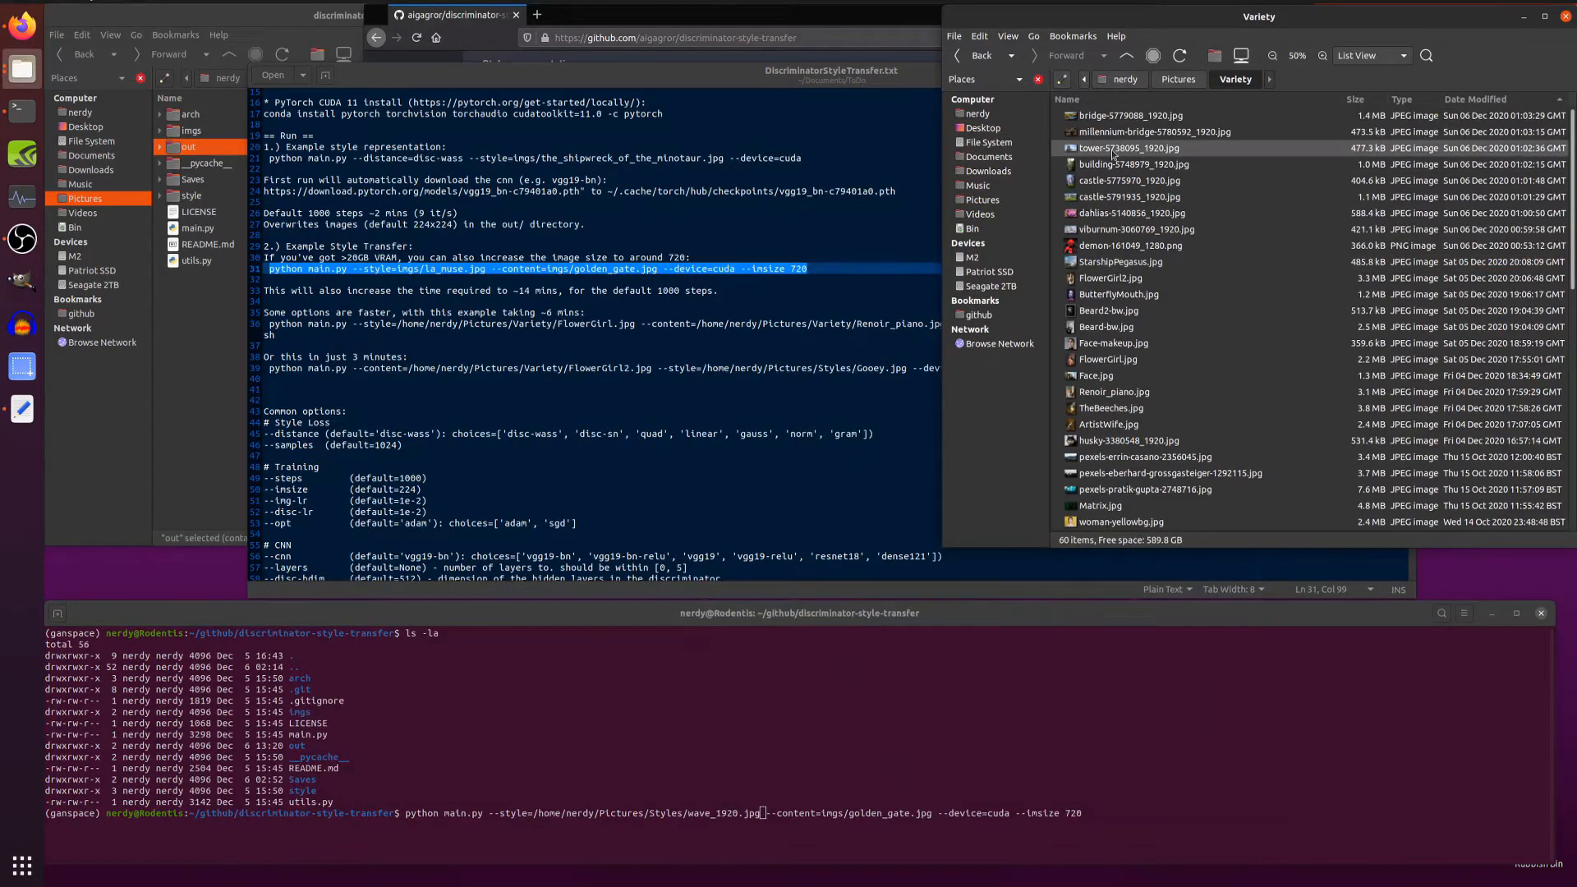
double_click(1126, 148)
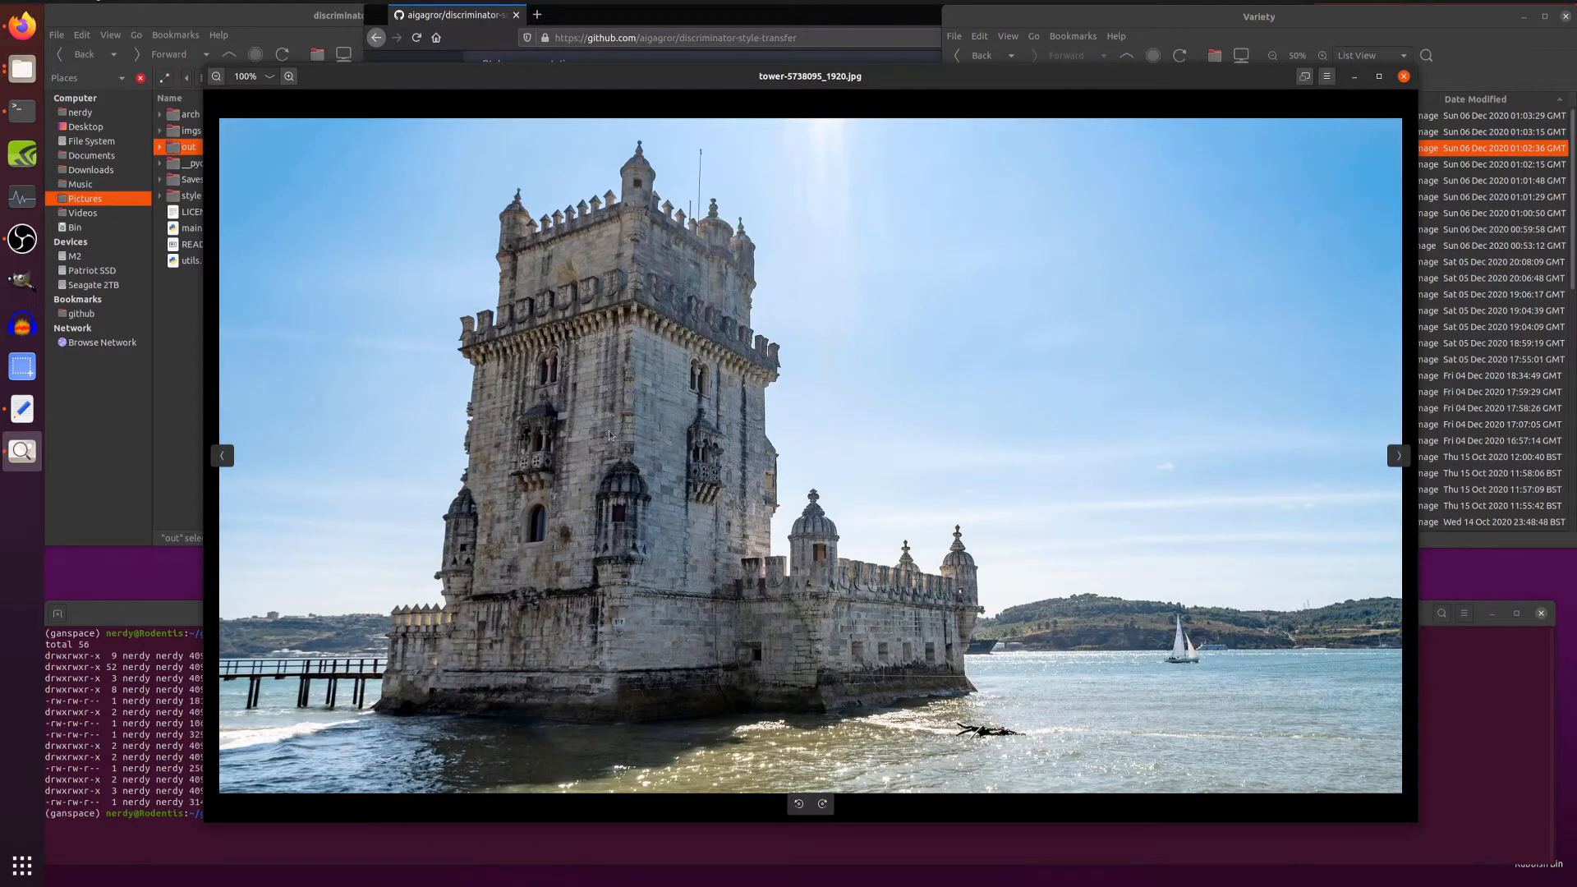
mouse_move(651, 421)
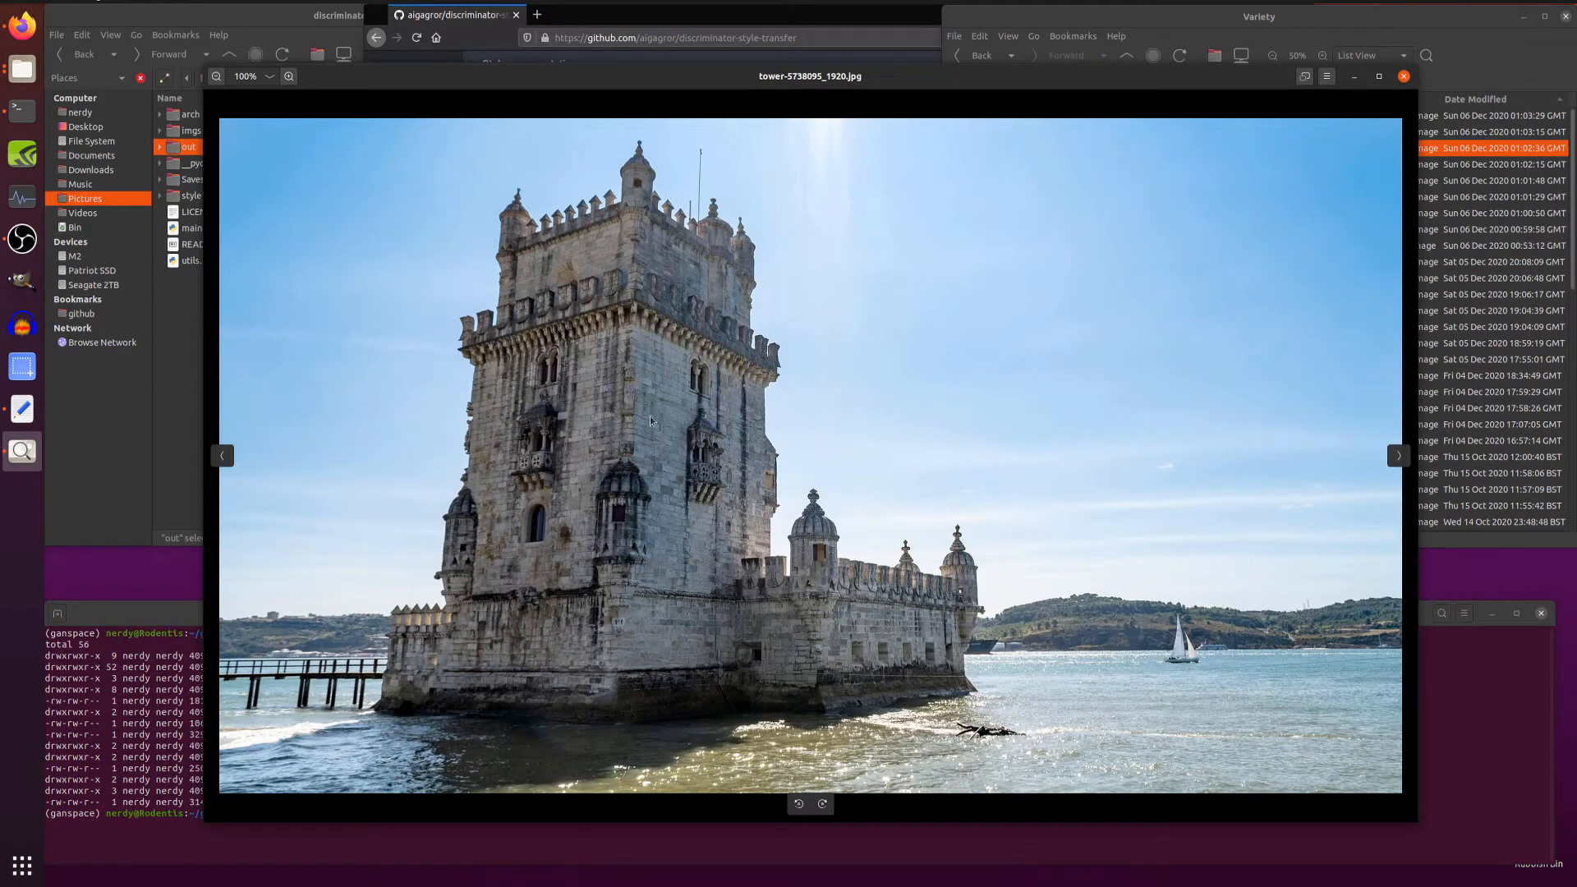
click(1403, 75)
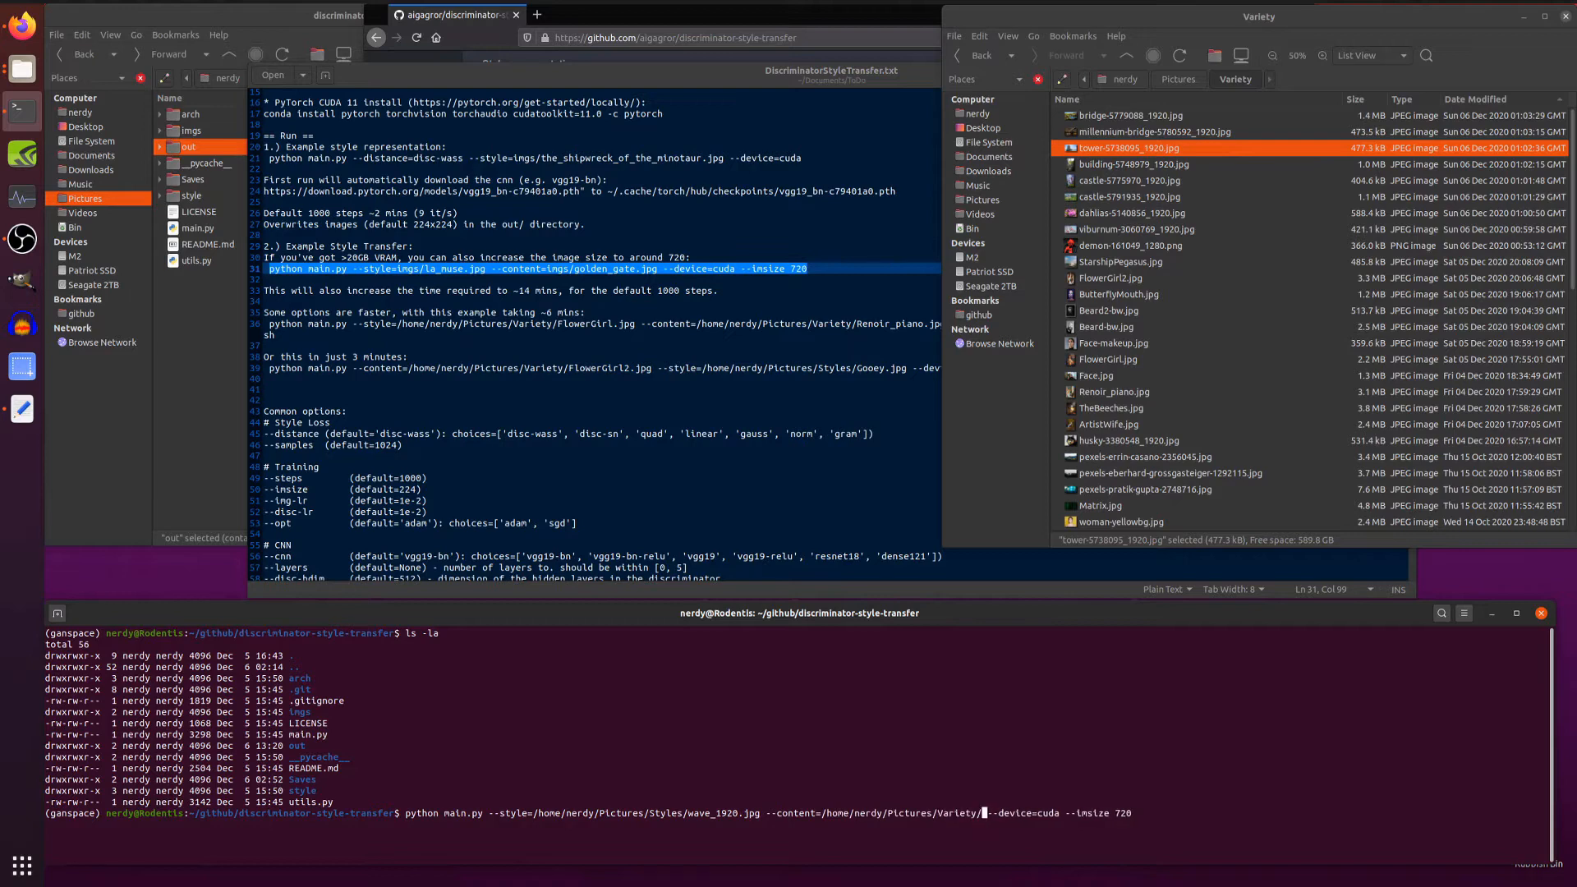
Run main.py with --content tower-5738095_1920.jpg for 1000 steps, dismissing the Figure 1 loss plot.
text(tower-5738095_1920.jpg)
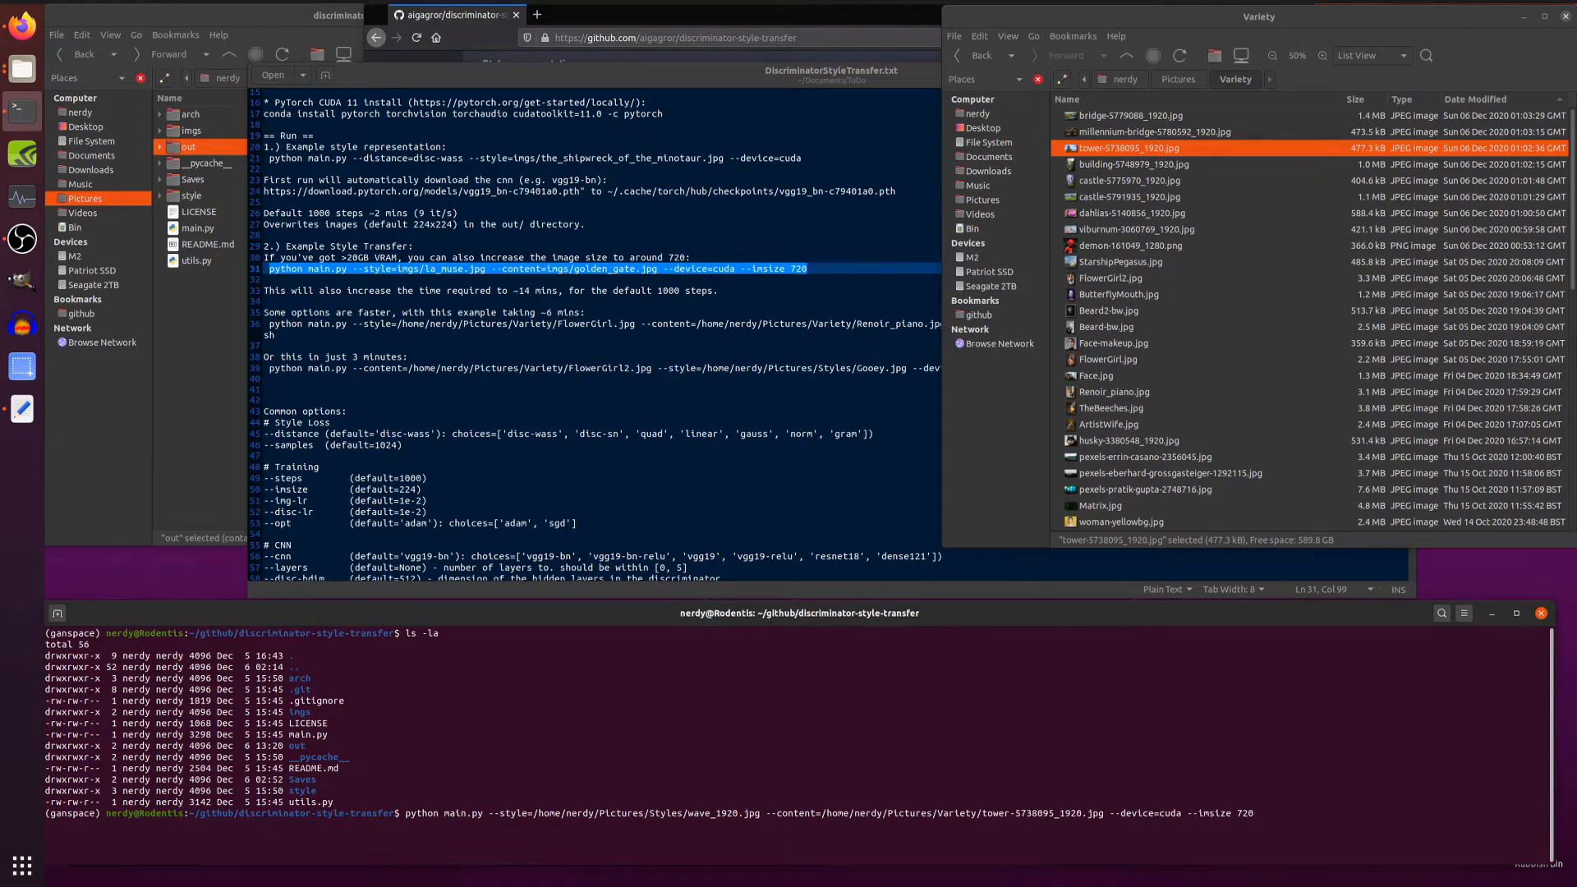
key(Return)
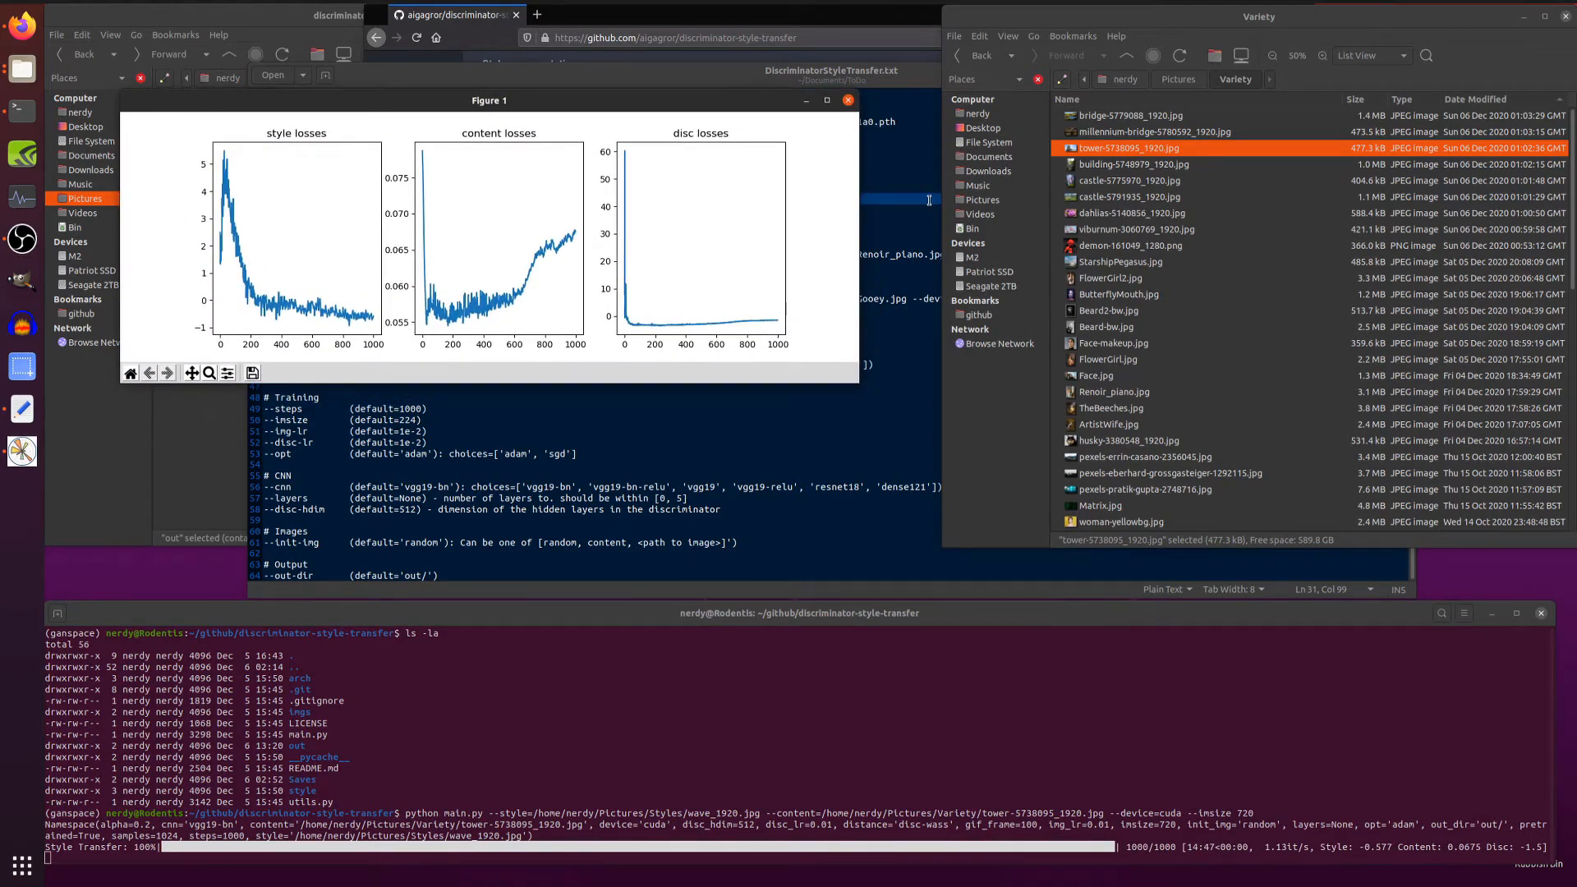
click(848, 100)
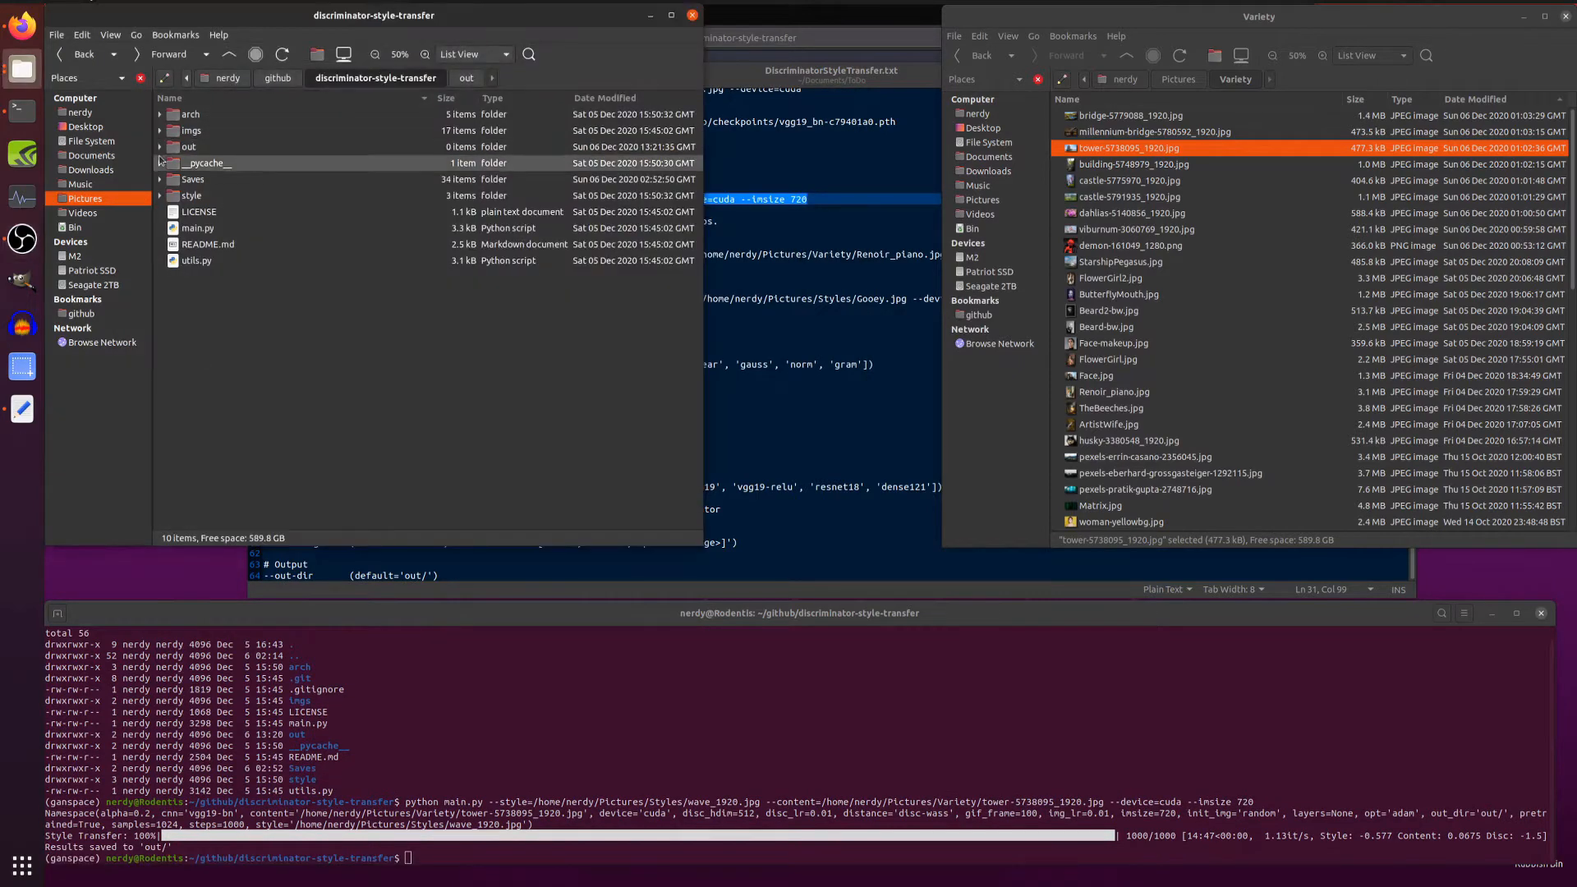
View out/style.png and gen.png beside the original tower photo in Image Viewer.
click(160, 146)
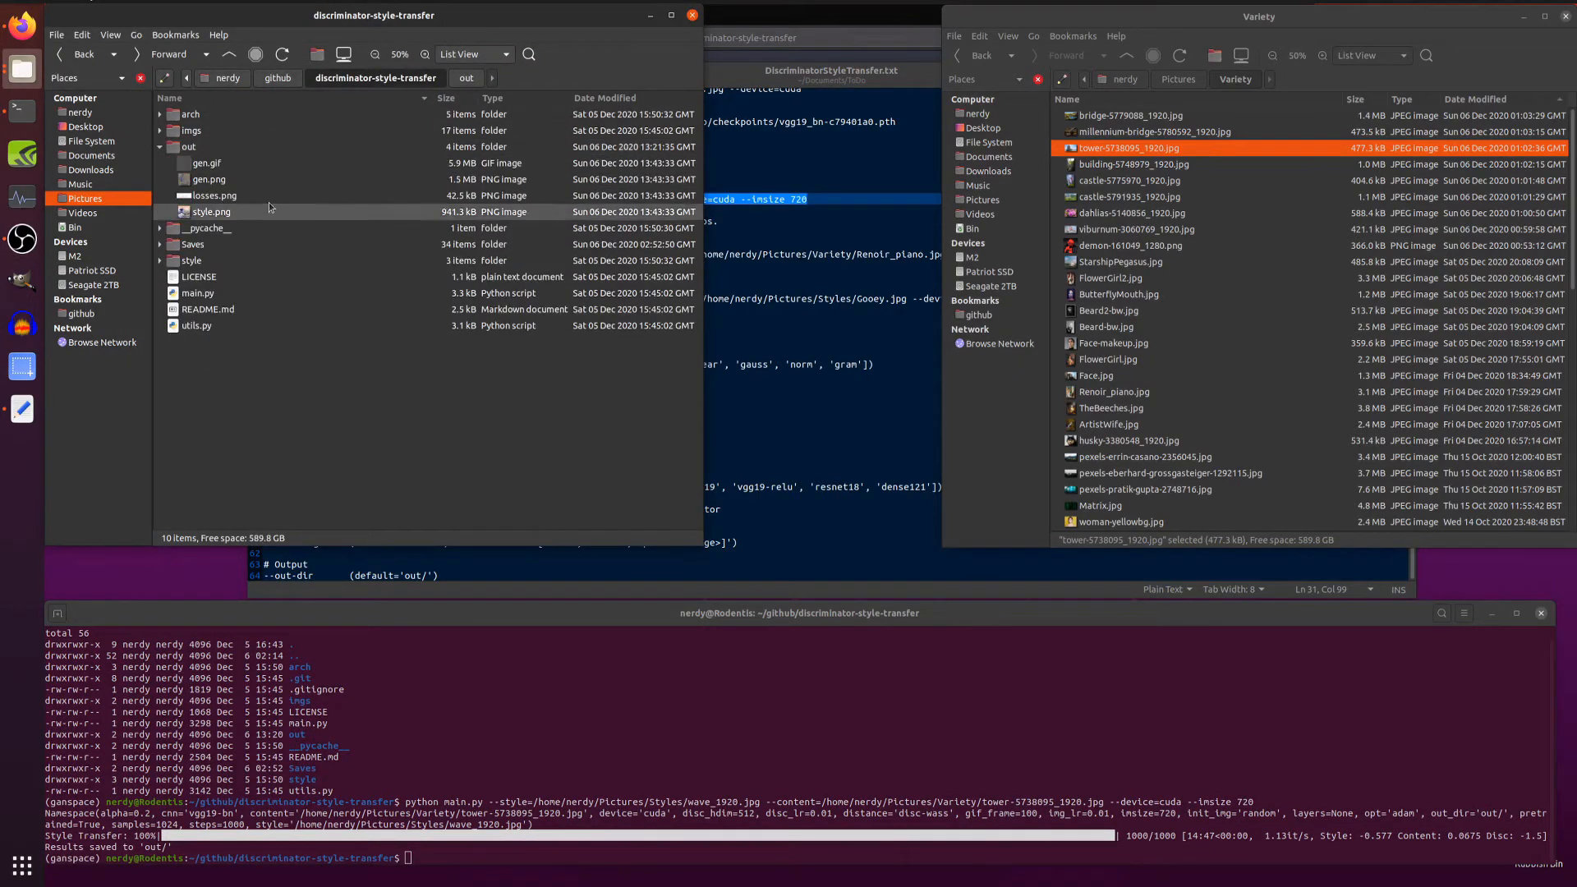
double_click(208, 179)
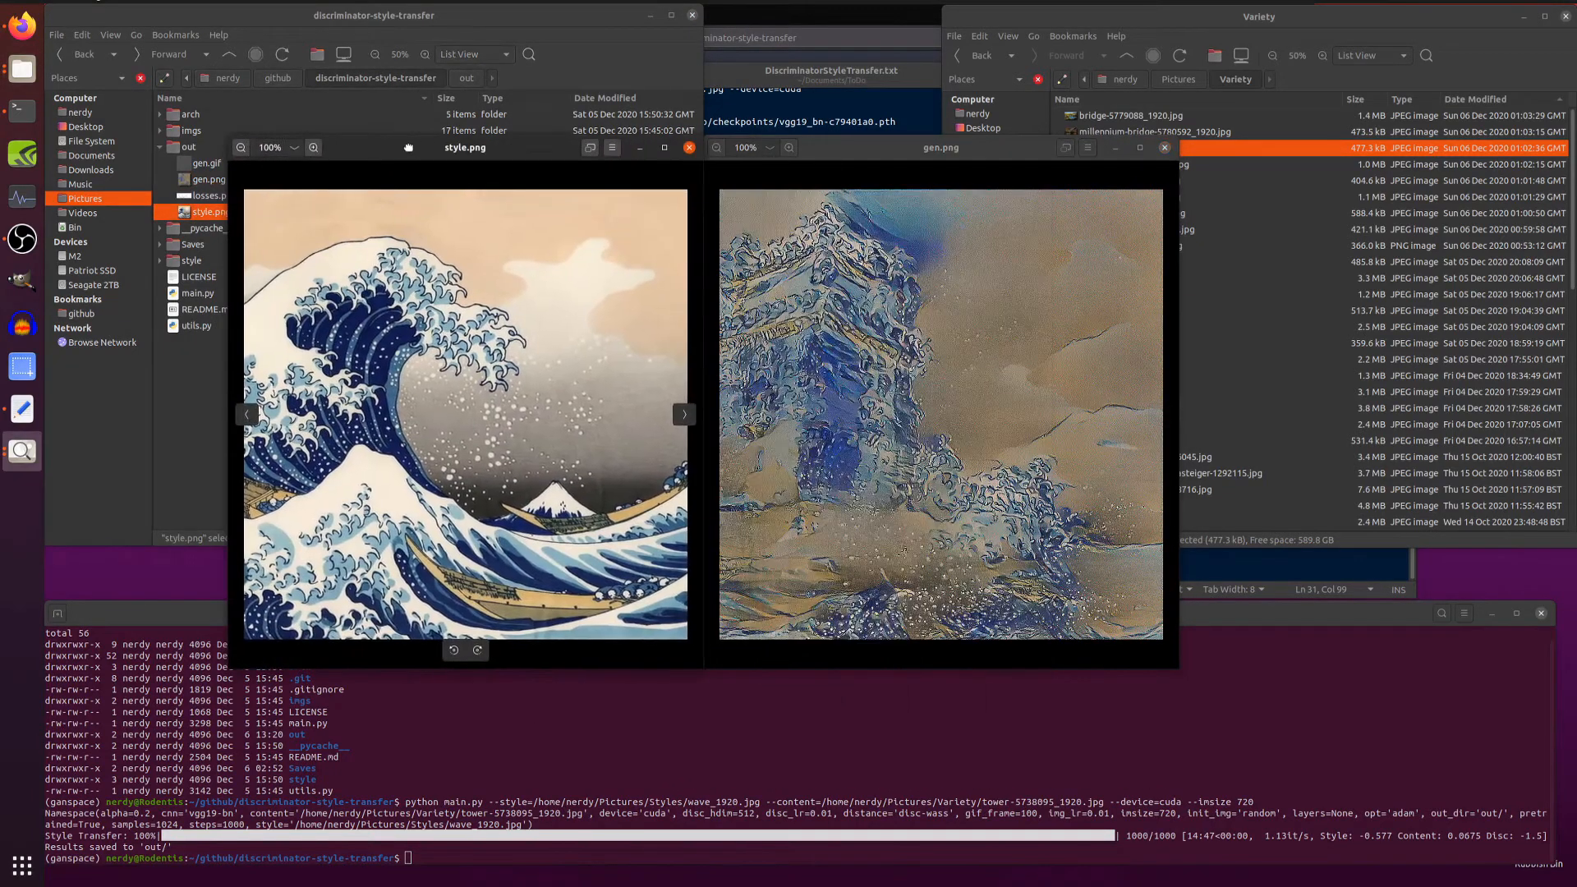
right_click(1119, 147)
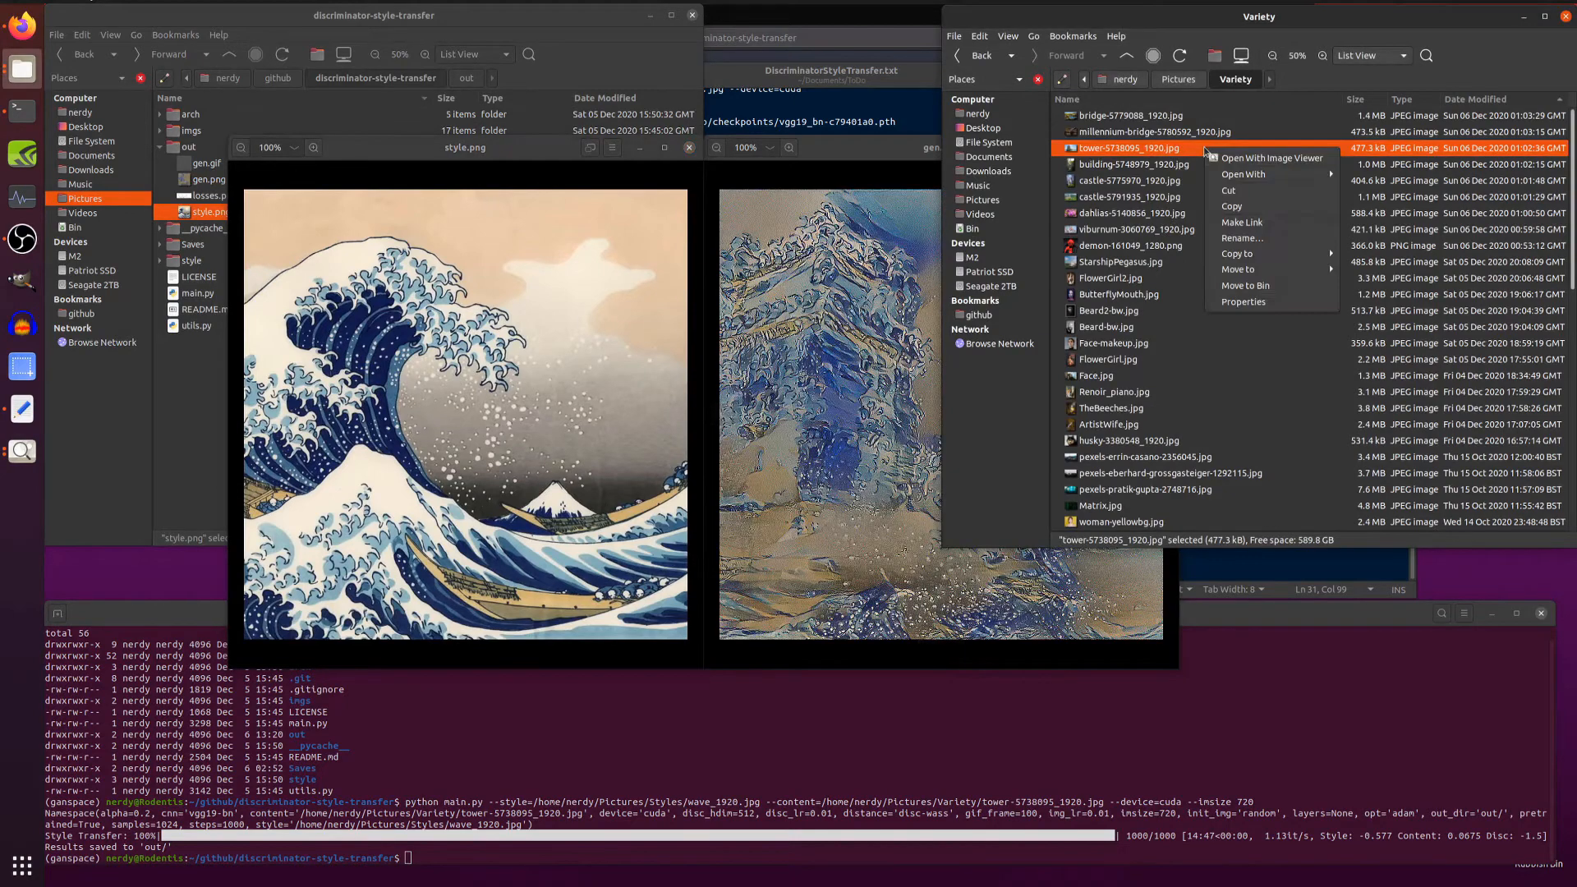
click(1270, 158)
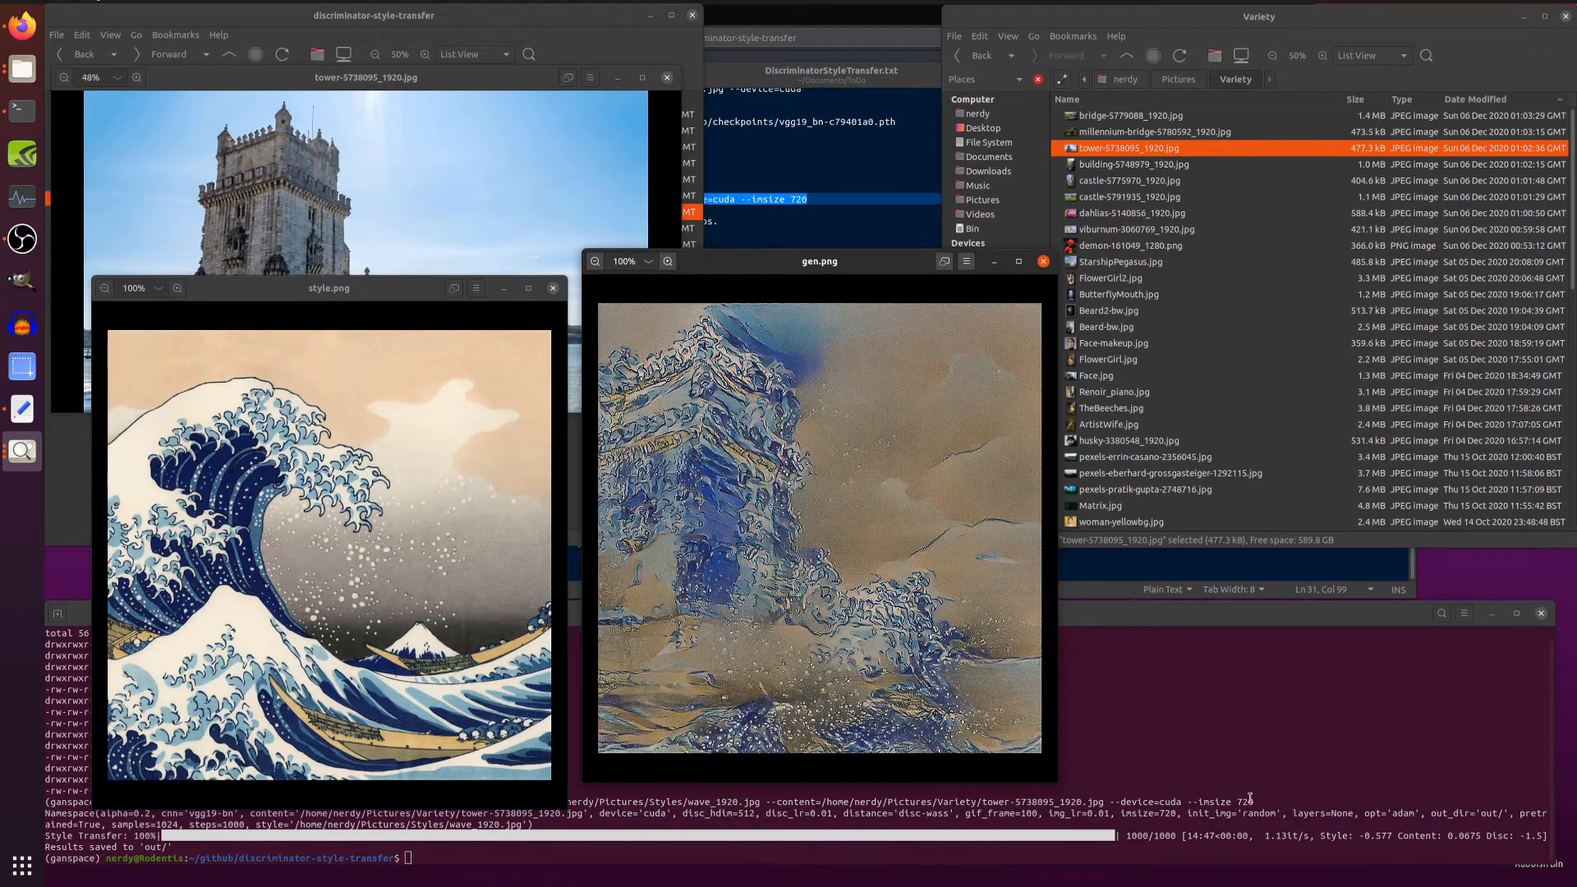
mouse_move(1305, 795)
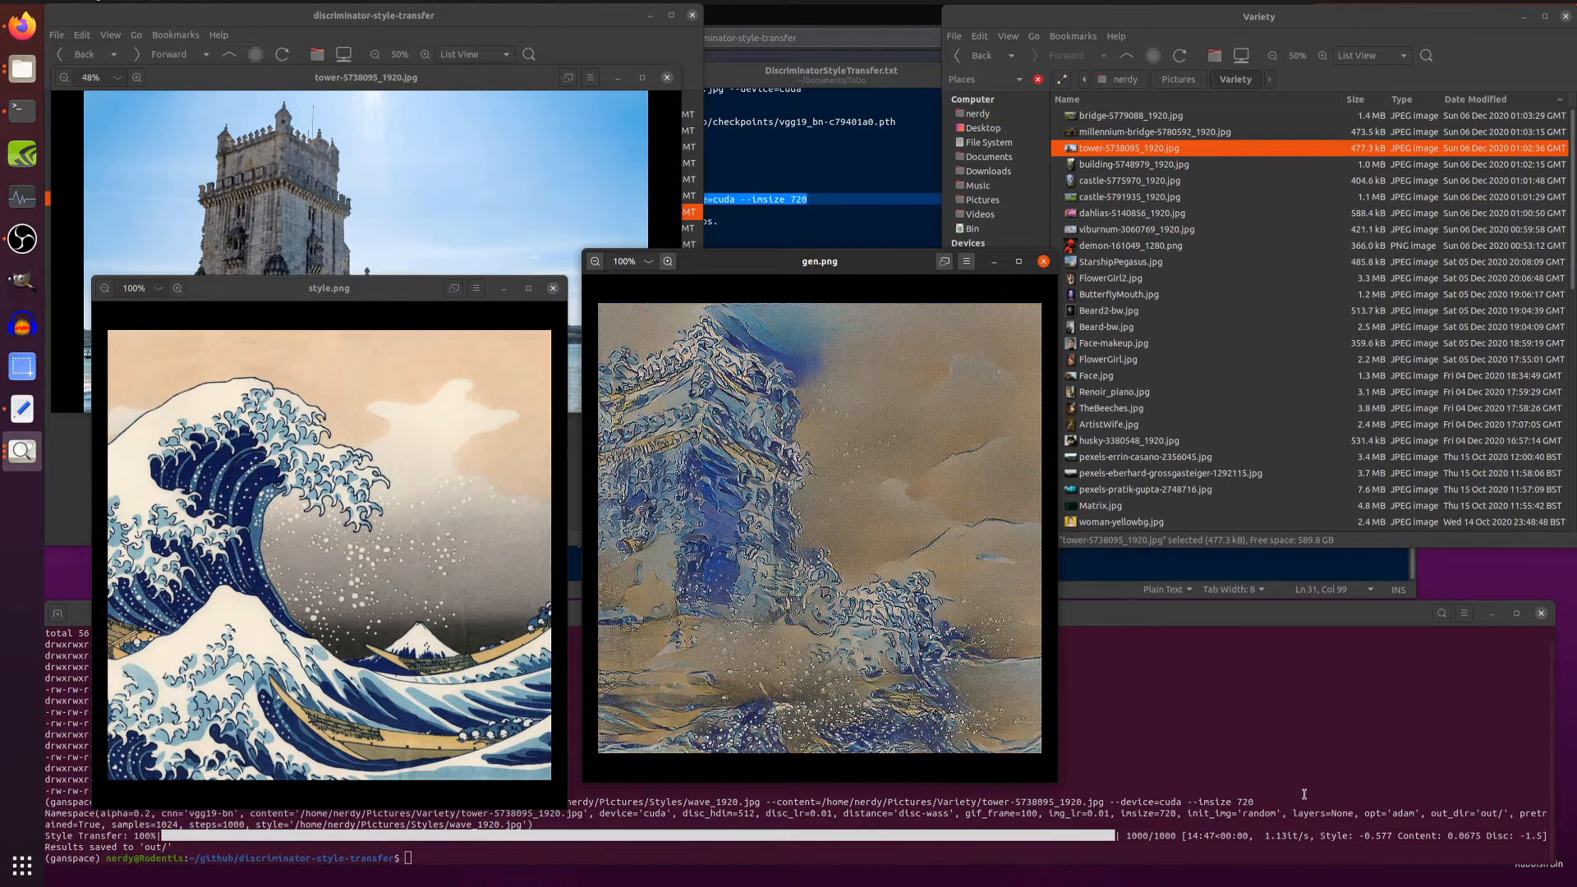
click(1042, 261)
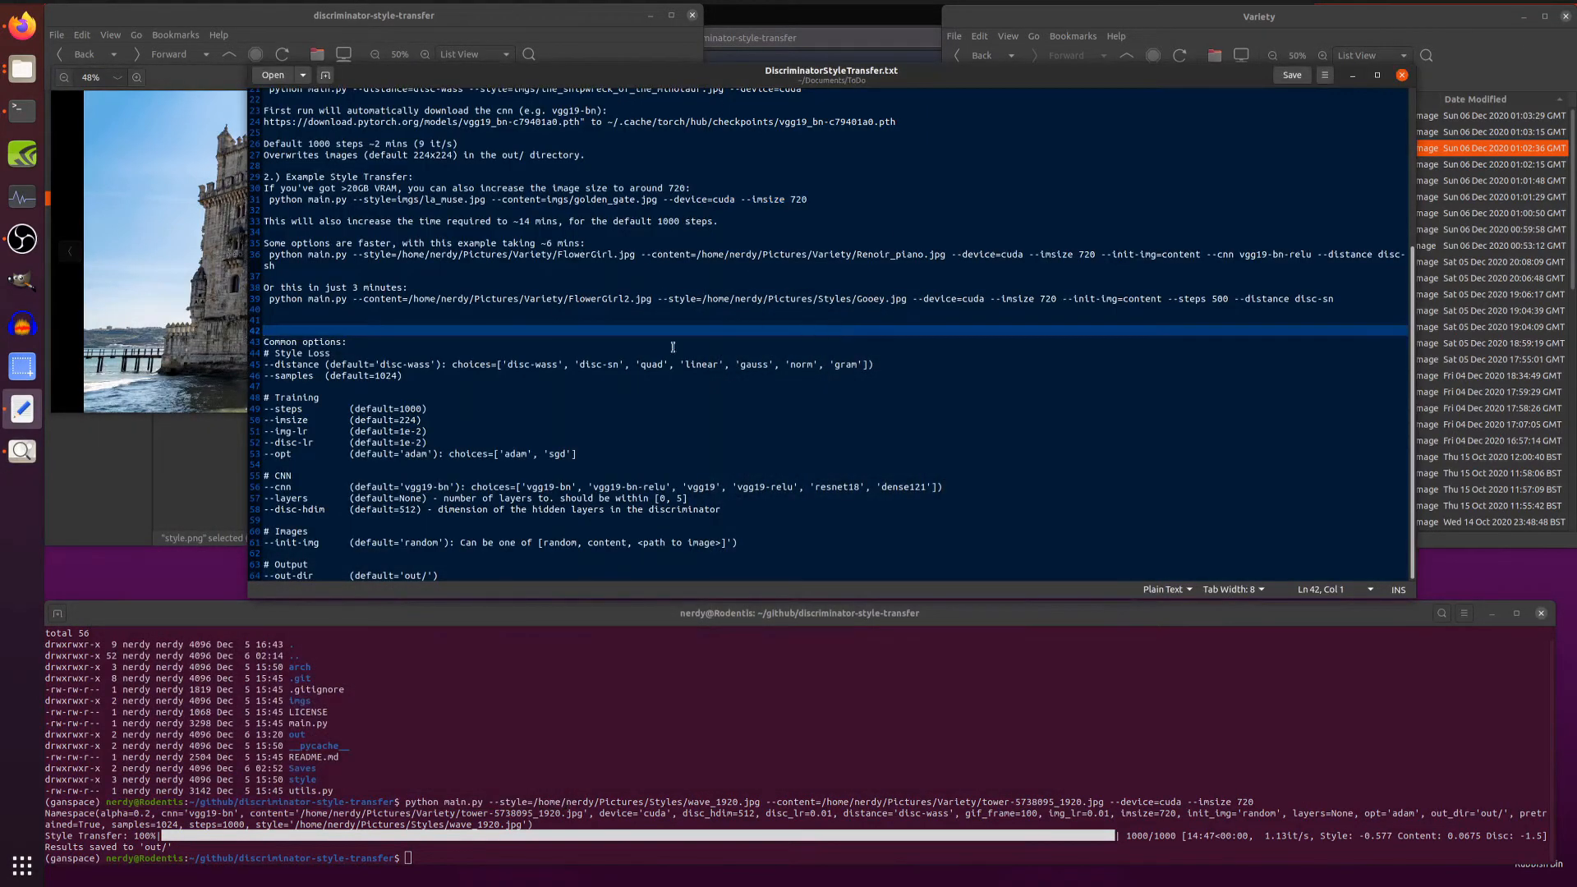
mouse_move(879, 365)
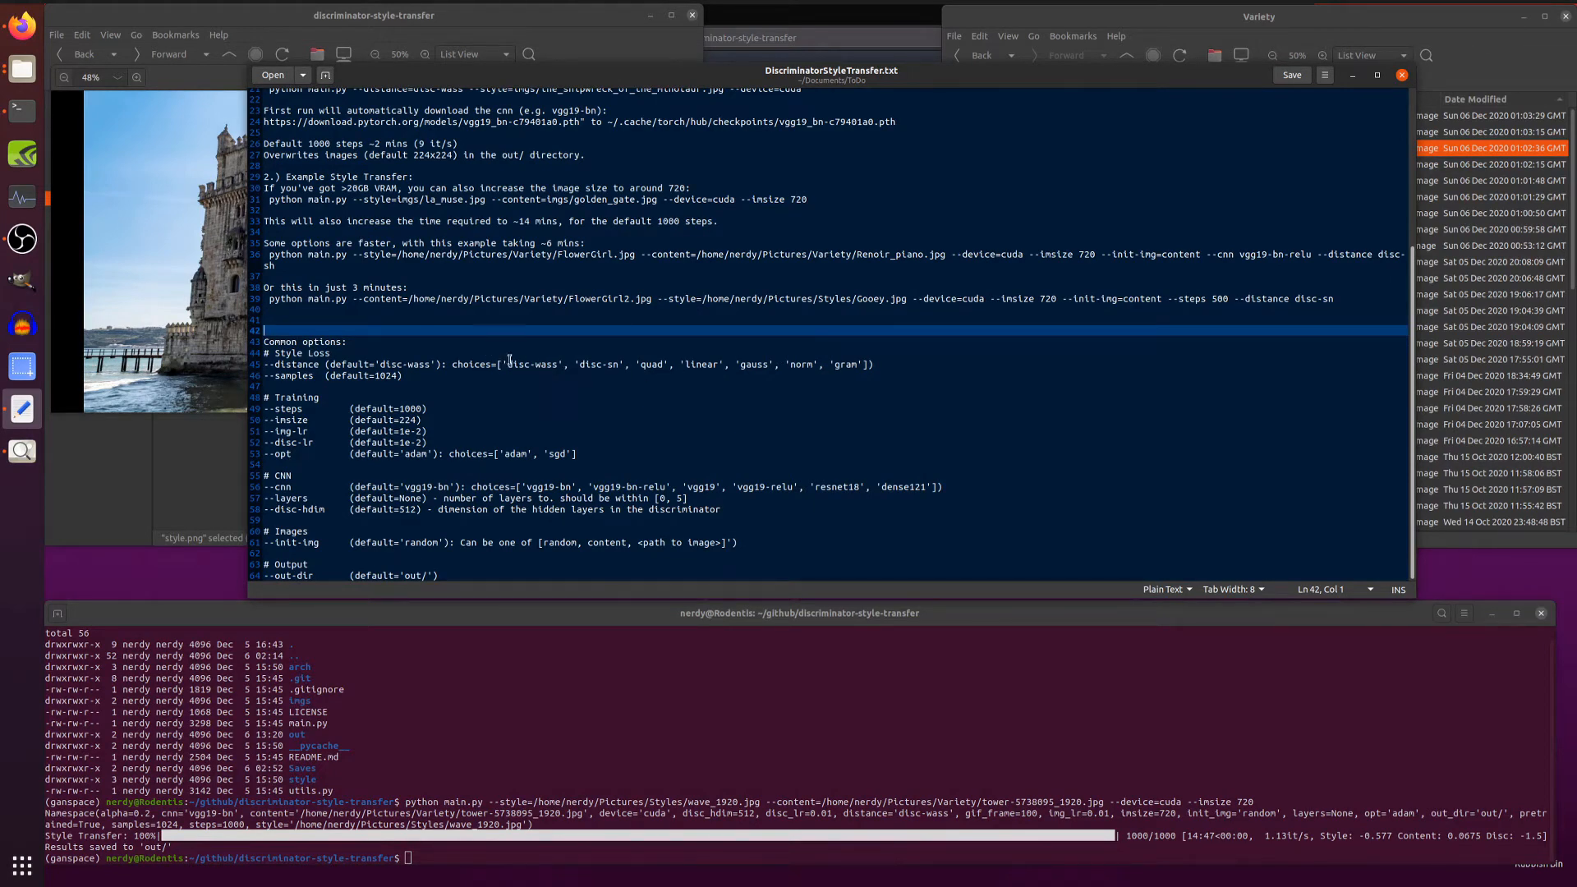
mouse_move(1052, 338)
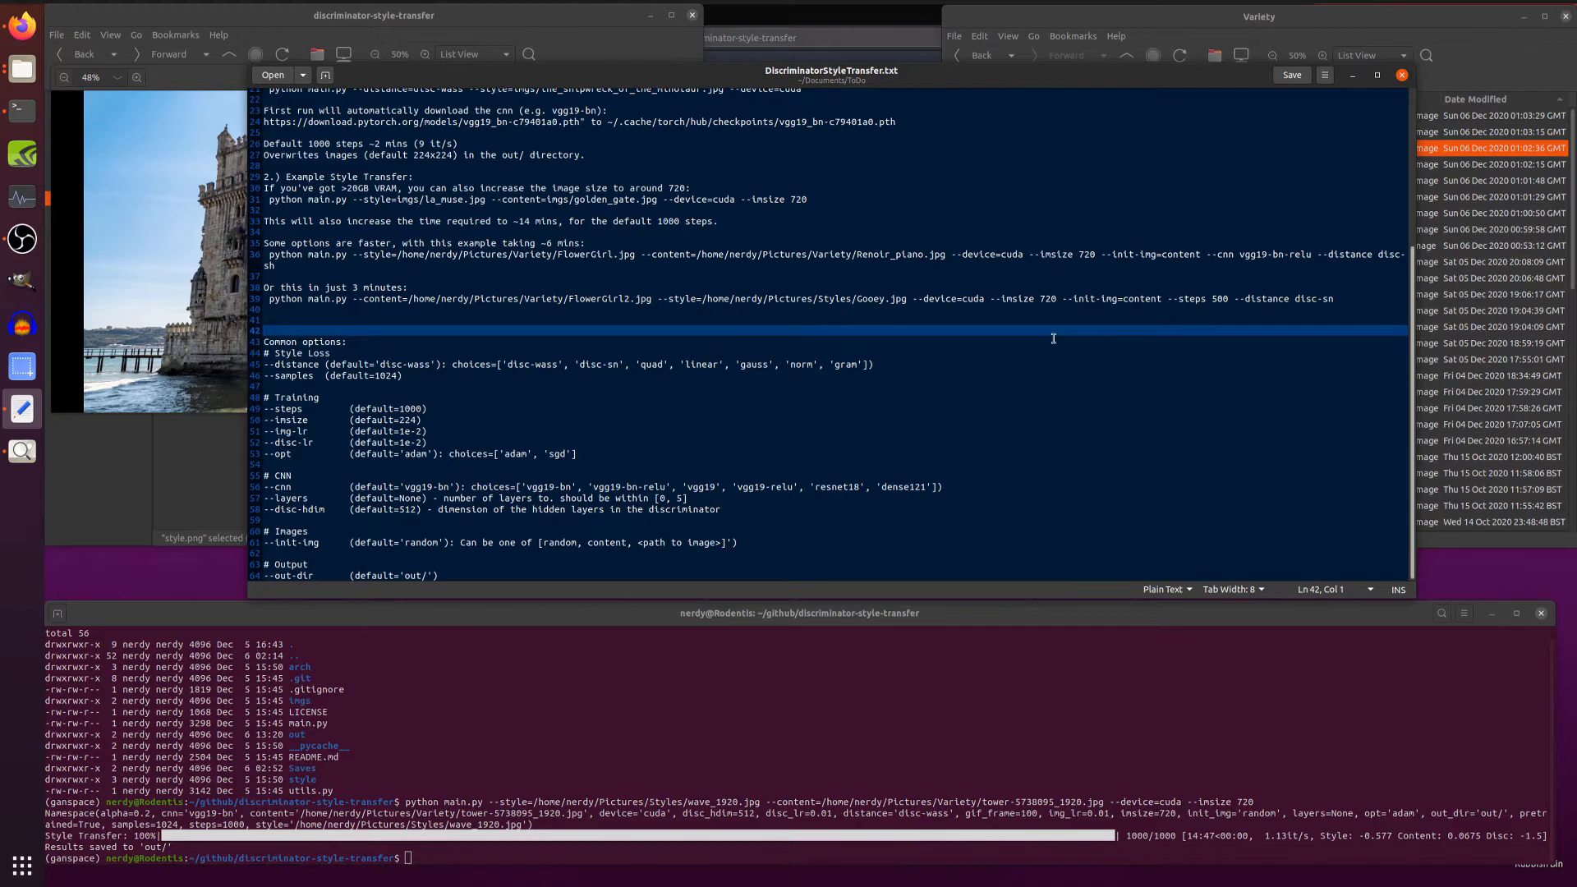
mouse_move(1206, 338)
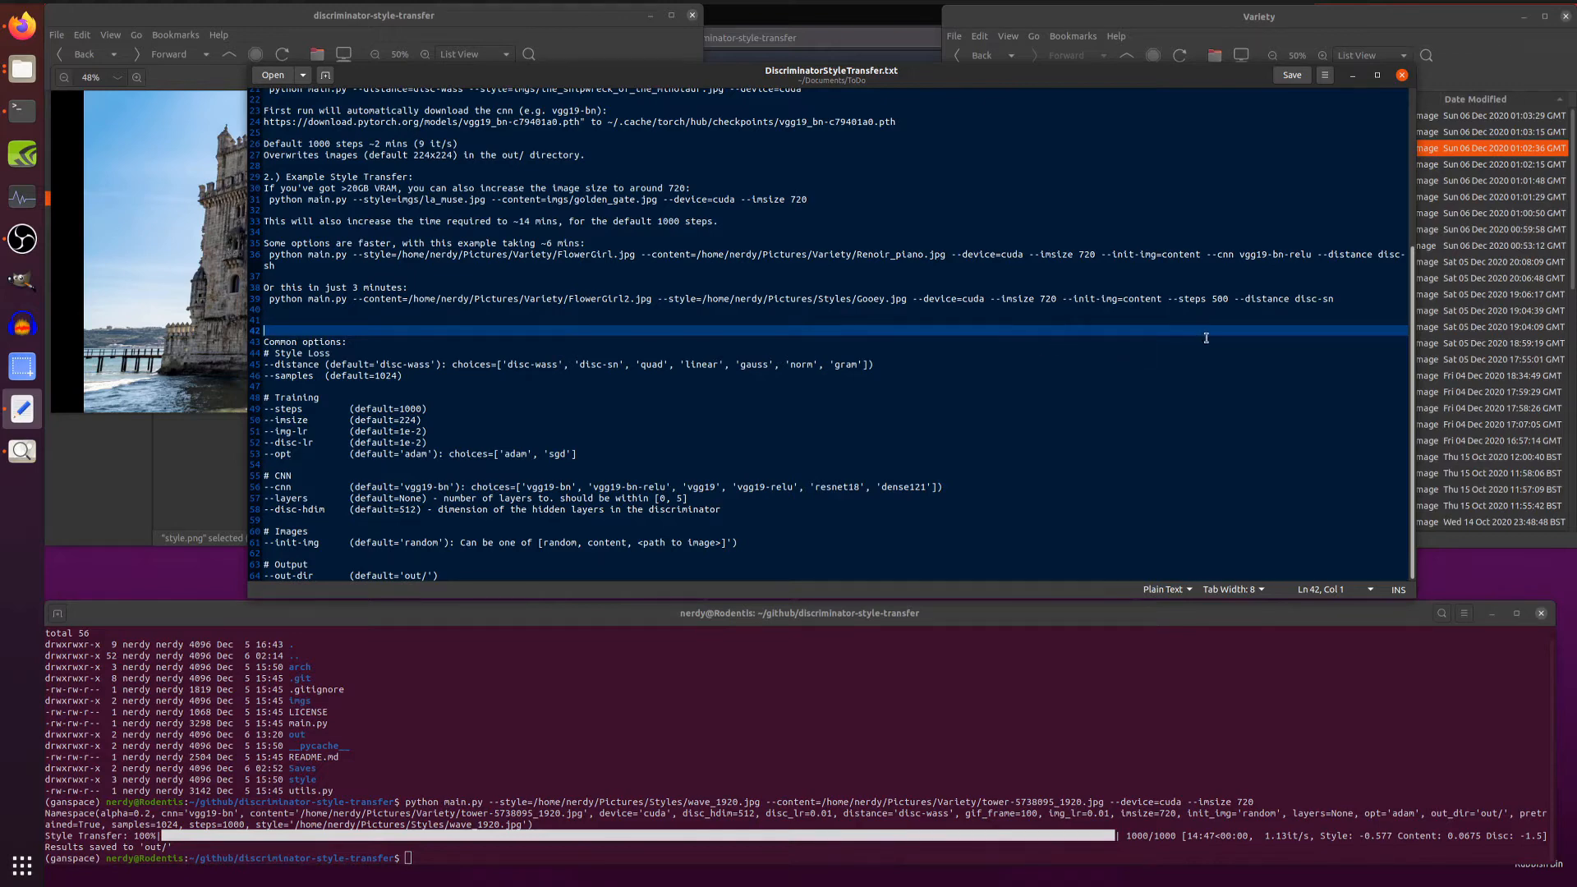
mouse_move(965, 535)
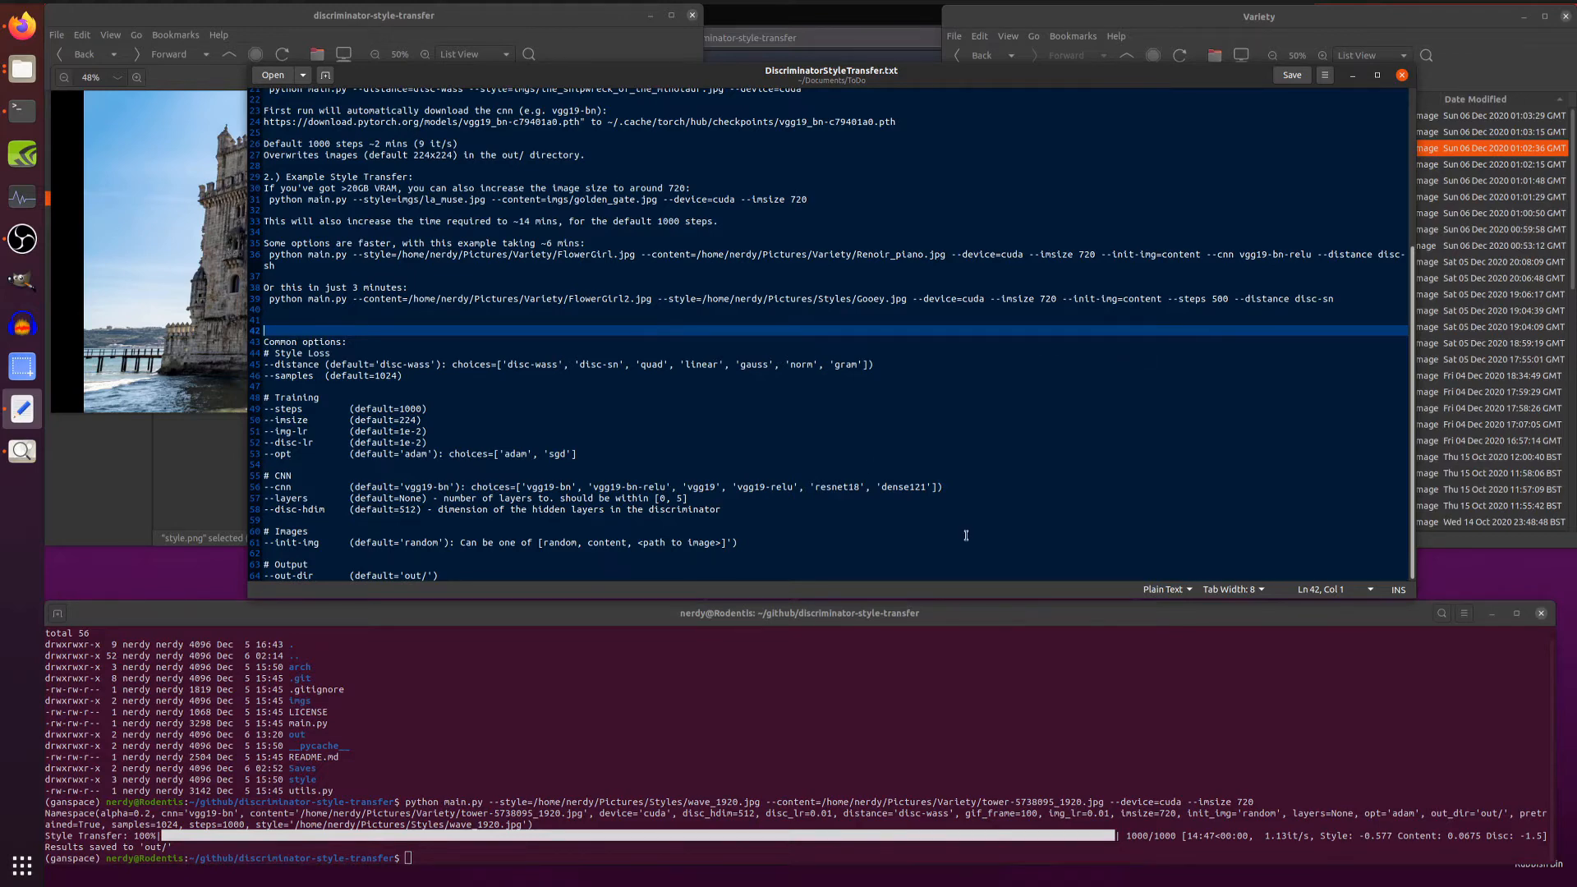
Highlight the word 'content' in the --init-img option of the 3-minute example command.
click(1072, 299)
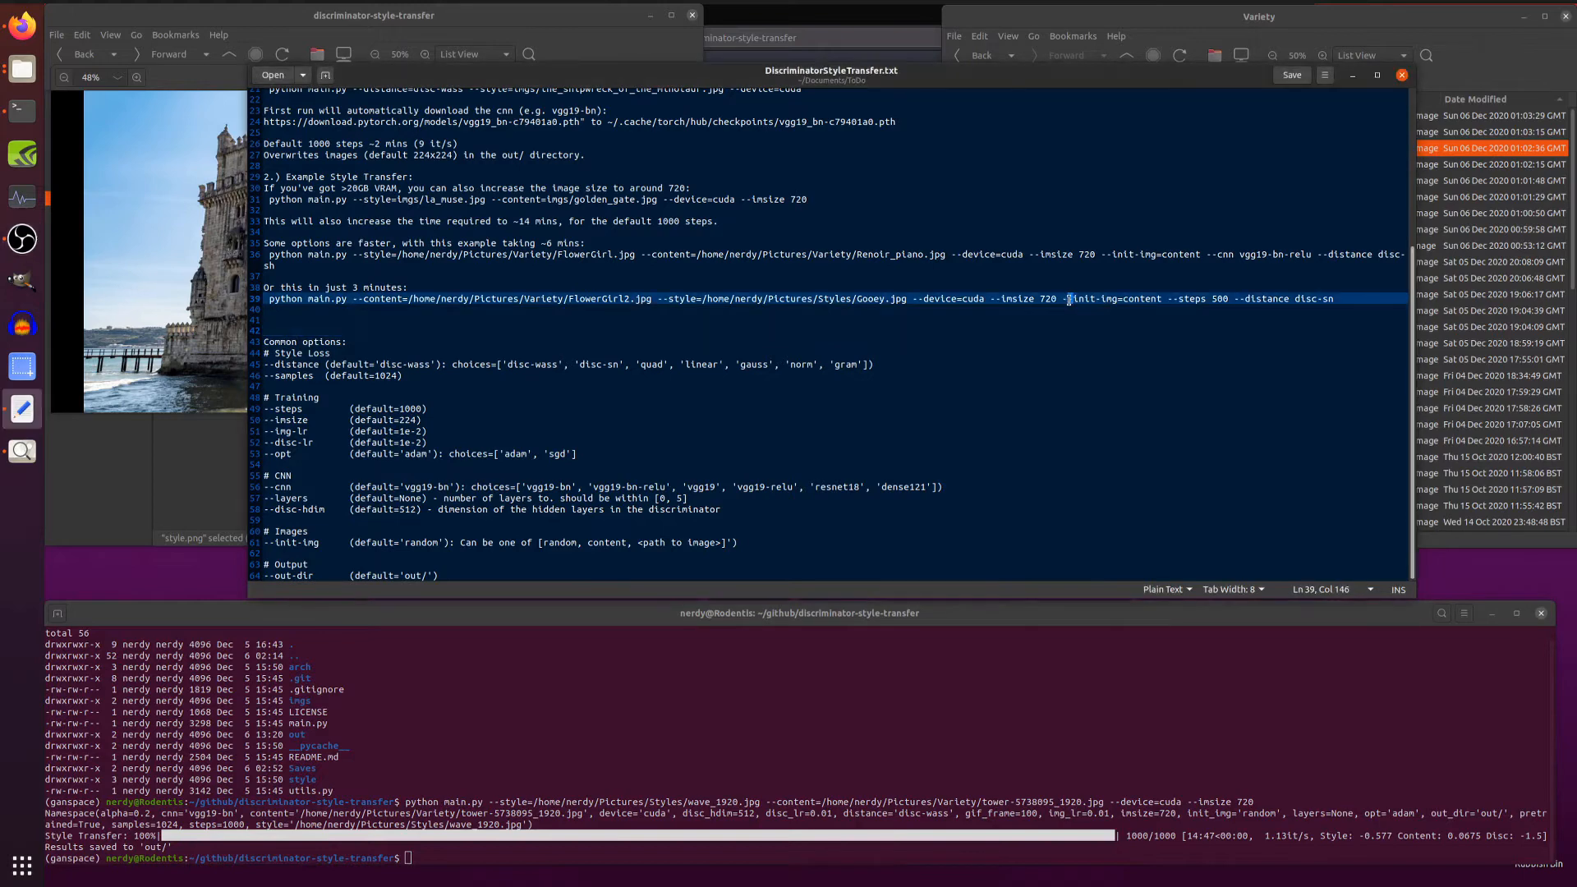
key(Left)
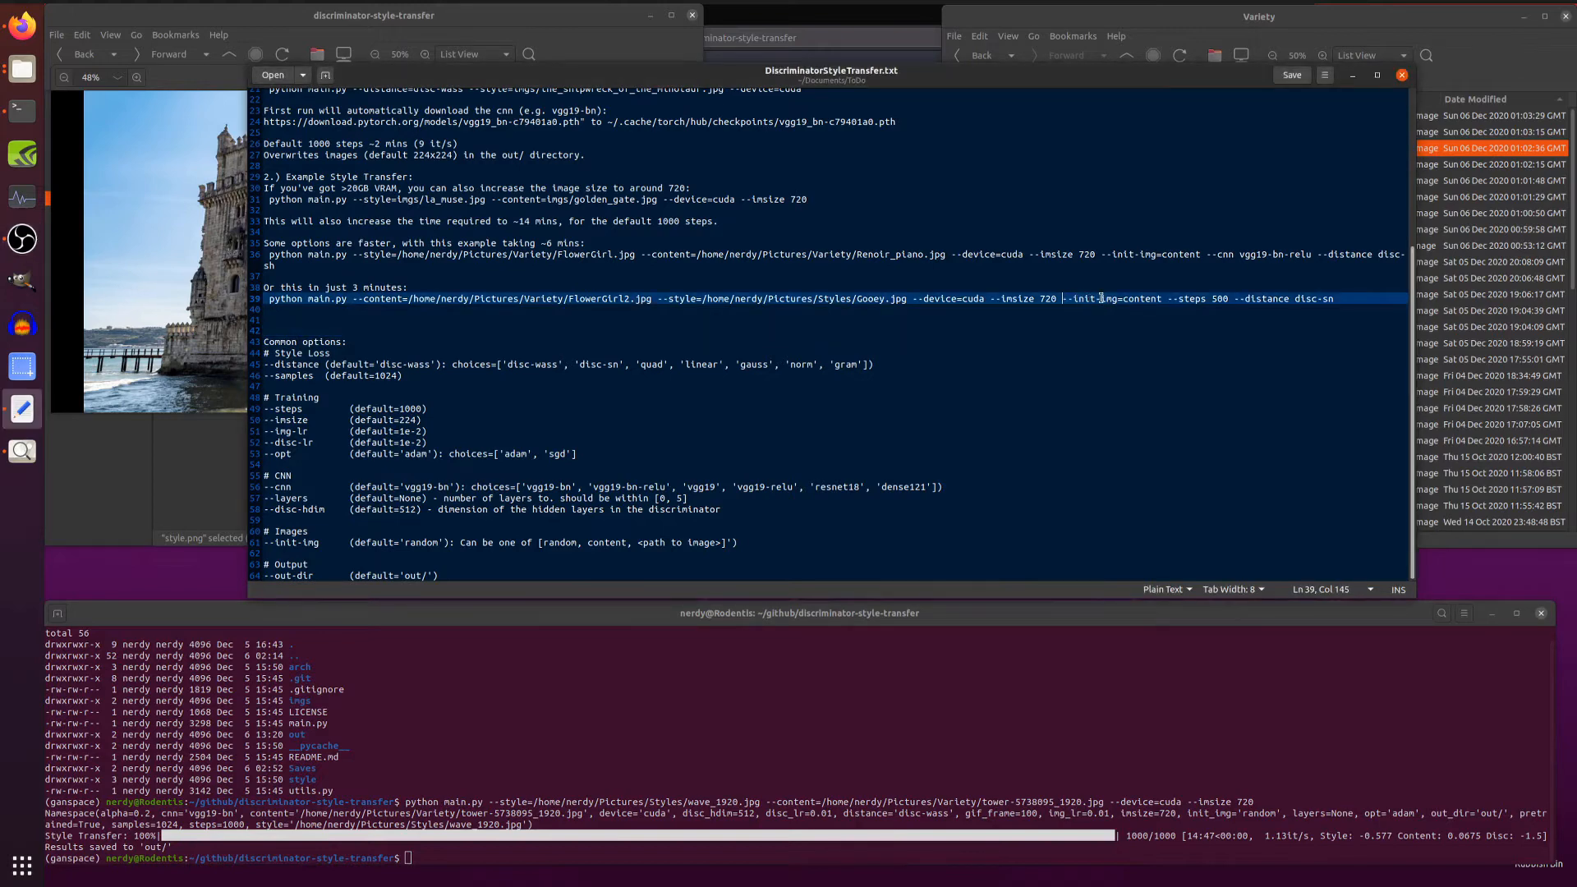
double_click(1140, 299)
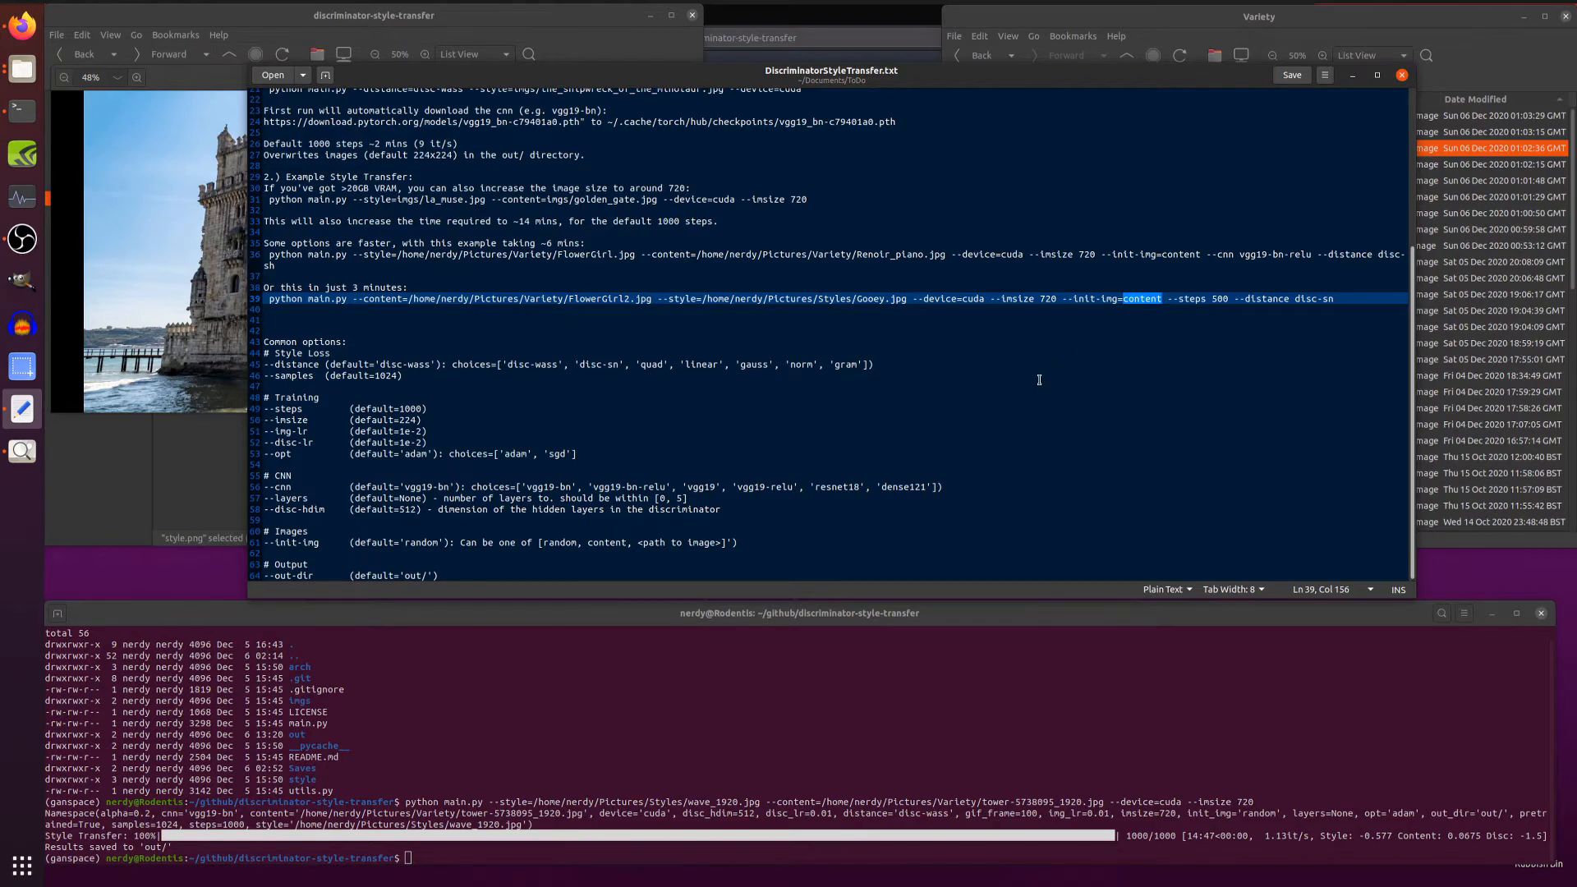
mouse_move(1056, 22)
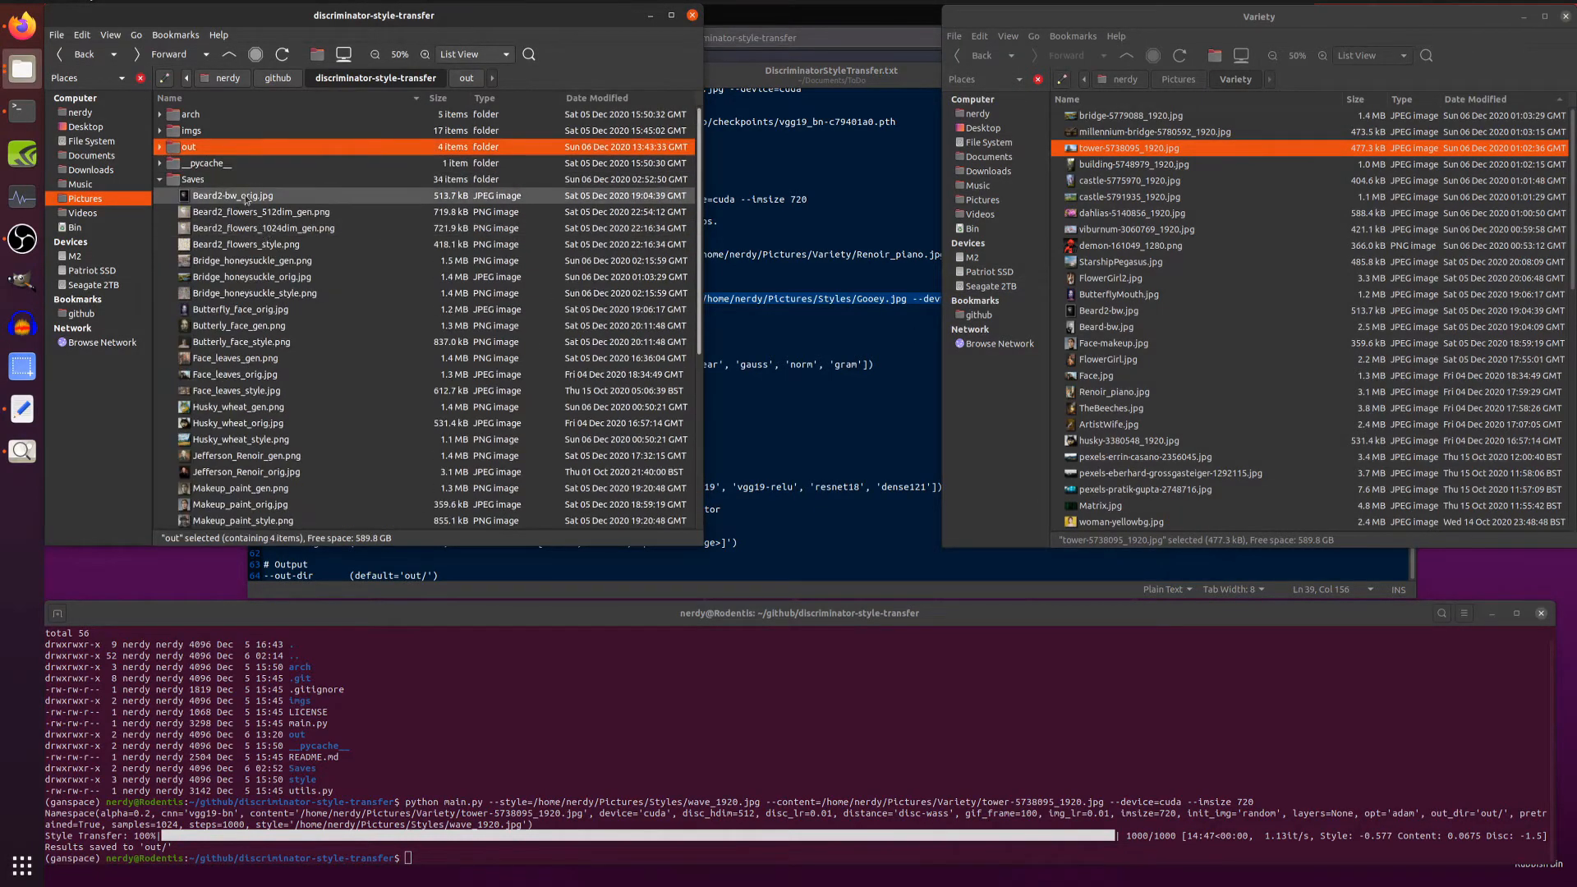
double_click(232, 195)
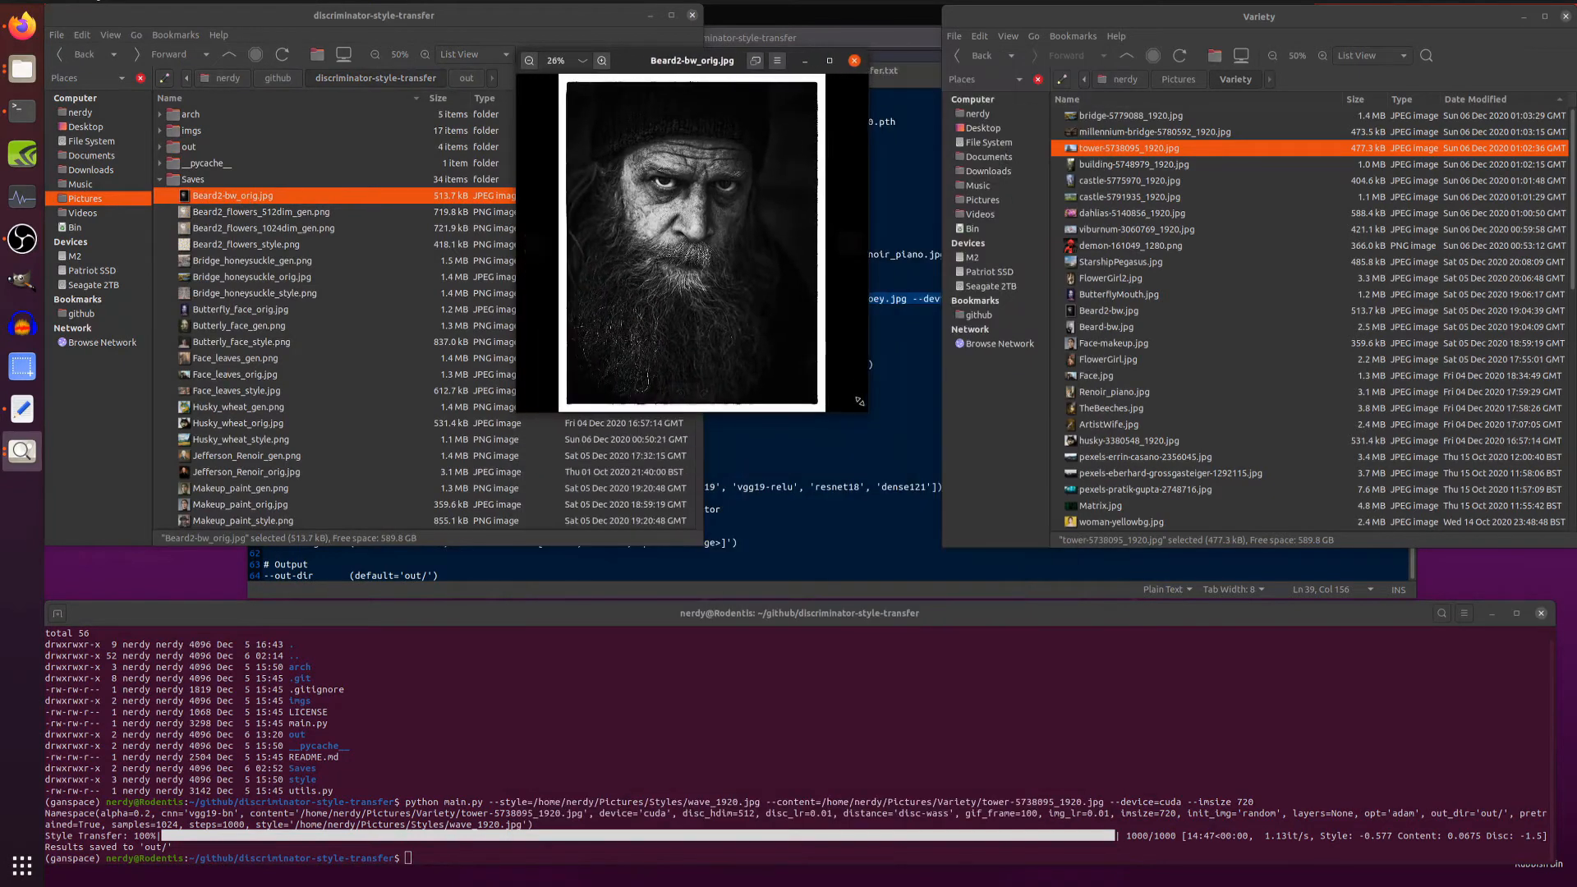
click(261, 212)
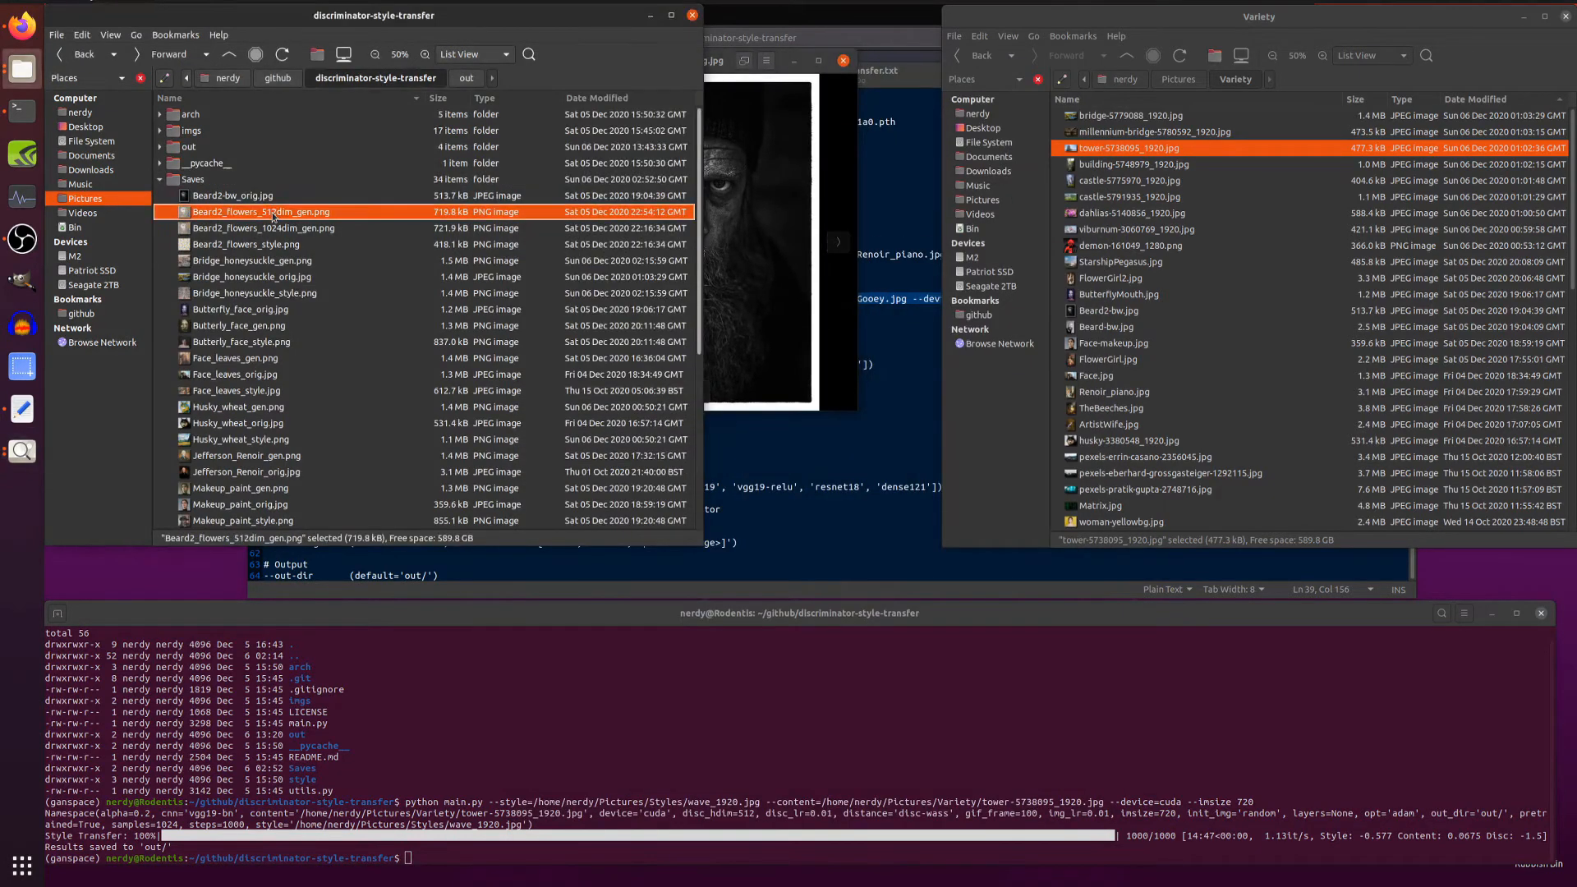
double_click(261, 212)
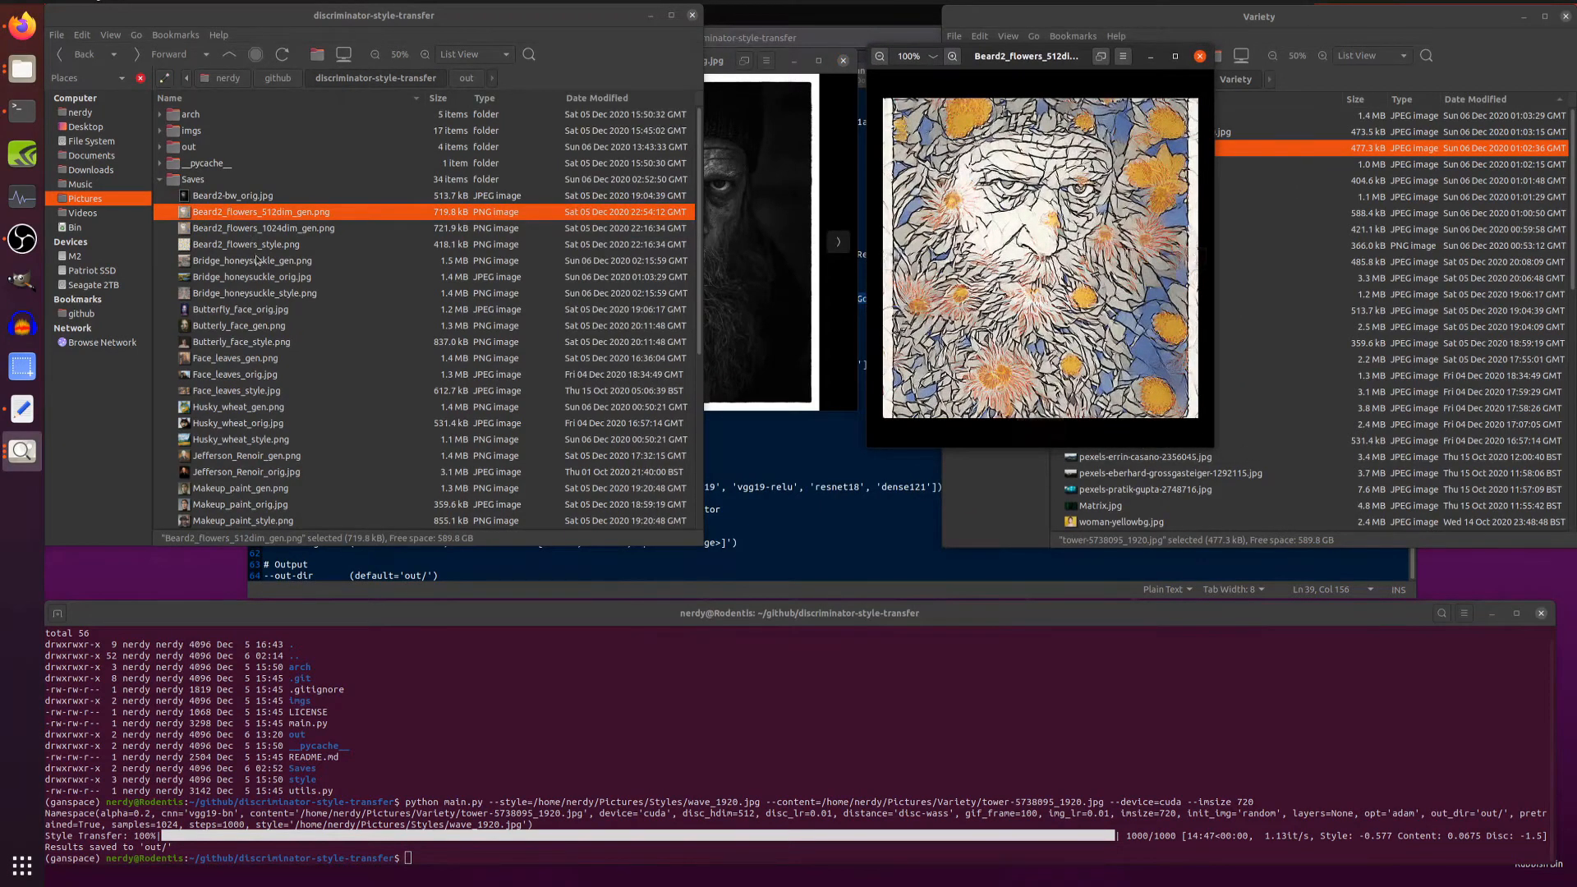
double_click(245, 245)
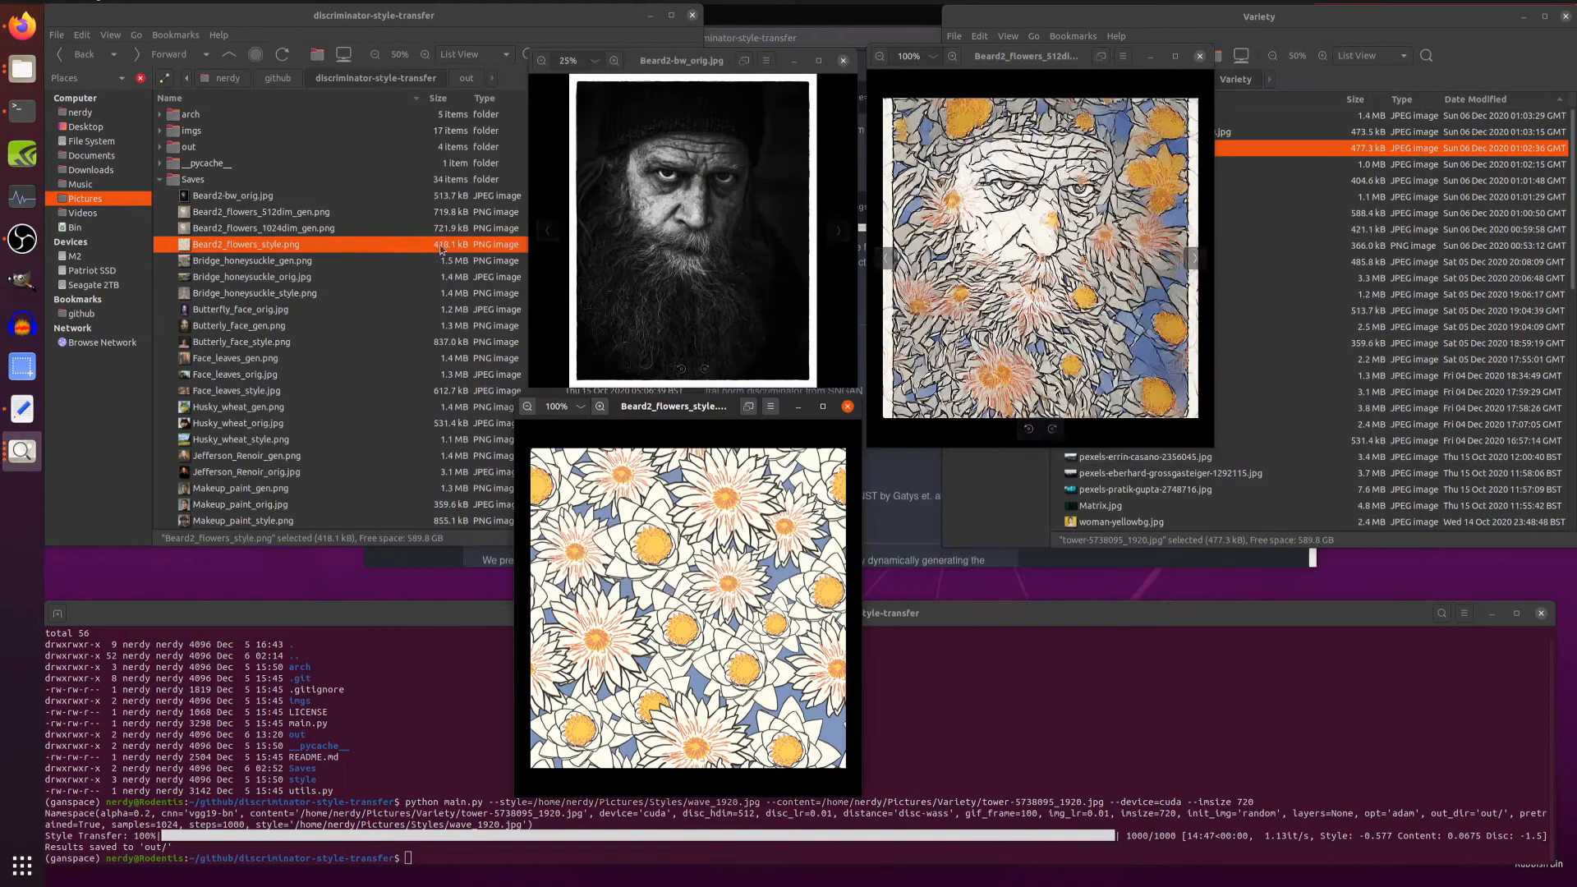
double_click(263, 227)
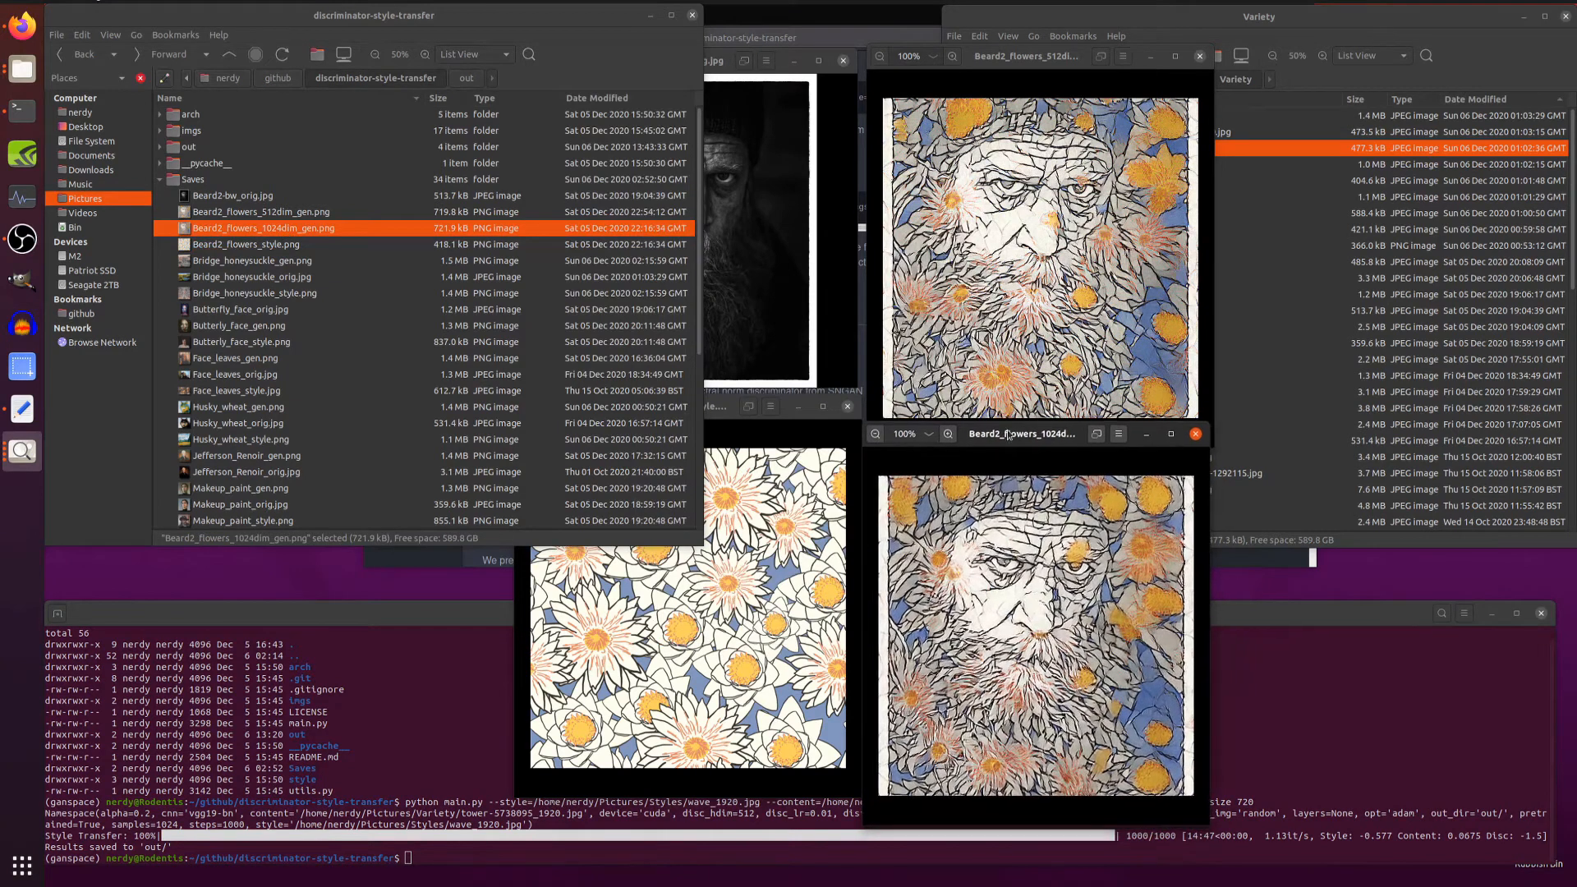
click(549, 230)
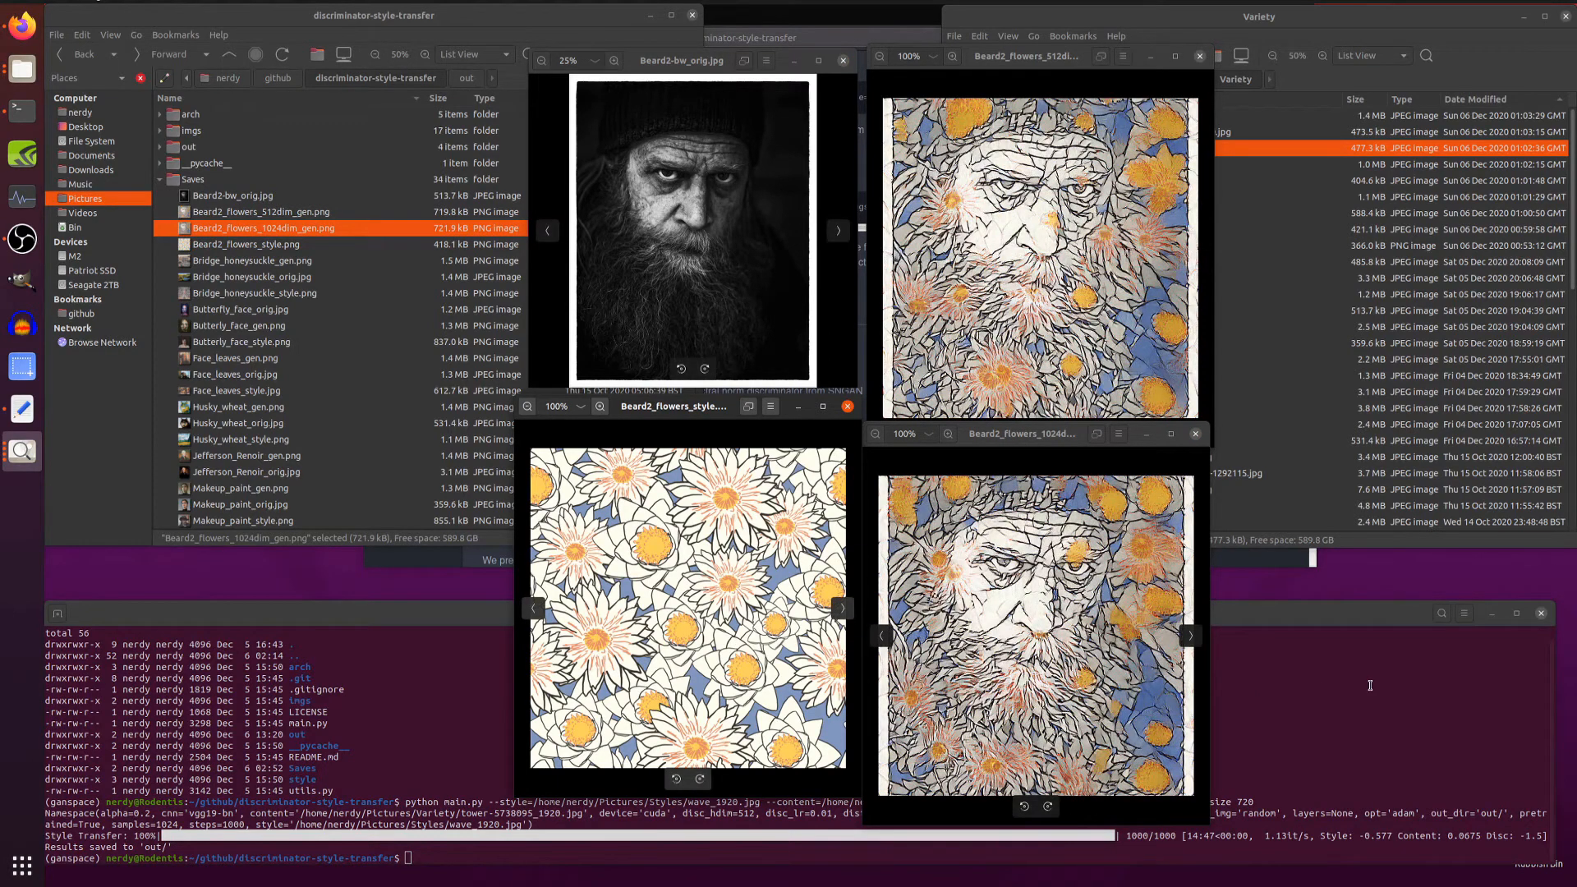
mouse_move(1267, 548)
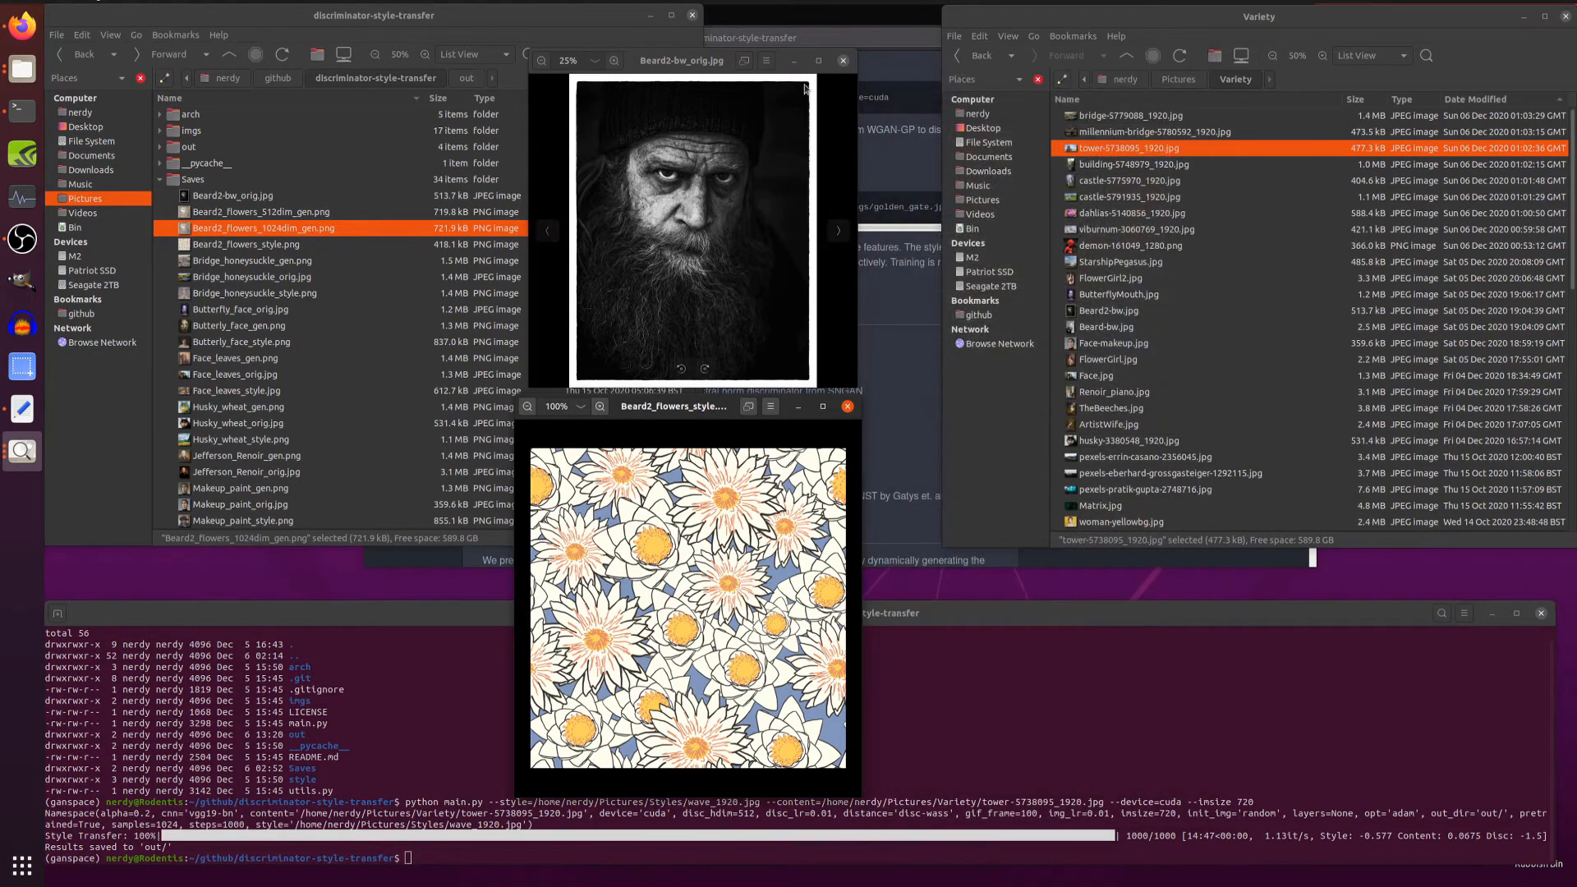
click(843, 61)
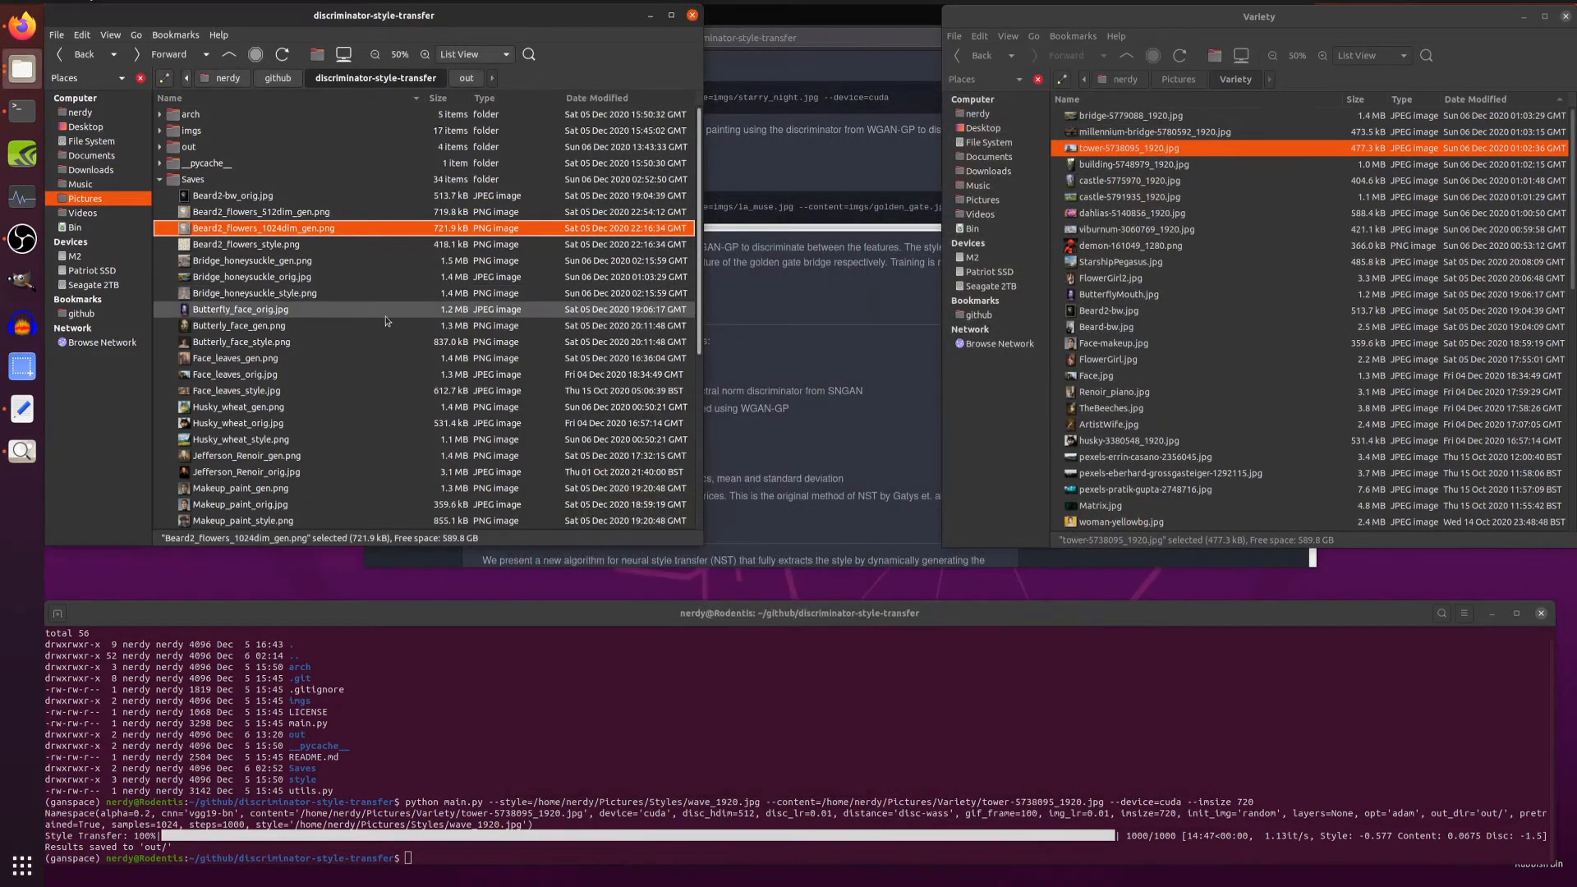
View the Woman_1923.807_Print portrait, engraved print style and styled result in Image Viewer.
scroll(down, 3)
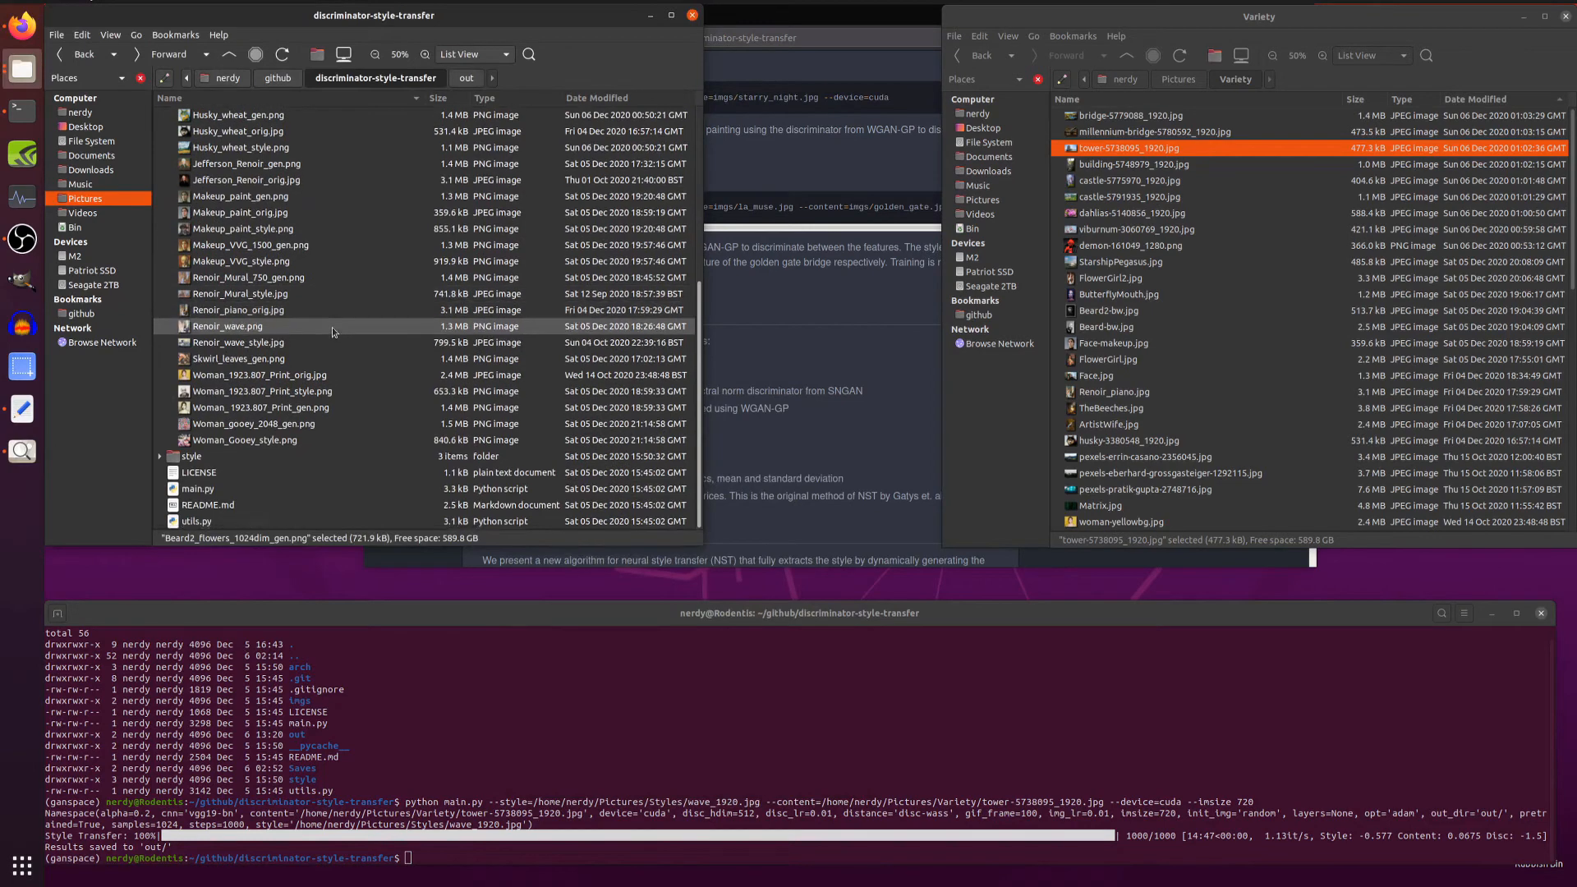
right_click(259, 374)
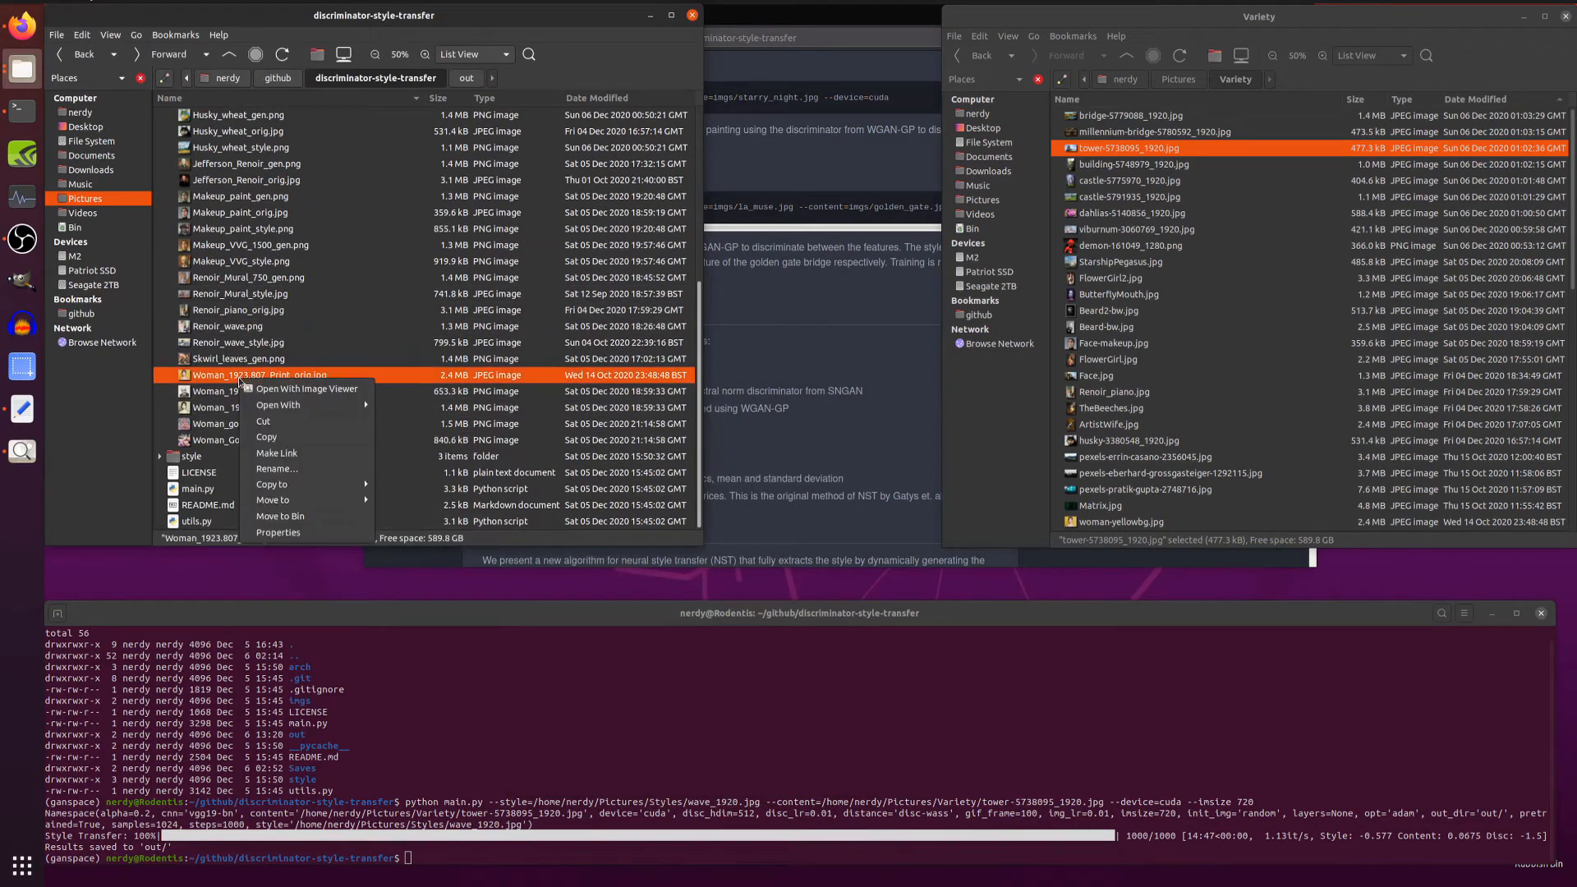
click(307, 388)
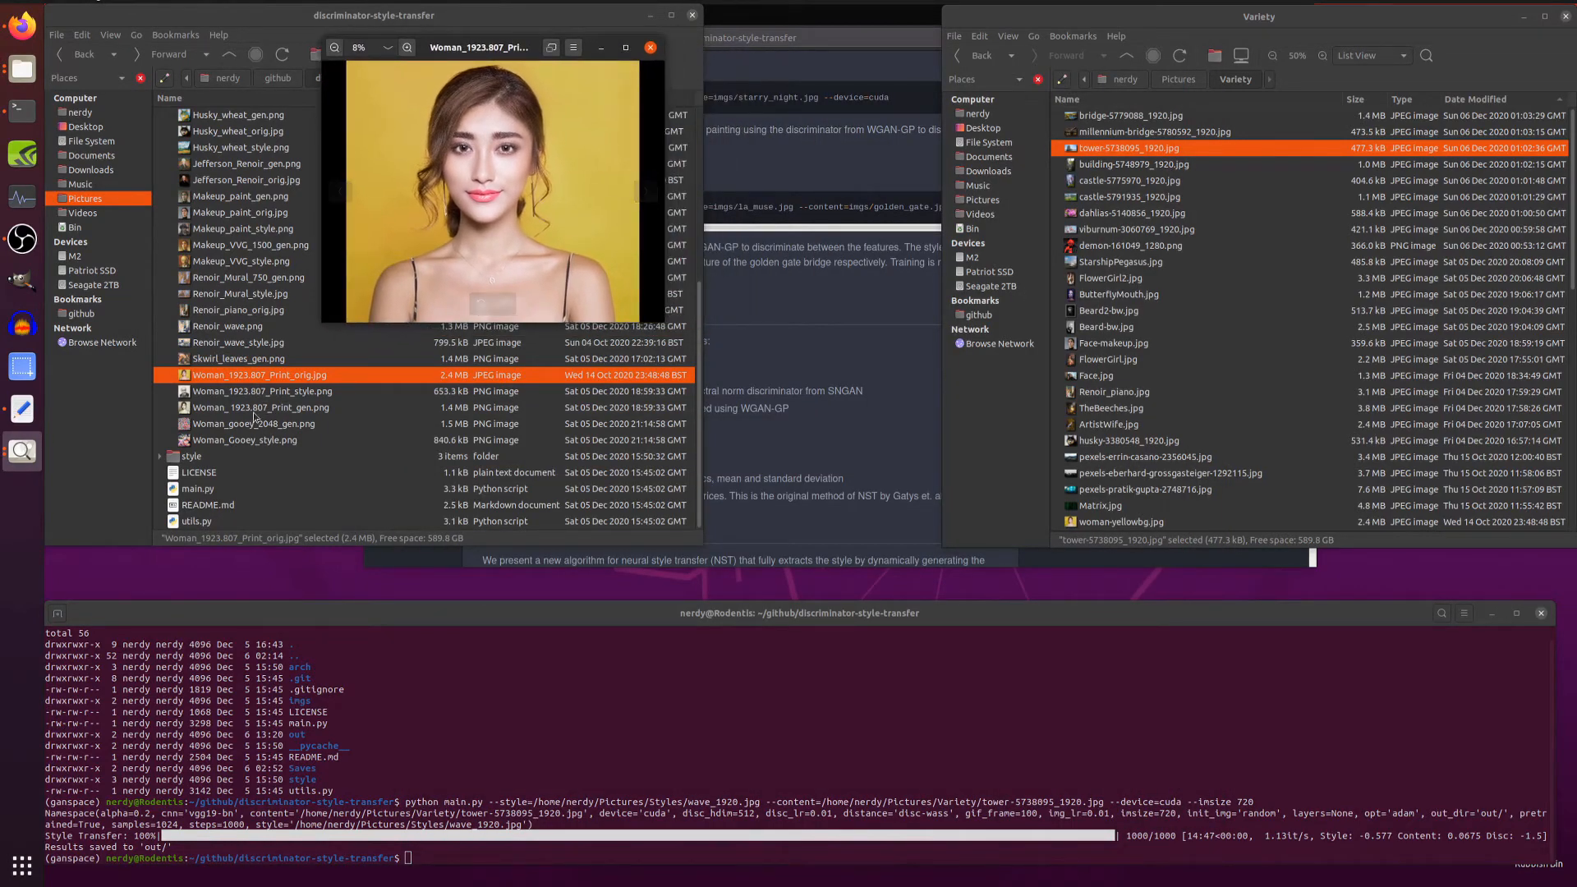
right_click(261, 391)
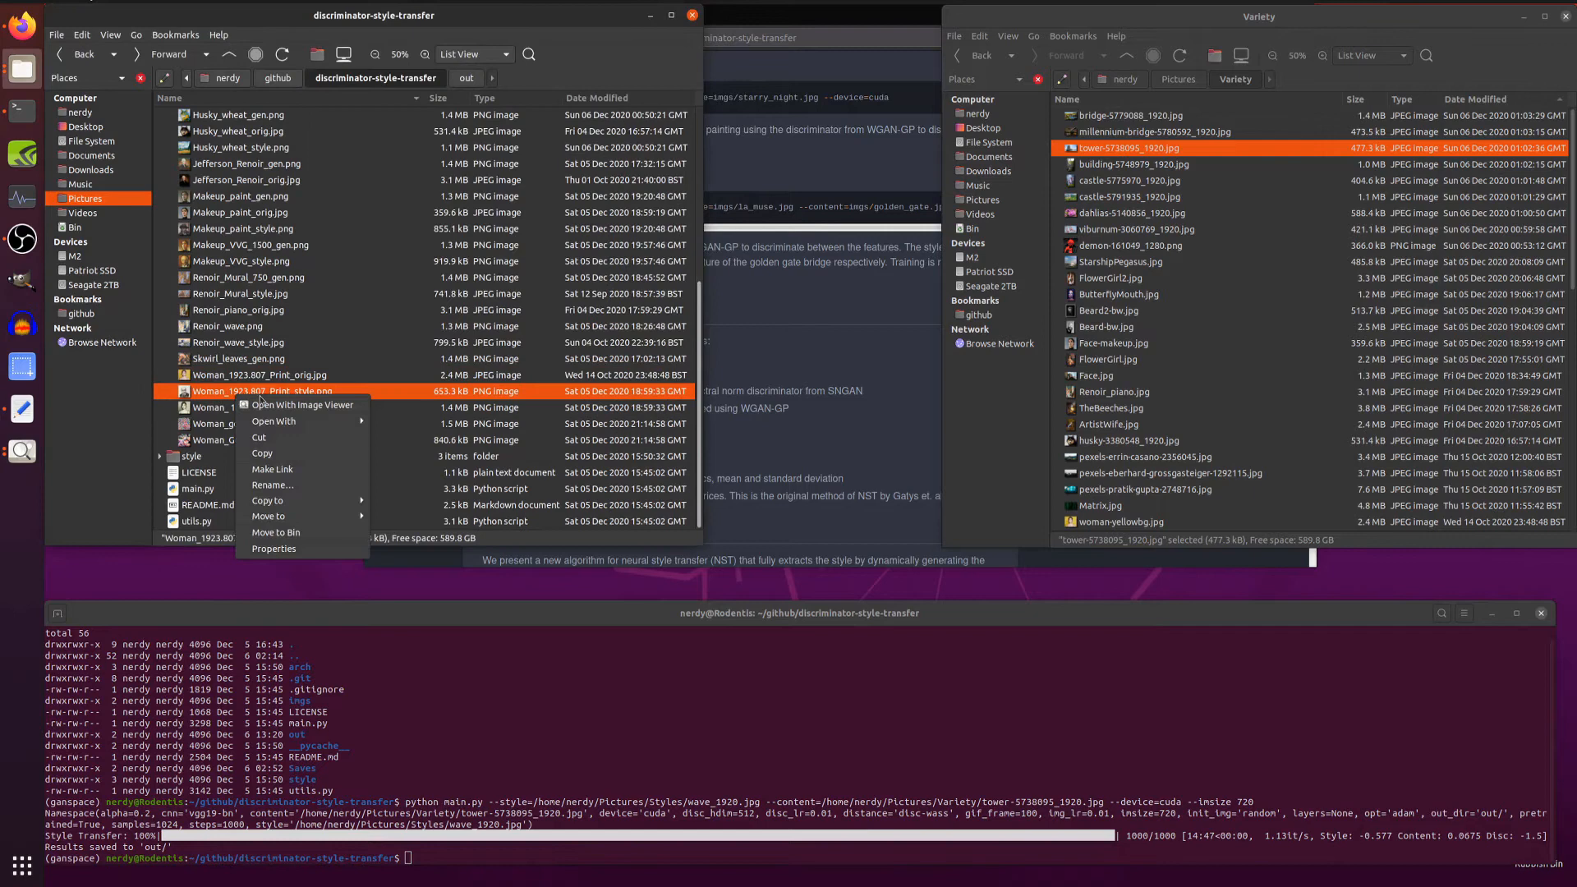
click(299, 404)
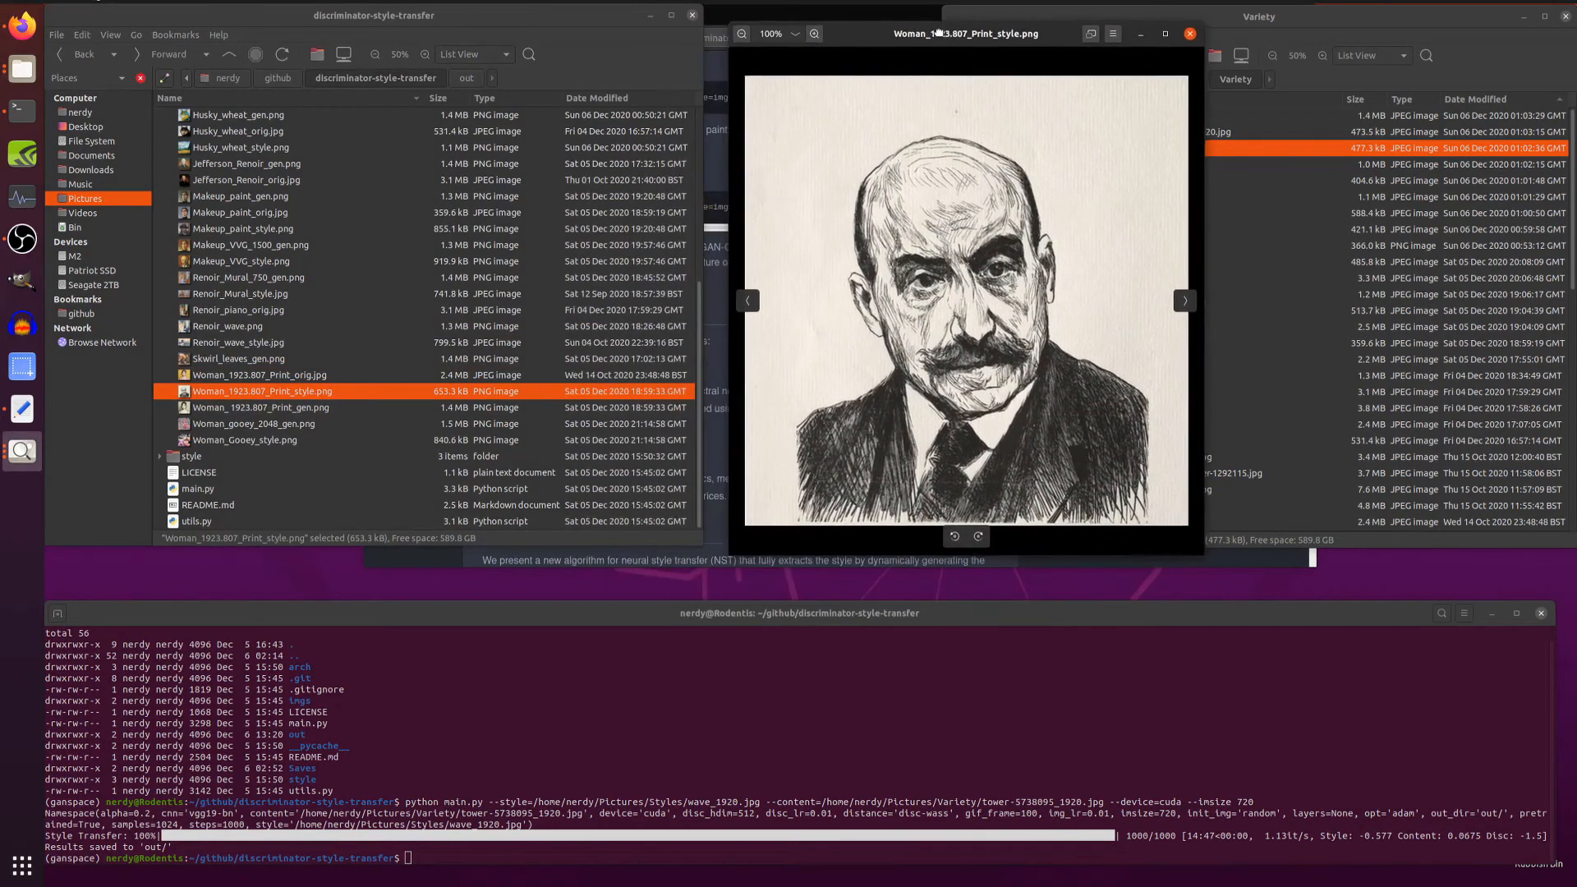
right_click(262, 407)
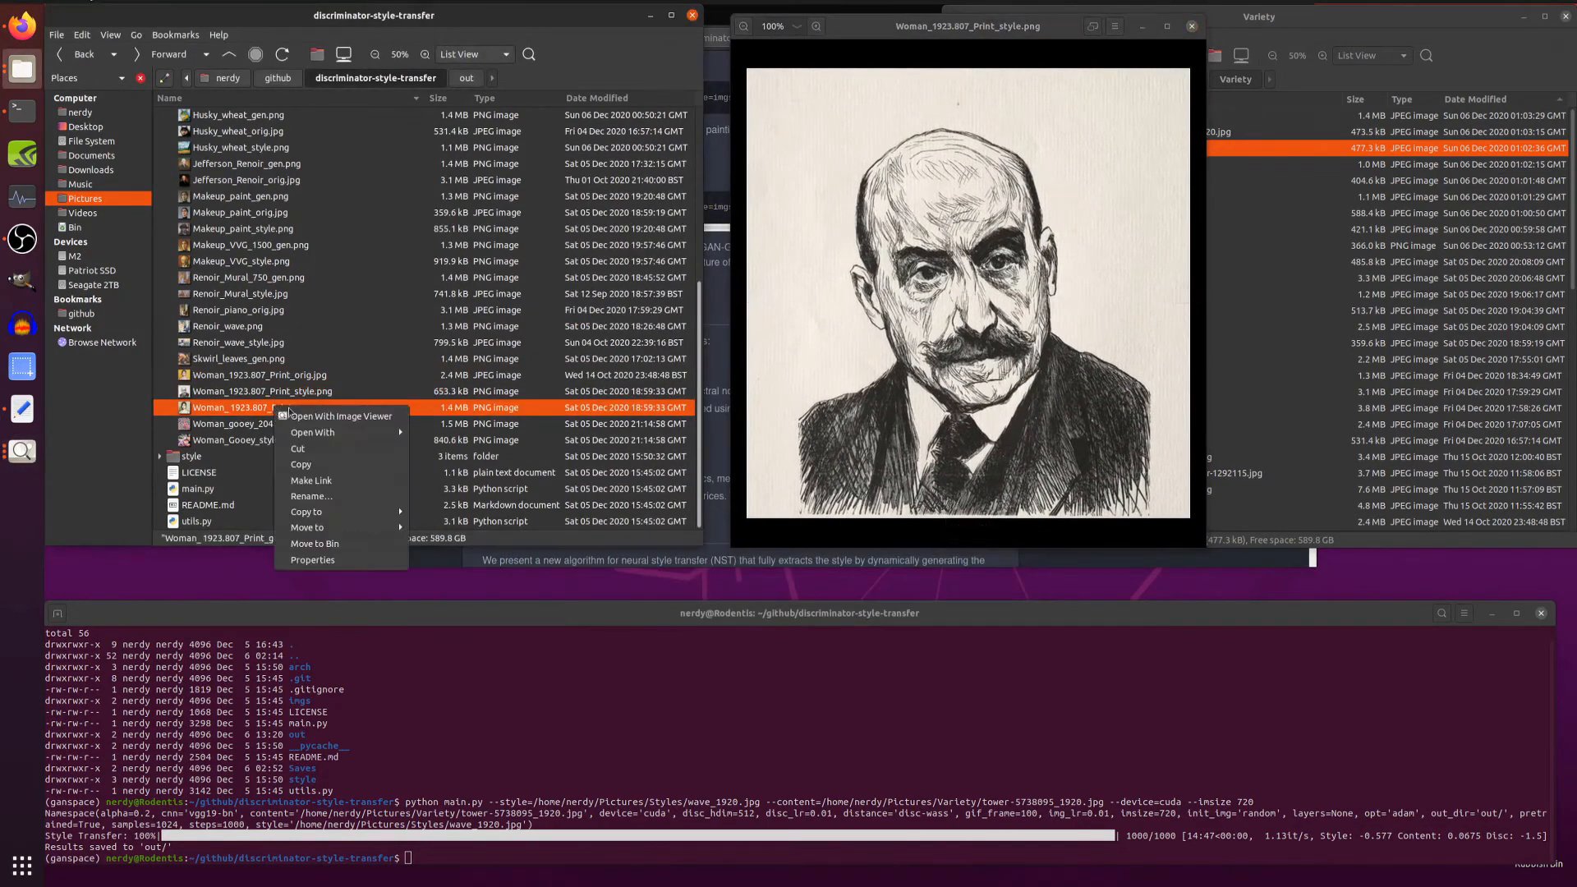
click(340, 416)
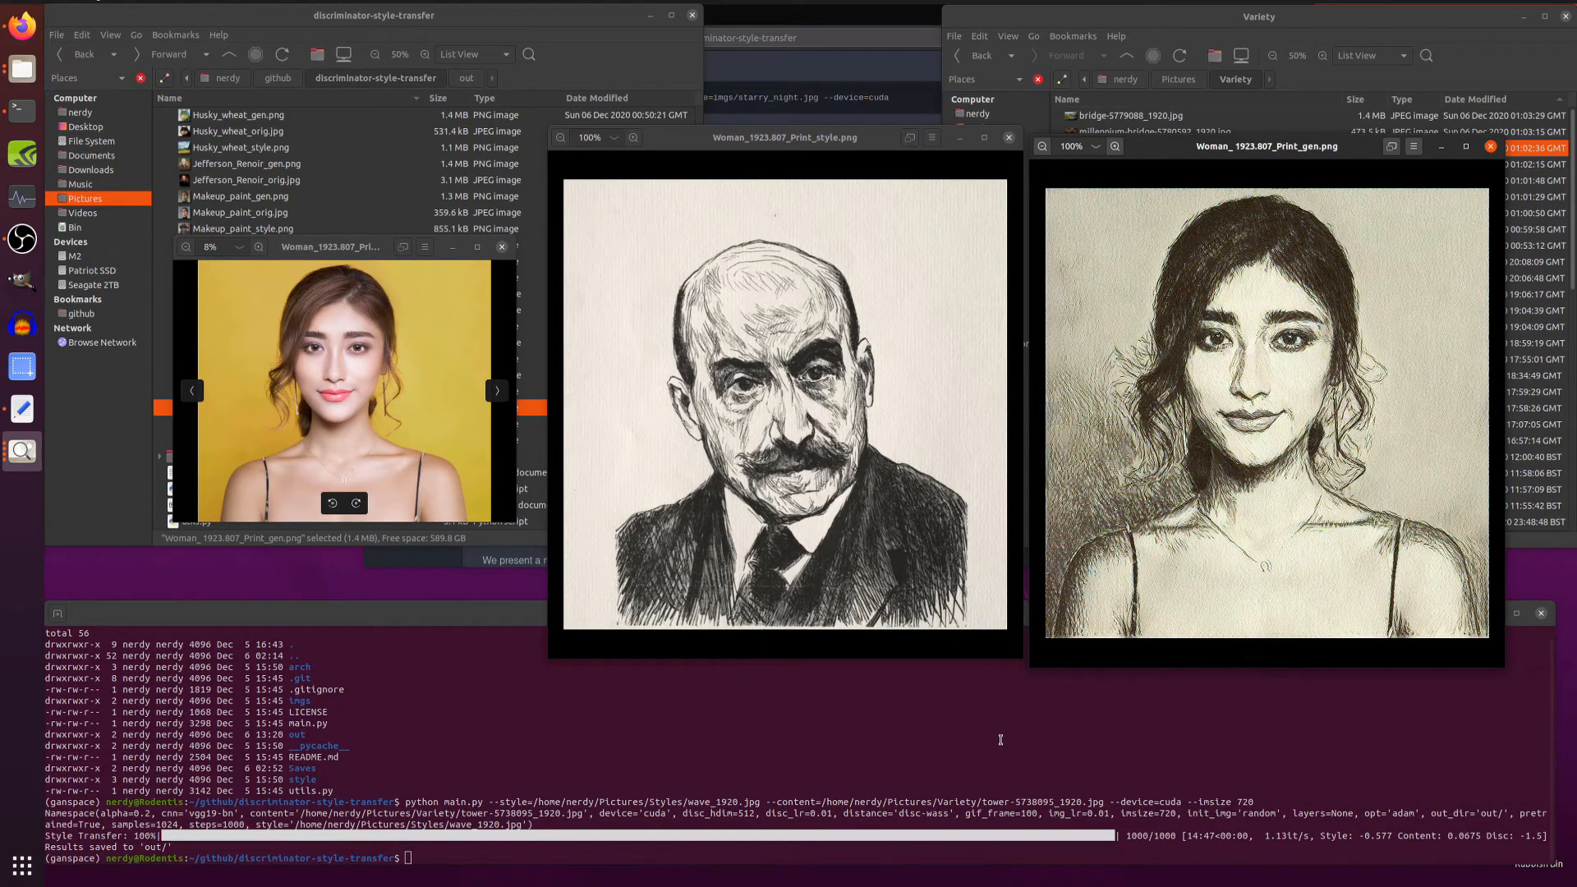
mouse_move(884, 185)
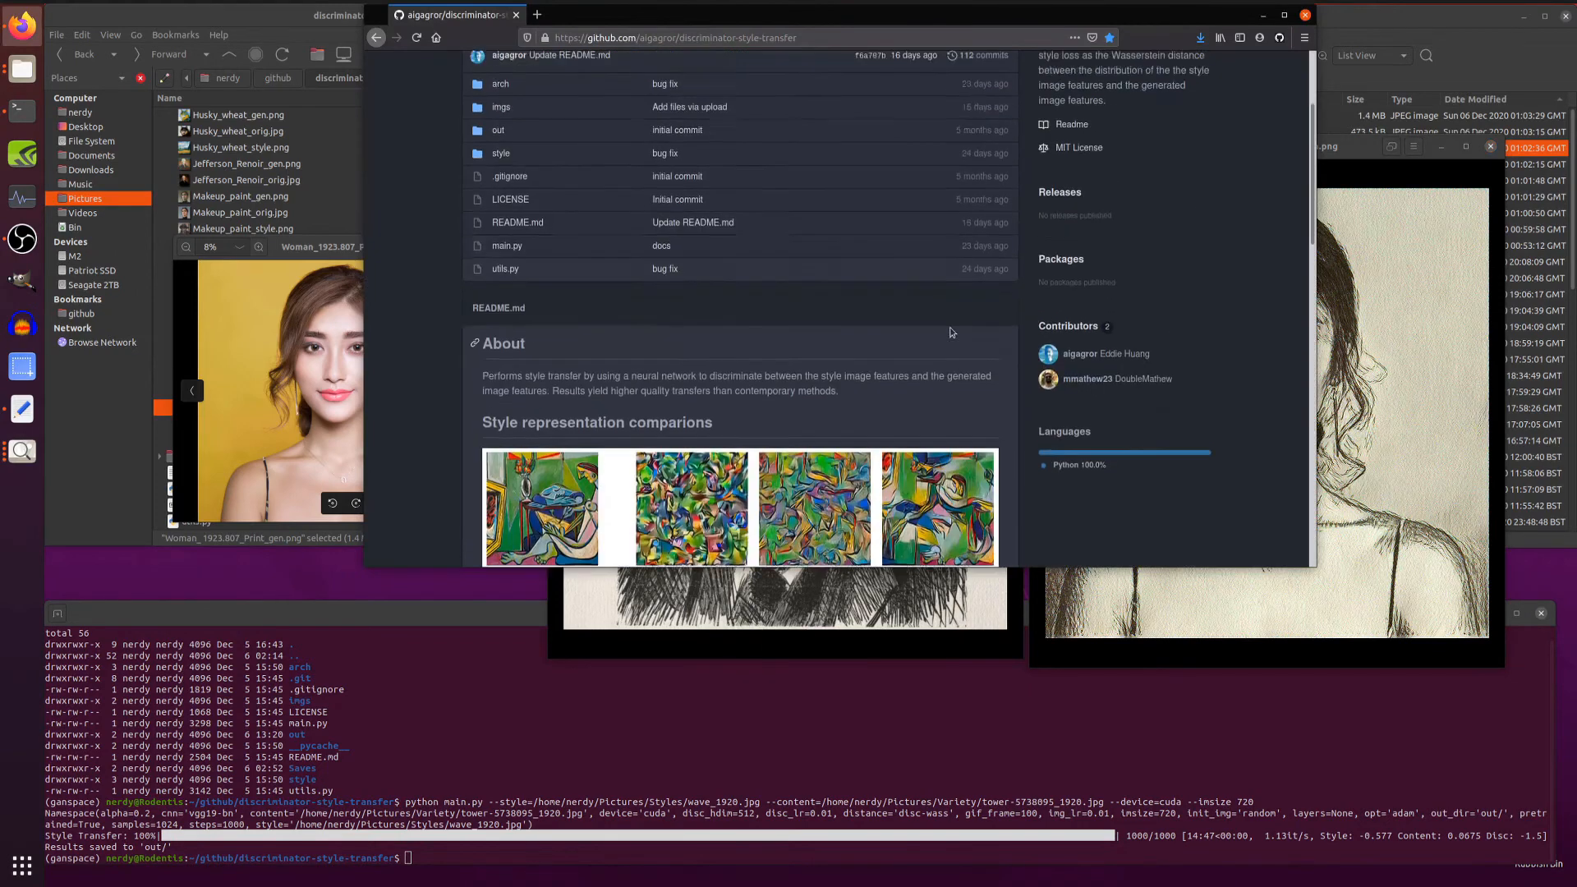
scroll(up, 3)
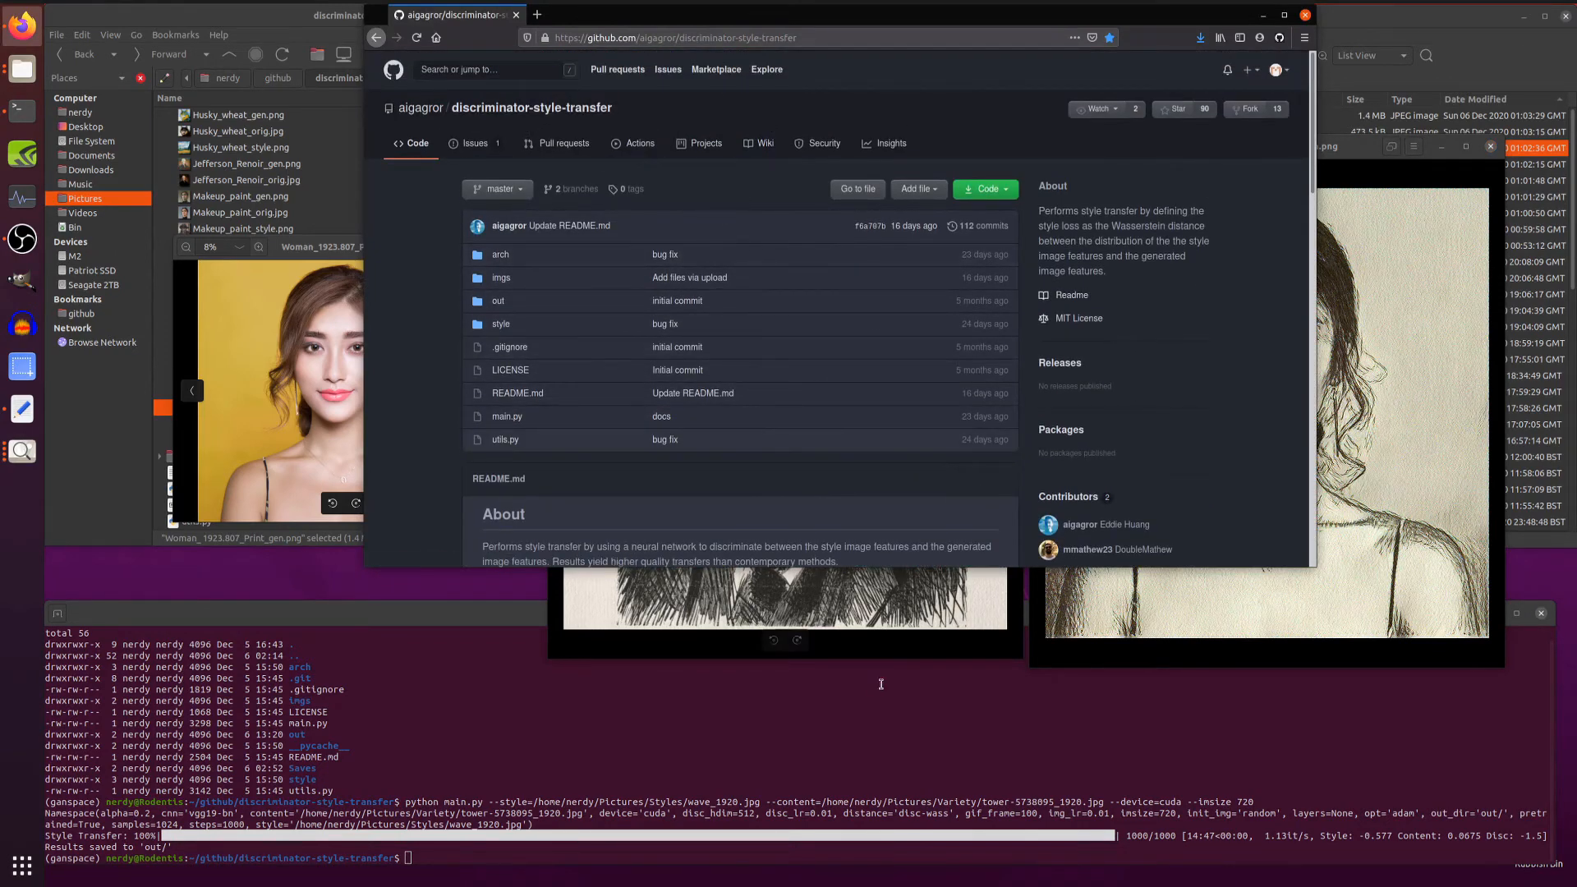